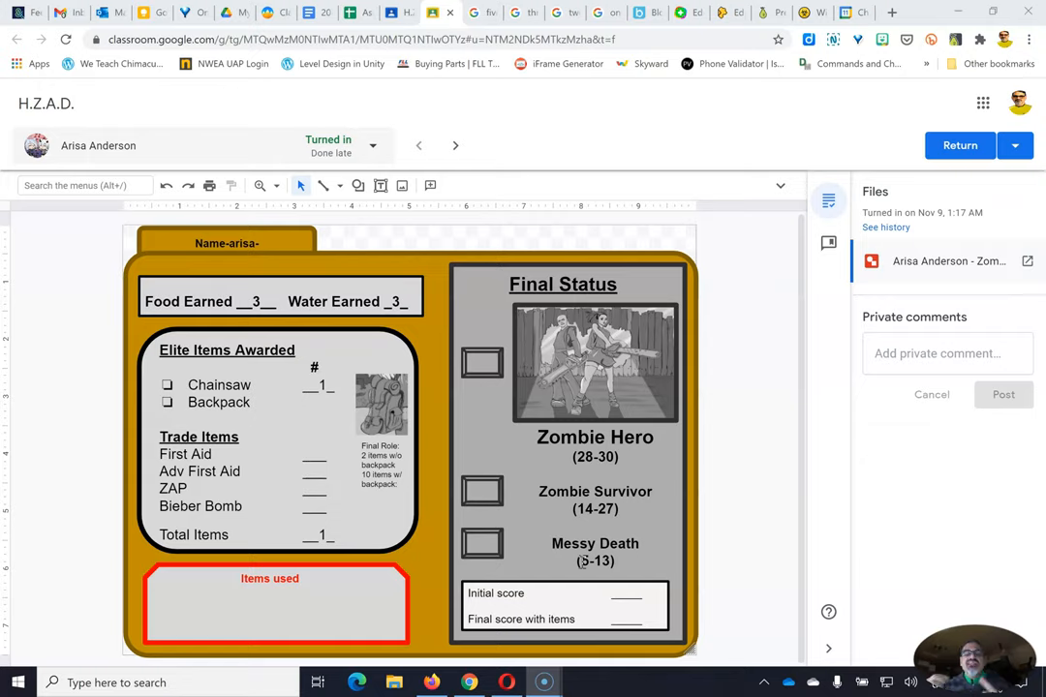
mouse_move(609, 560)
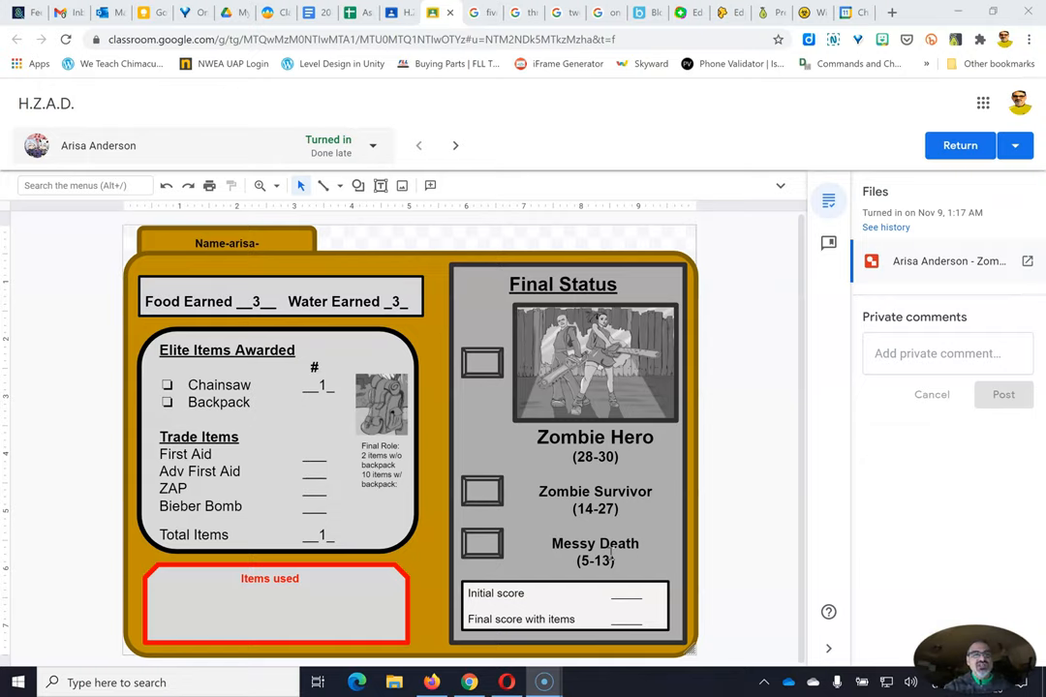
mouse_move(349, 534)
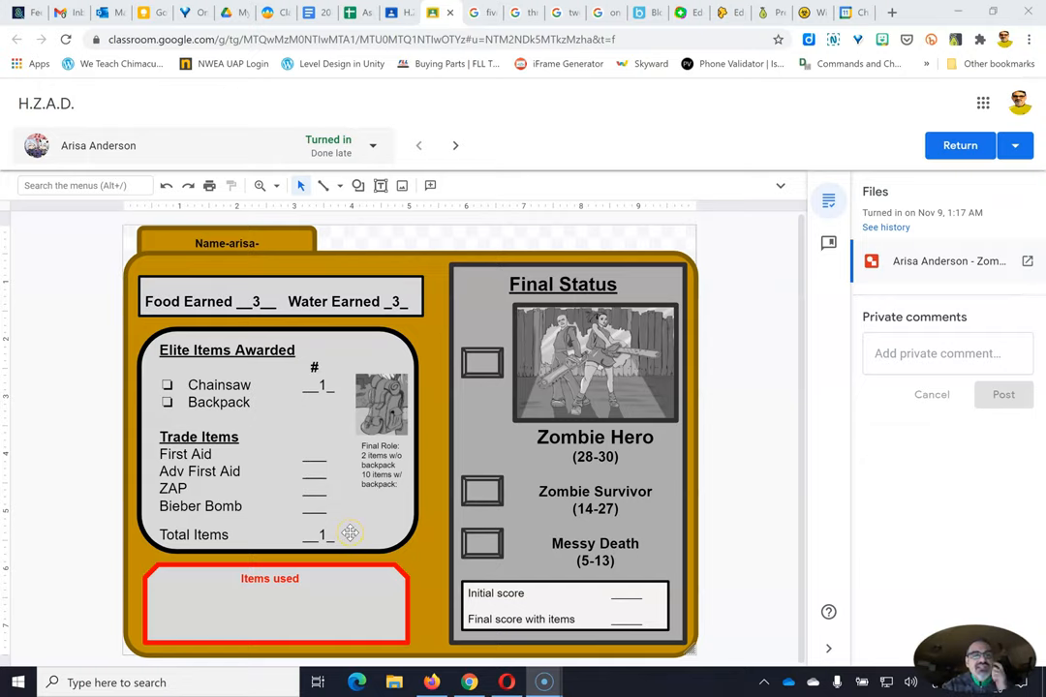
mouse_move(359, 280)
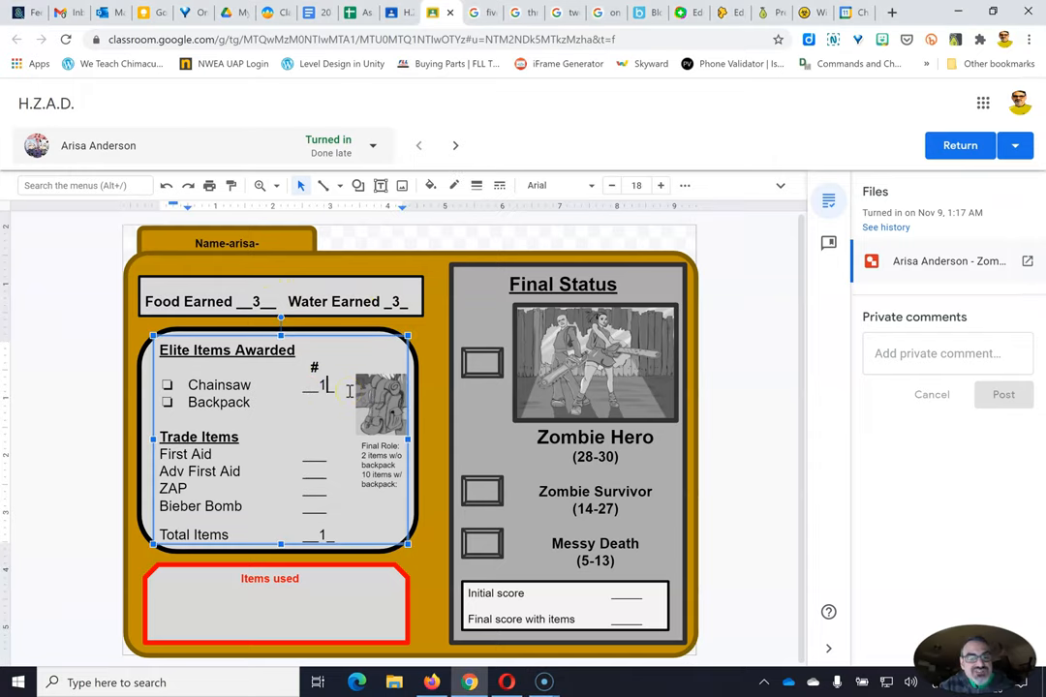
mouse_move(318, 535)
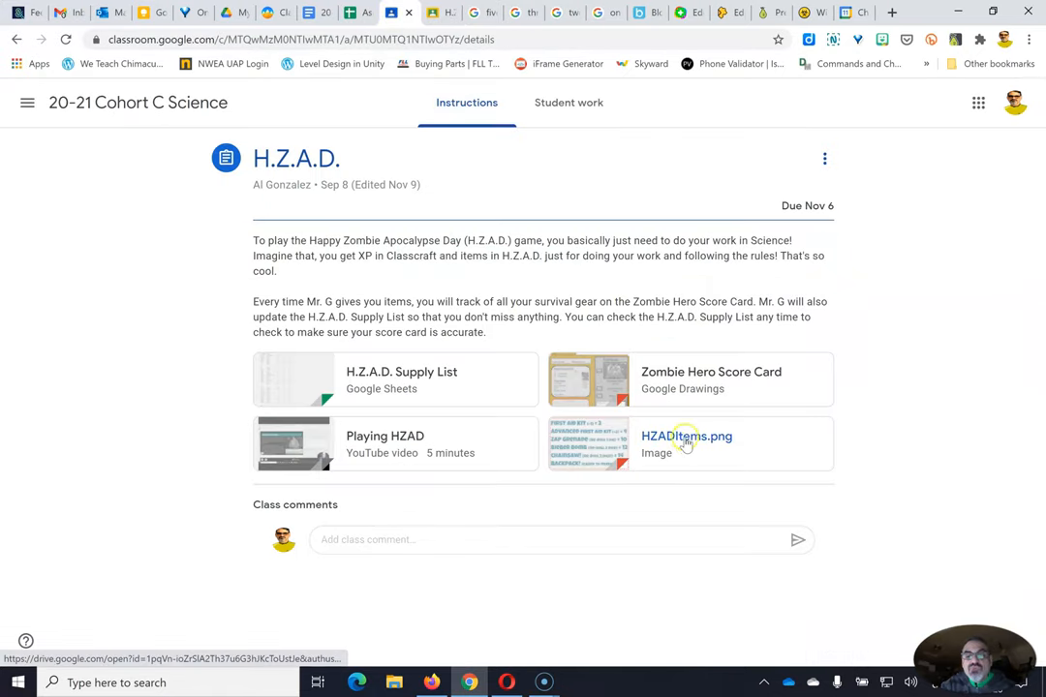
Clear the 1 beside Chainsaw and Total Items on the student's score card.
left_click(687, 444)
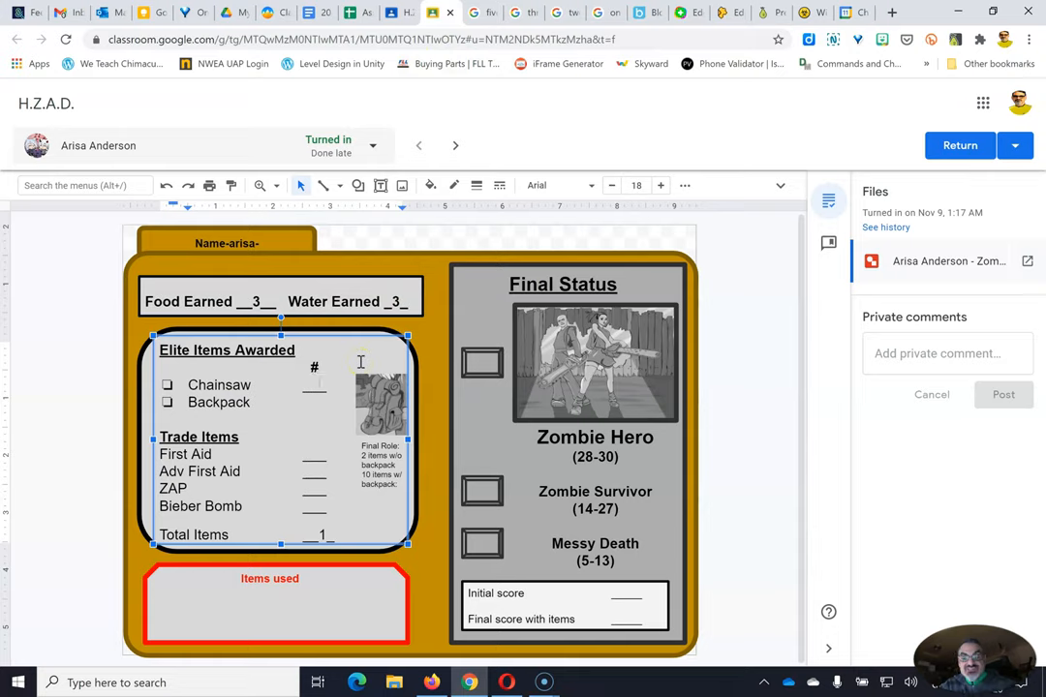
type("0")
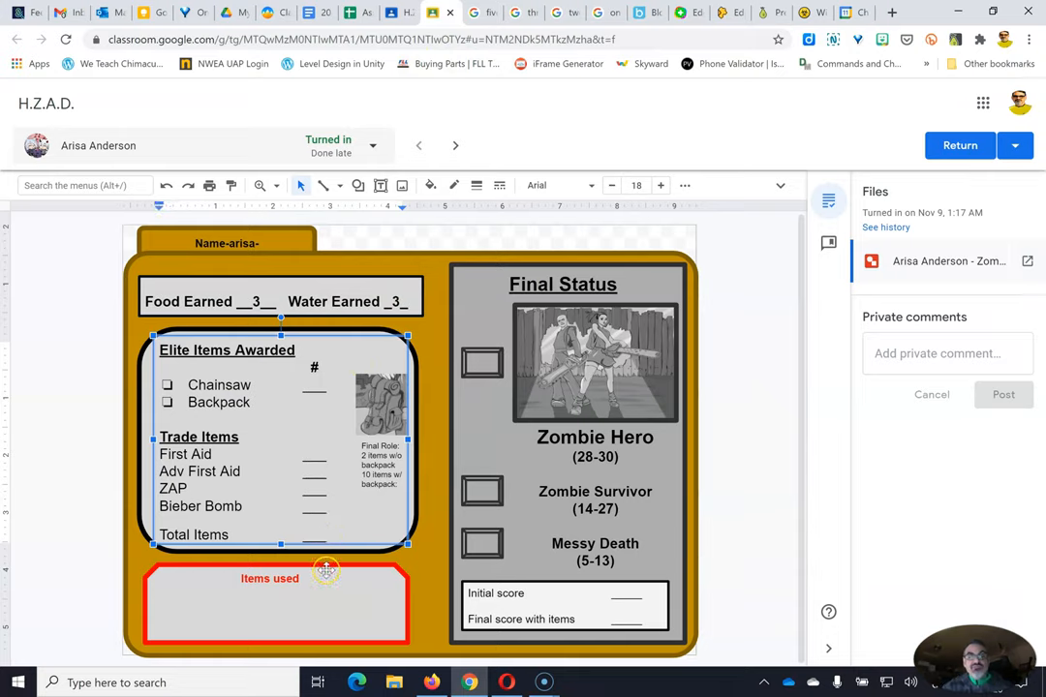
mouse_move(313, 594)
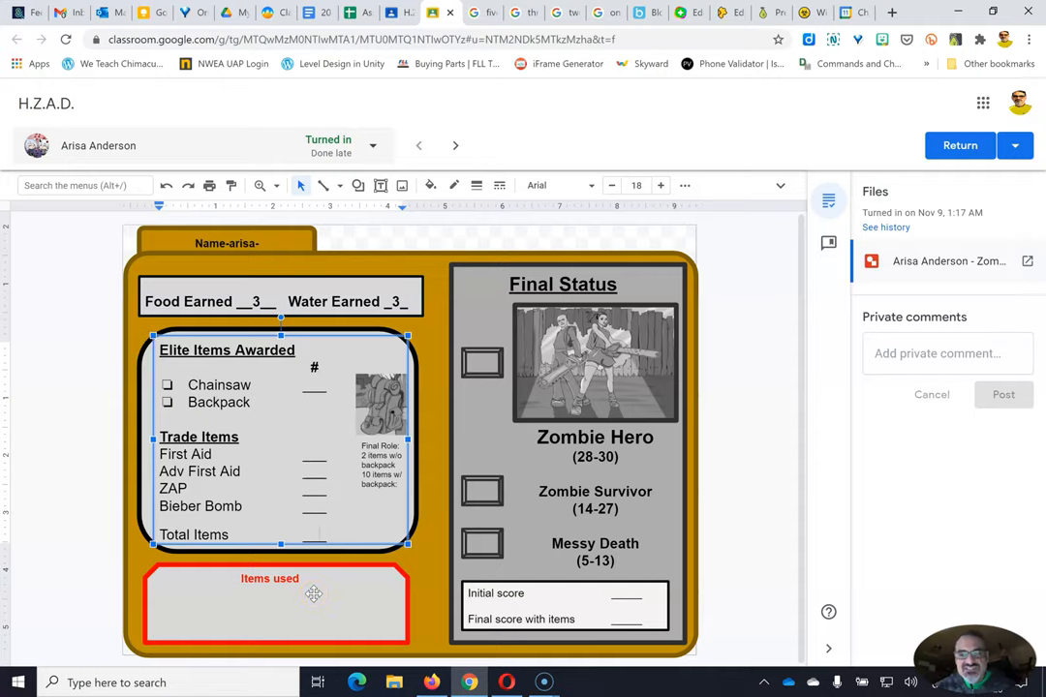
mouse_move(579, 514)
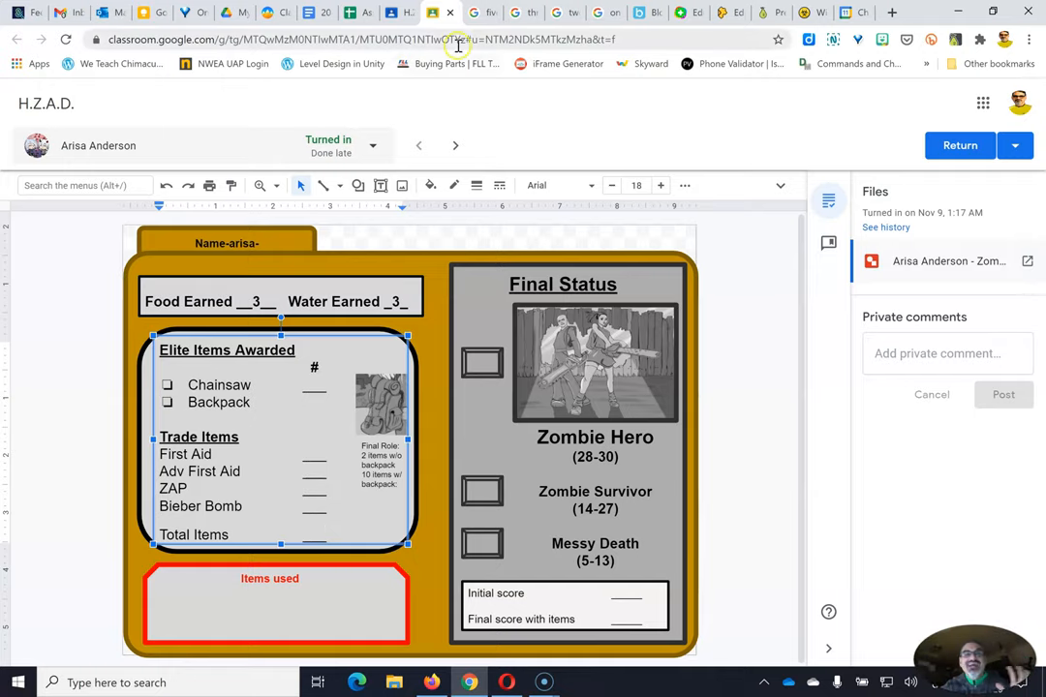
Roll five dice totalling 18 and enter 18 as the initial and final score.
left_click(482, 12)
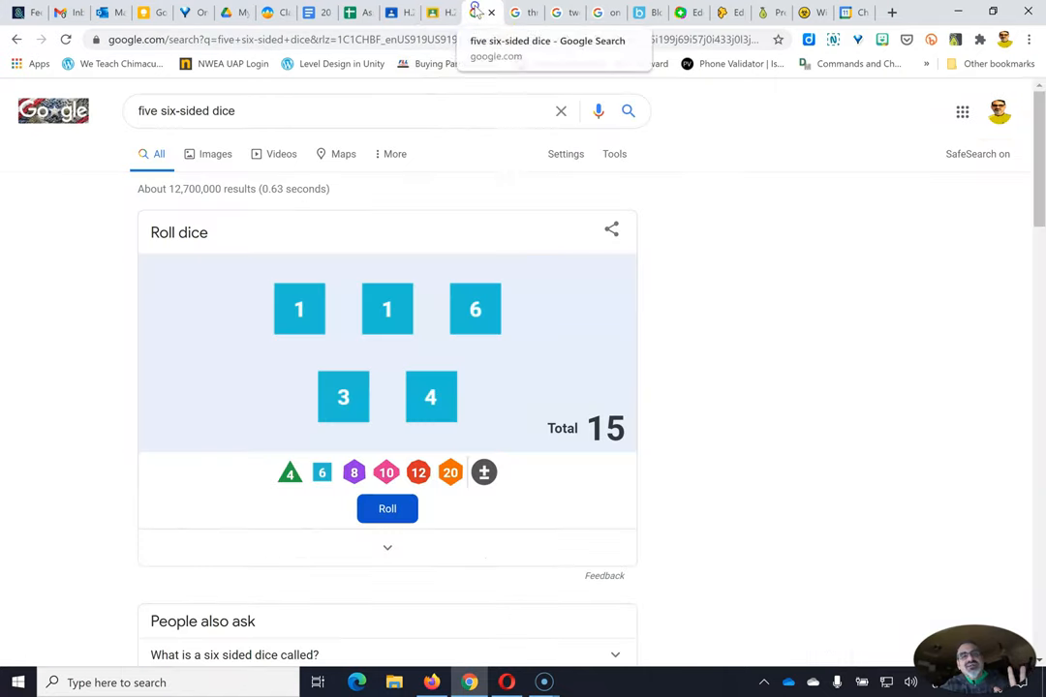
left_click(387, 509)
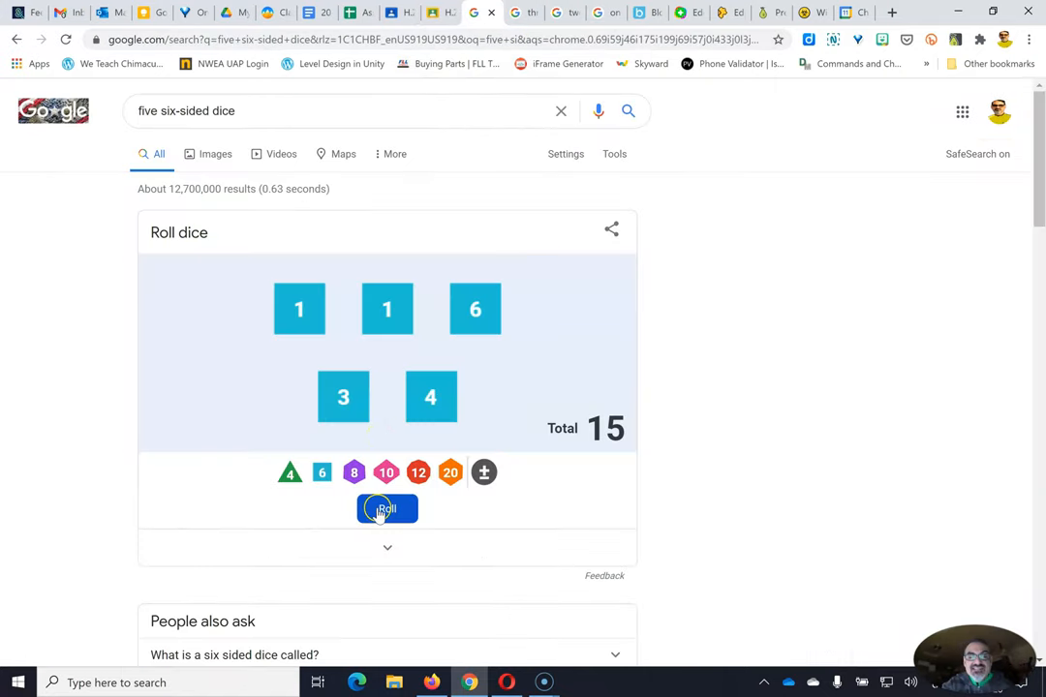
left_click(387, 508)
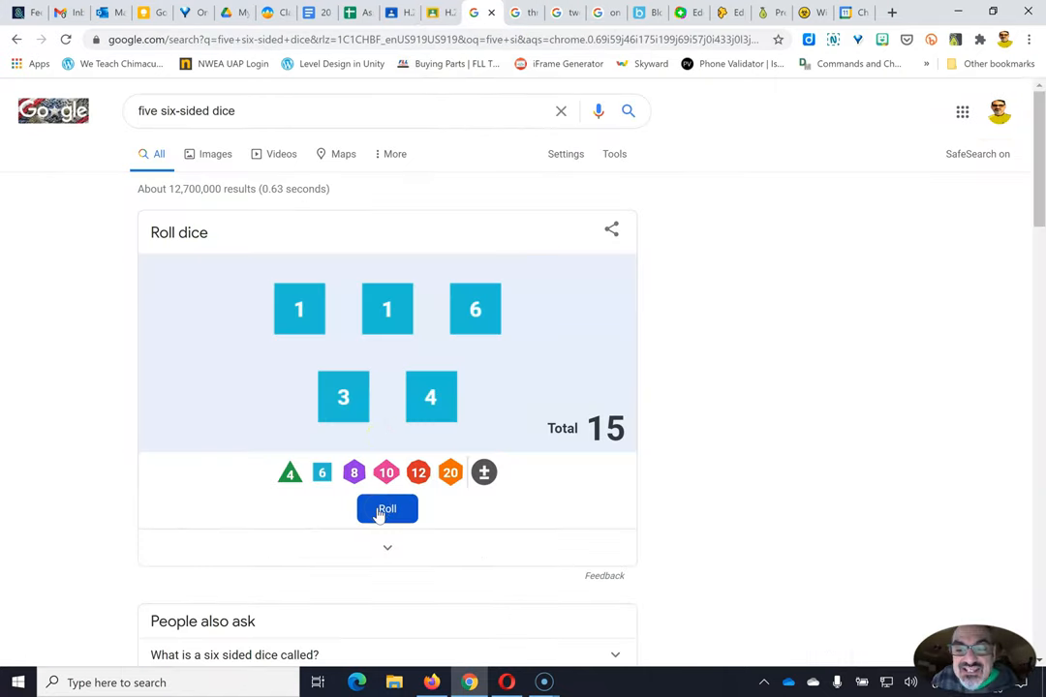
left_click(387, 508)
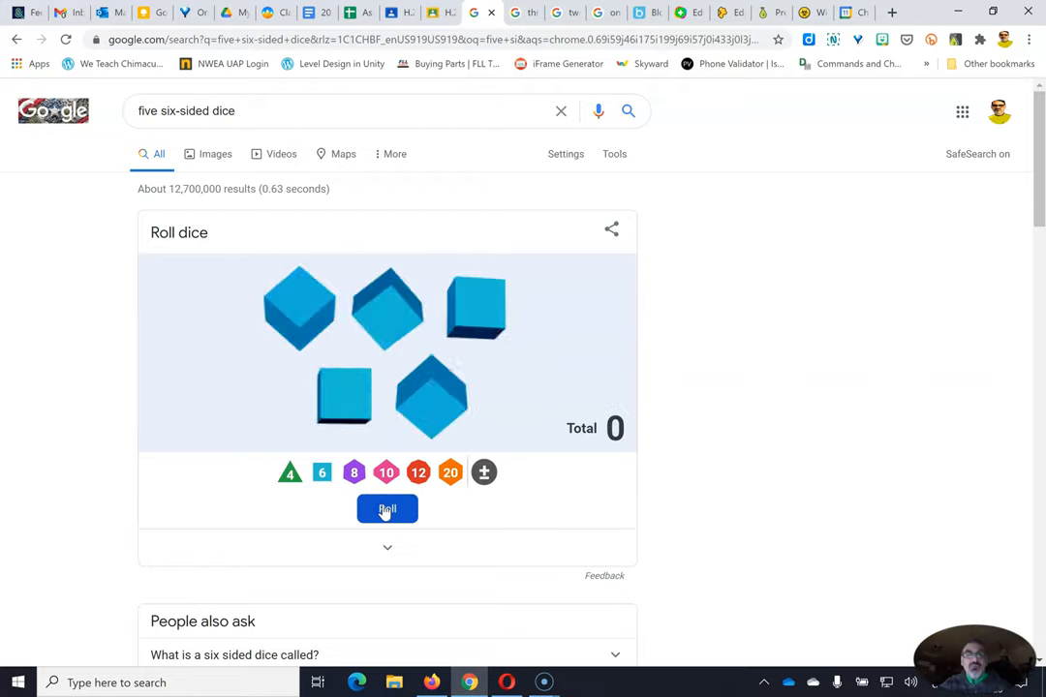
left_click(386, 508)
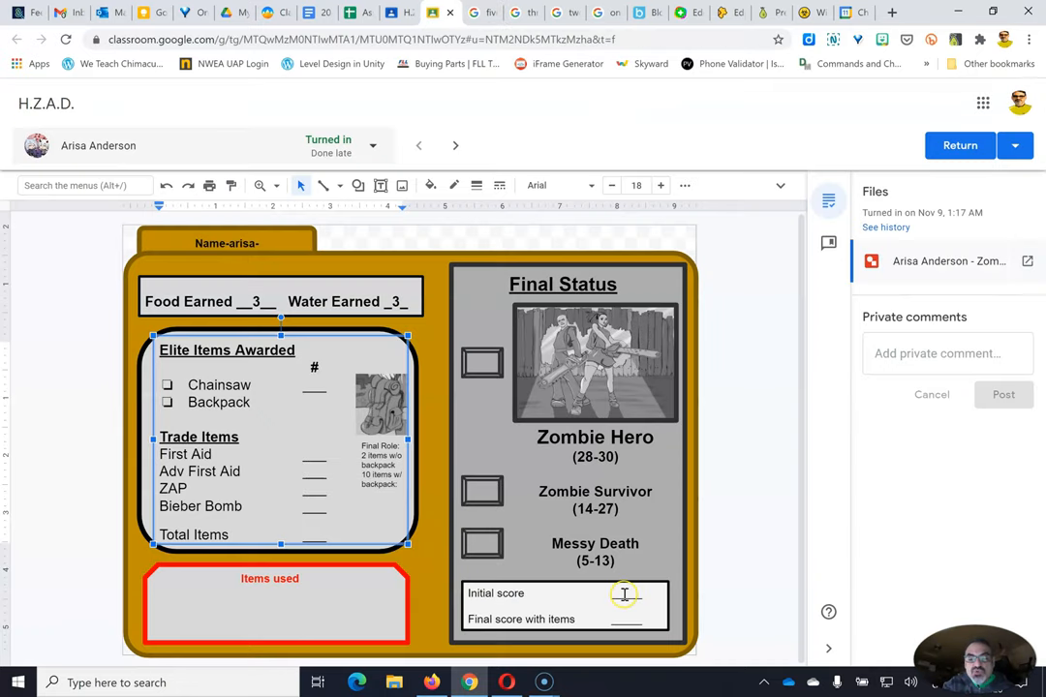
type("18")
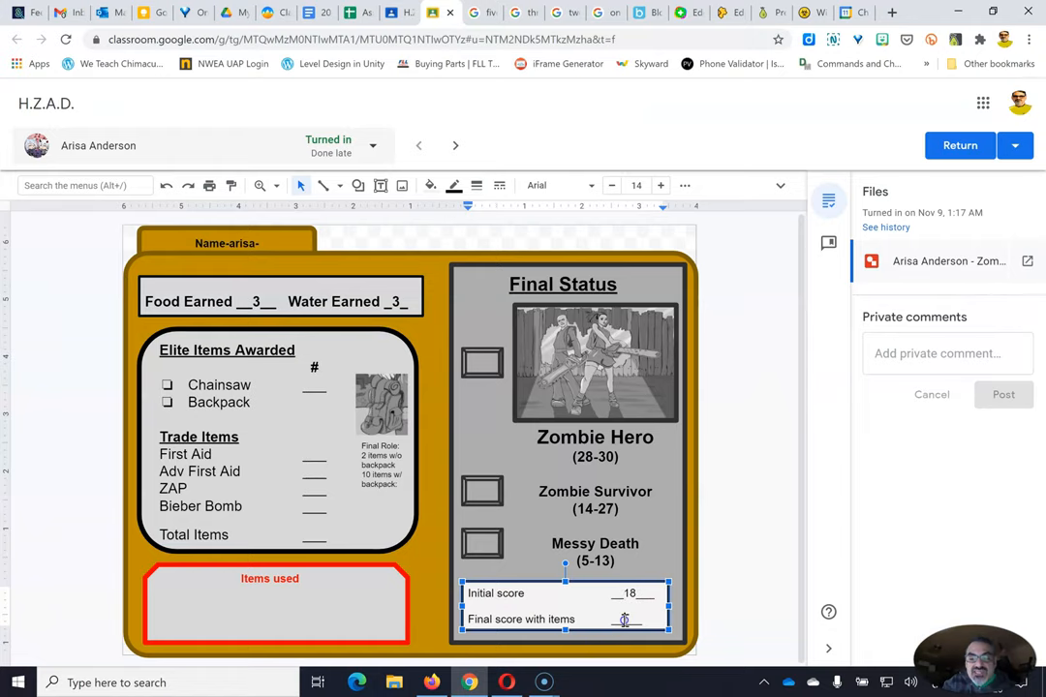
type("18")
left_click(483, 491)
type("X")
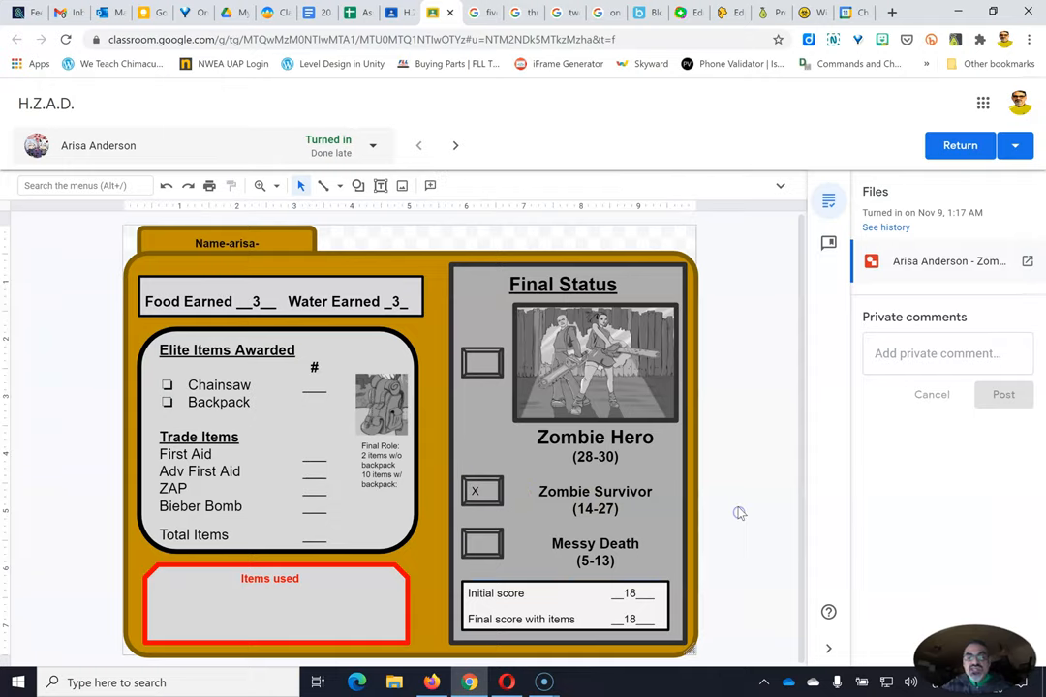
mouse_move(455, 146)
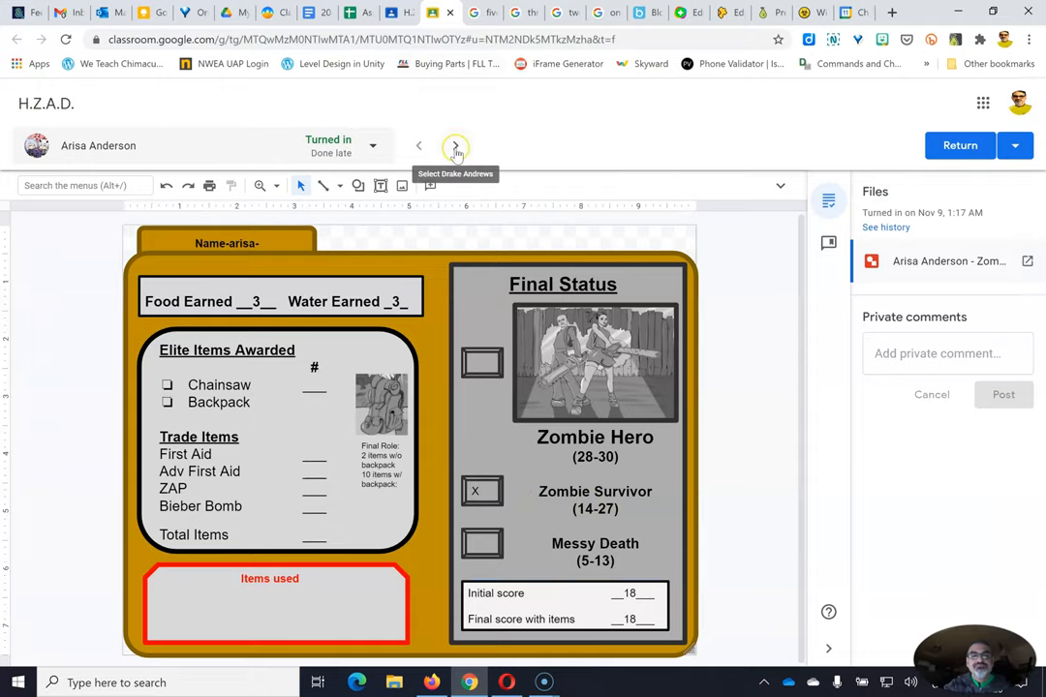
On the next student's card, roll five dice totalling 10 and enter 10 as initial score.
left_click(456, 145)
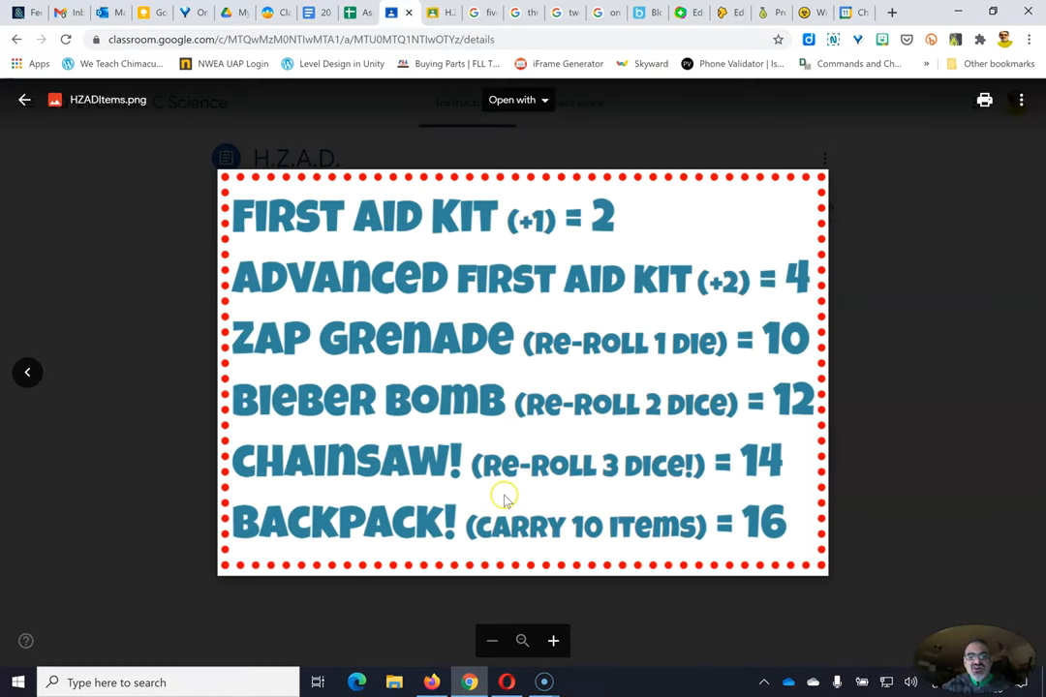
mouse_move(502, 130)
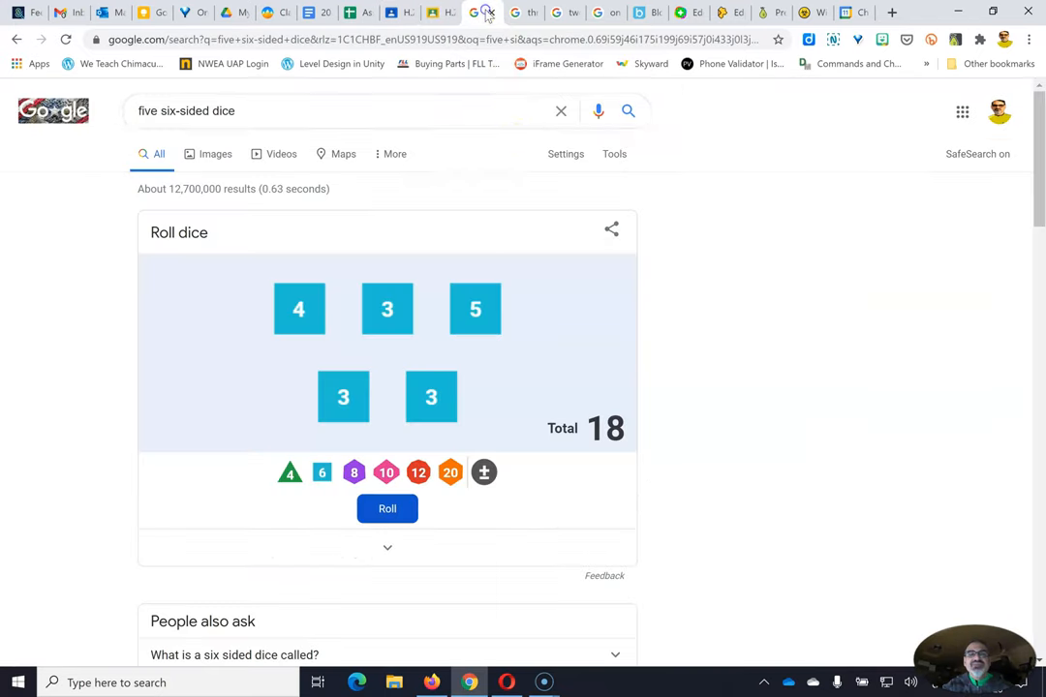
left_click(387, 509)
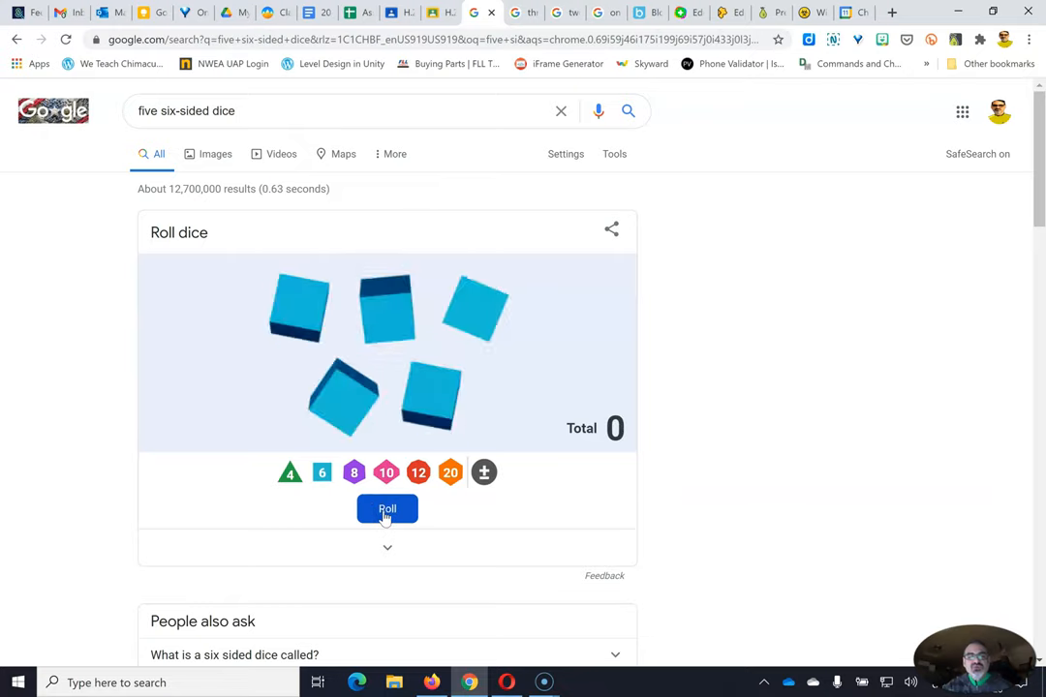
left_click(386, 509)
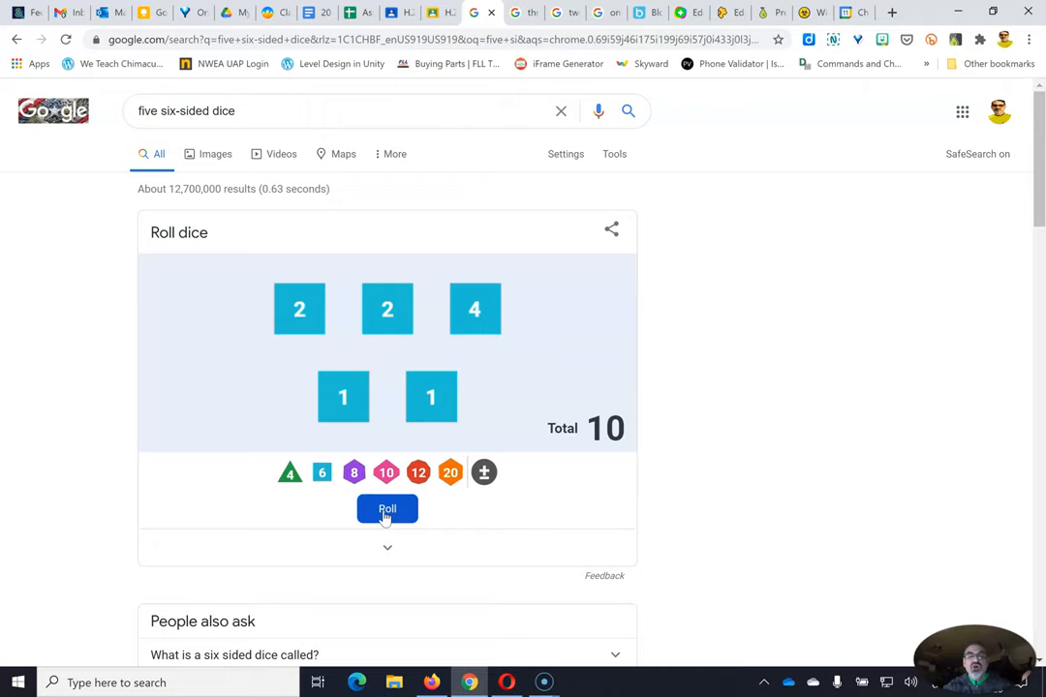
mouse_move(409, 285)
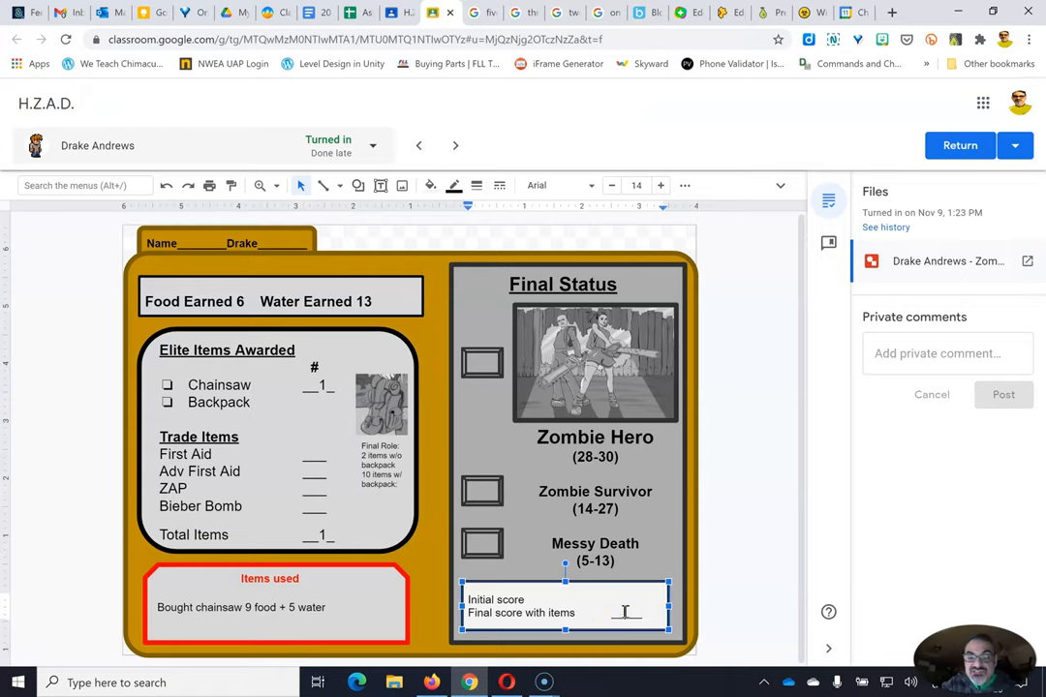
type("1")
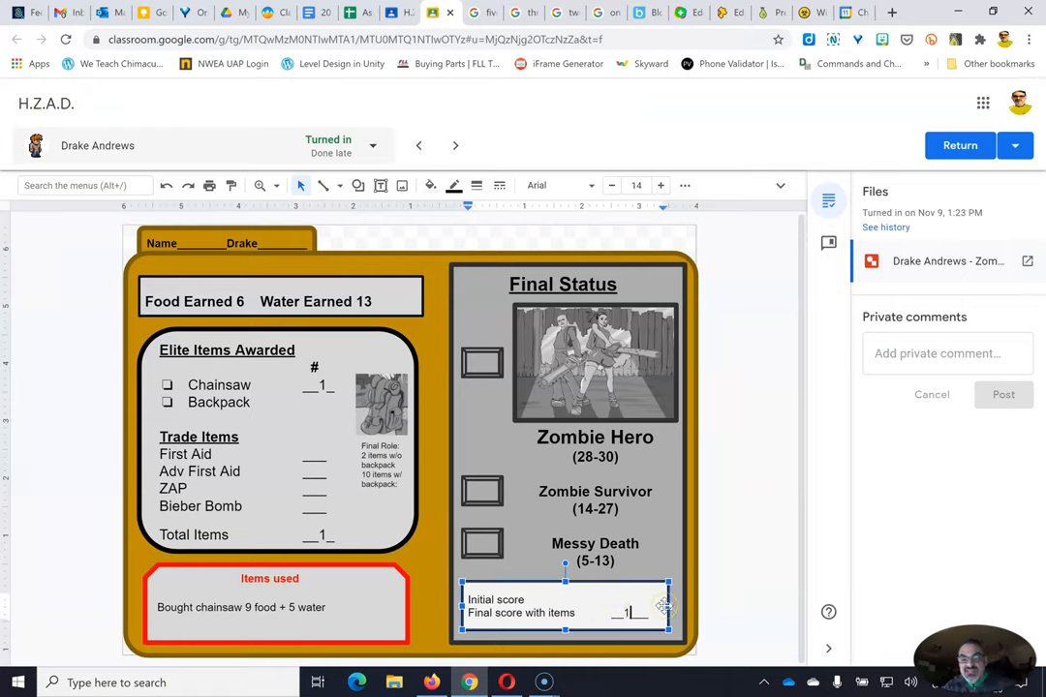
type("0")
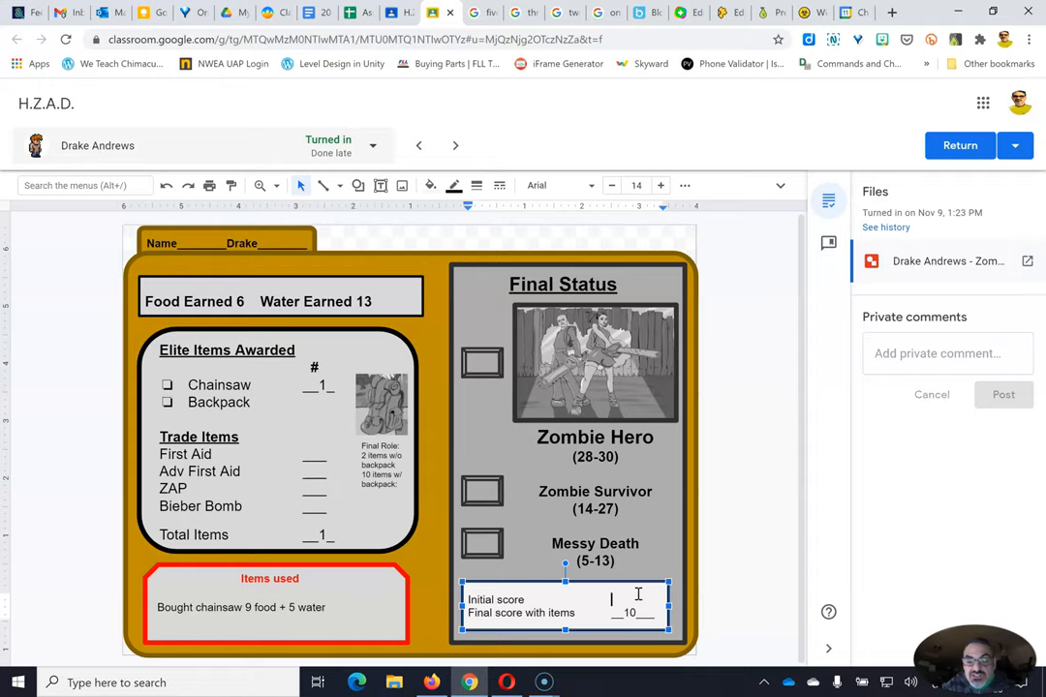
type("10")
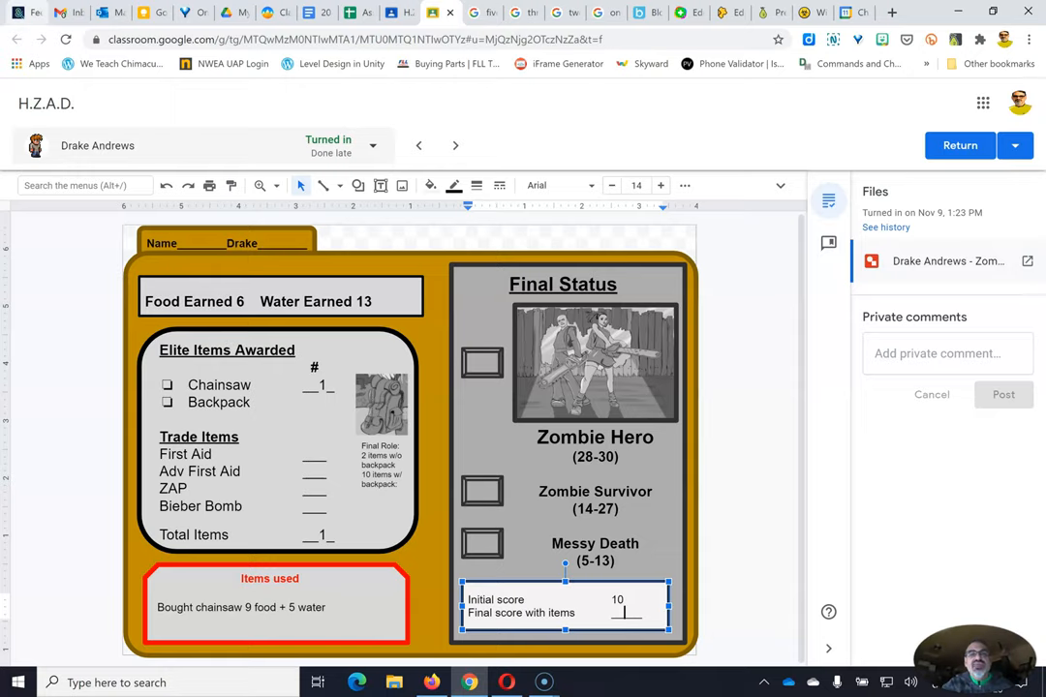
left_click(481, 11)
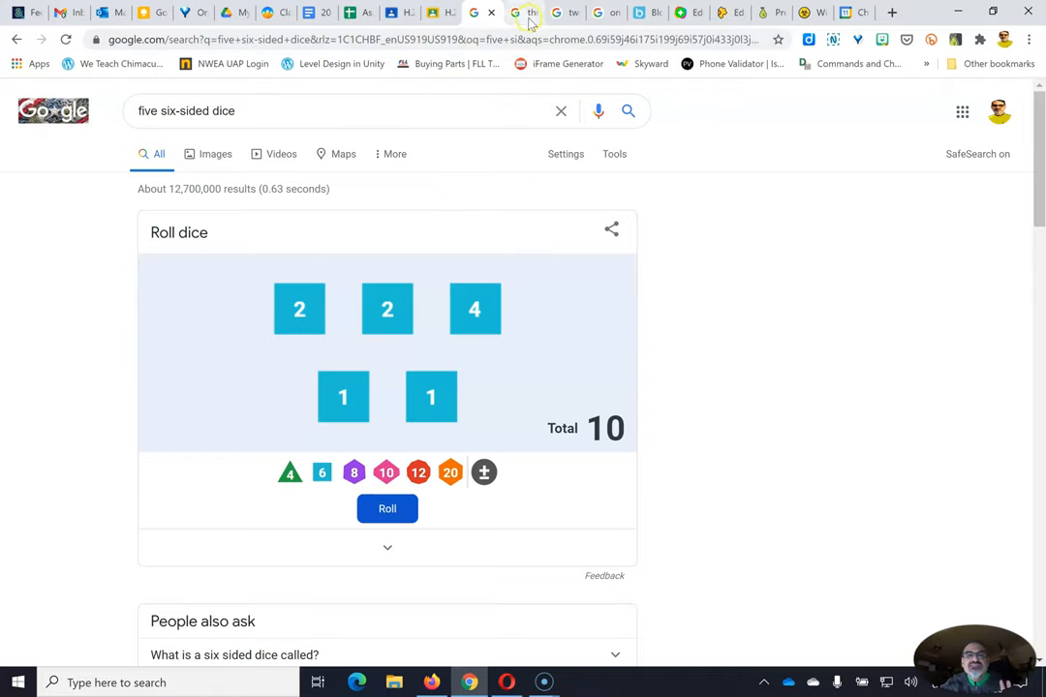
Roll the three dice and mark the Messy Death box with an x.
left_click(386, 509)
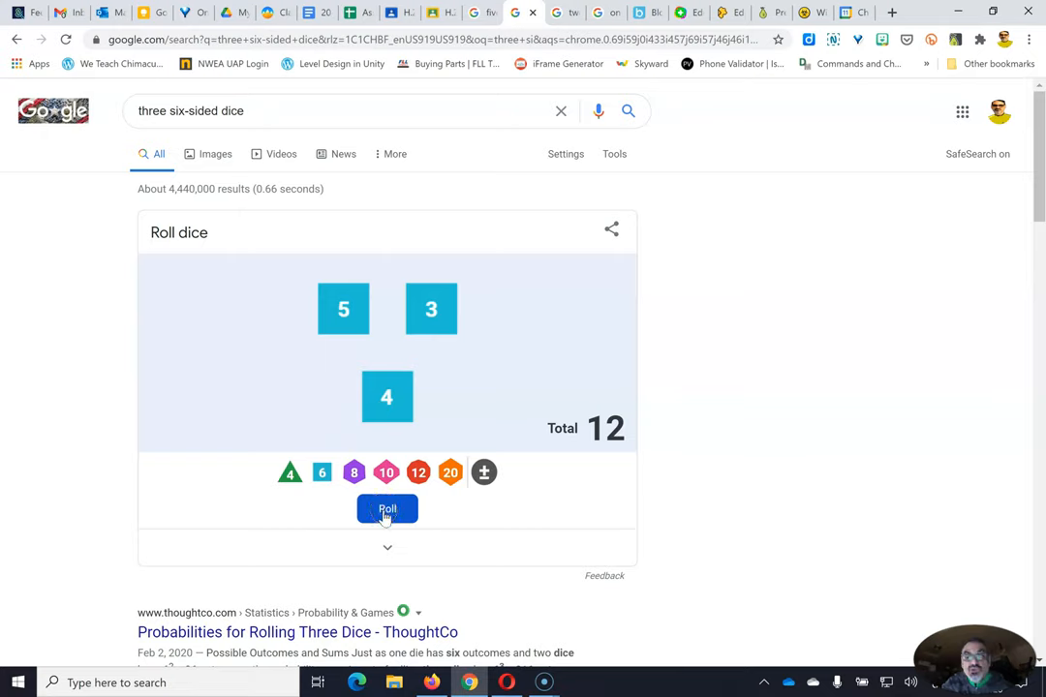
left_click(386, 509)
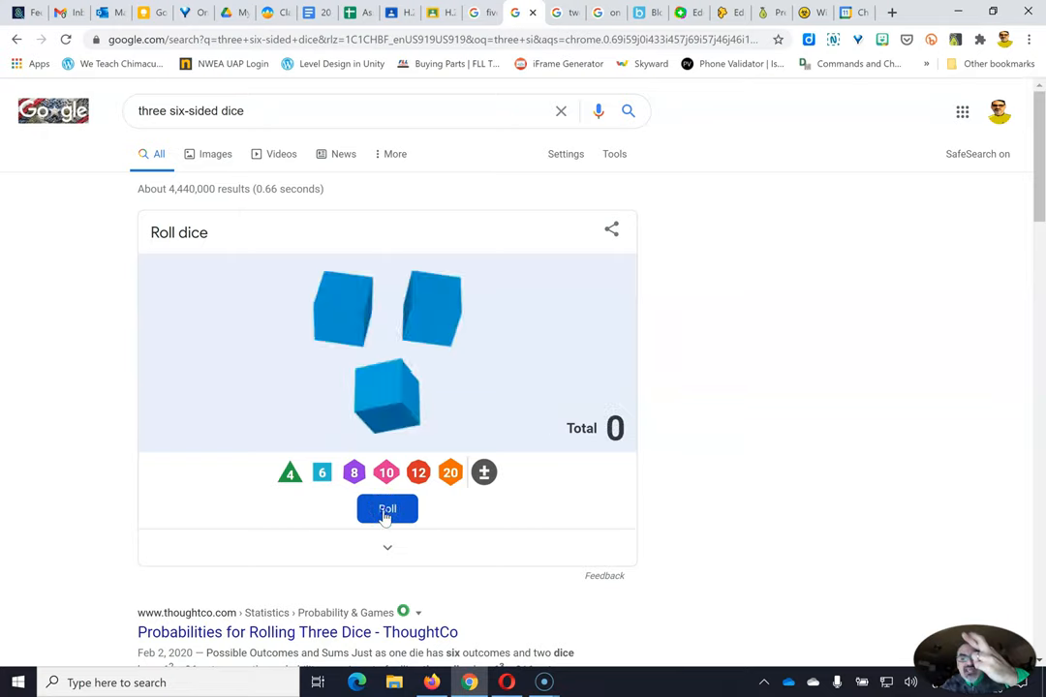
left_click(387, 509)
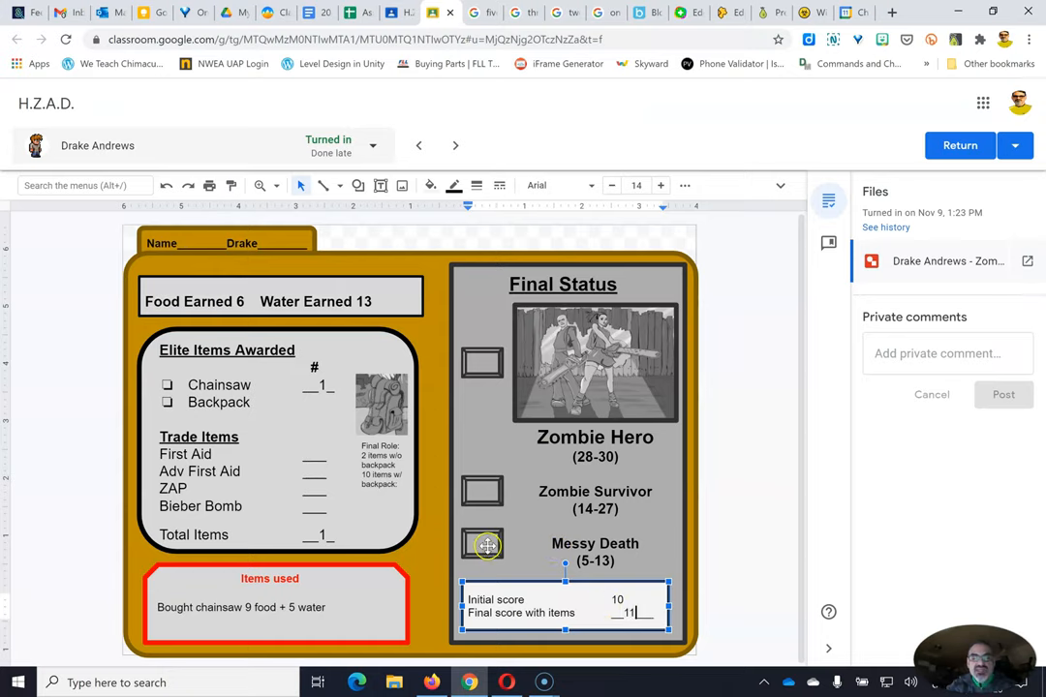
left_click(483, 539)
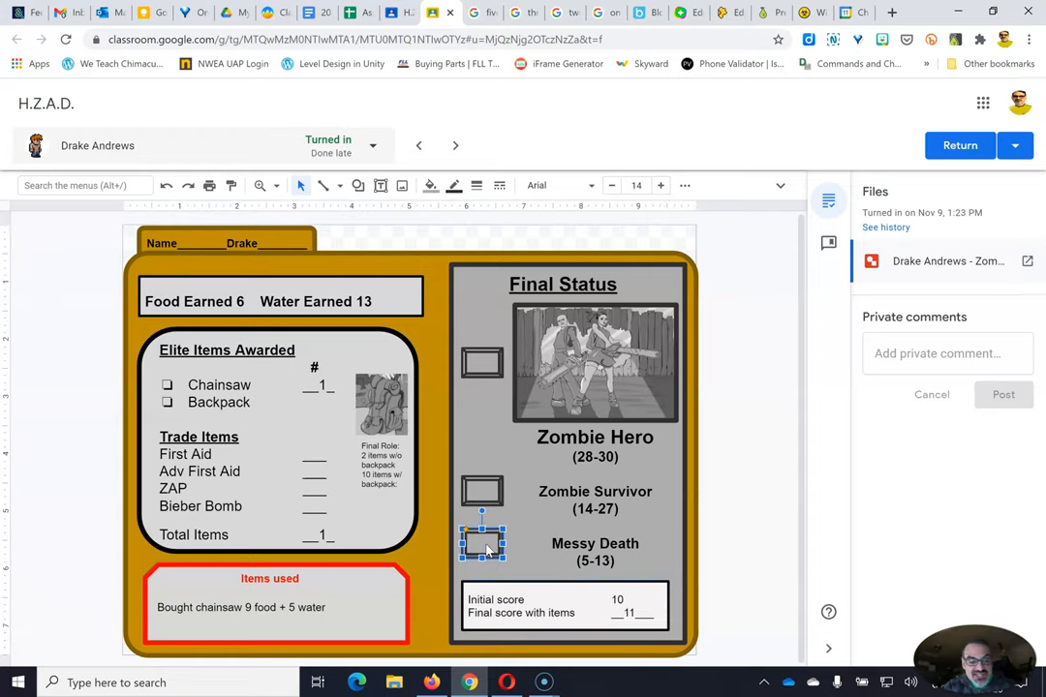
type("x")
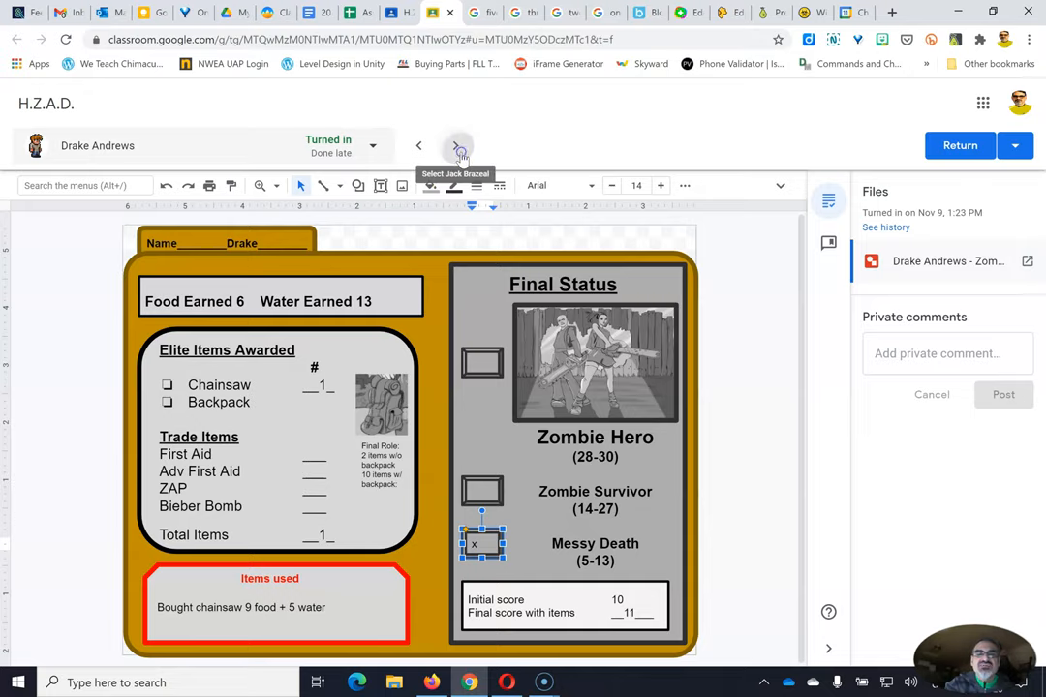
On the next student's card, mark Zombie Survivor with x and record 21 from a five-dice roll.
left_click(455, 146)
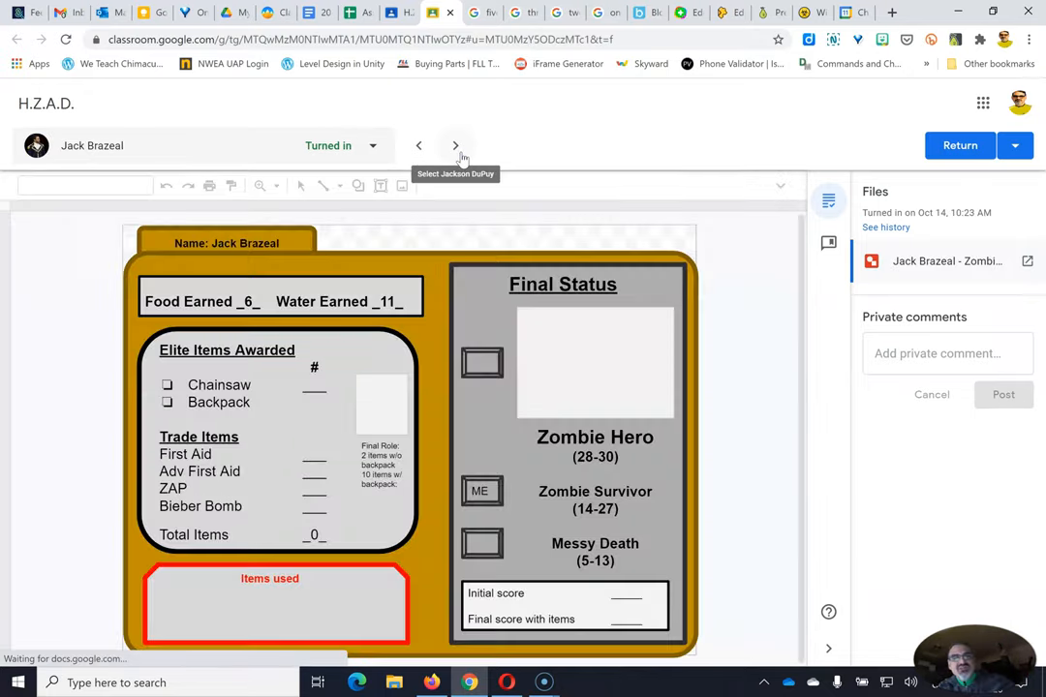
left_click(455, 146)
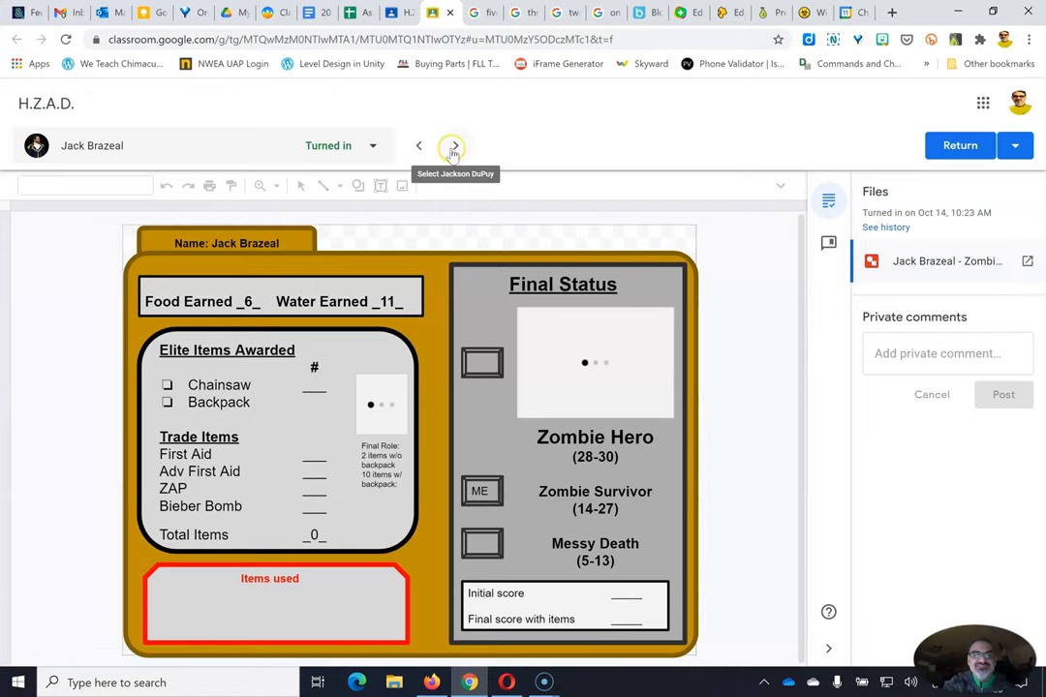
left_click(454, 145)
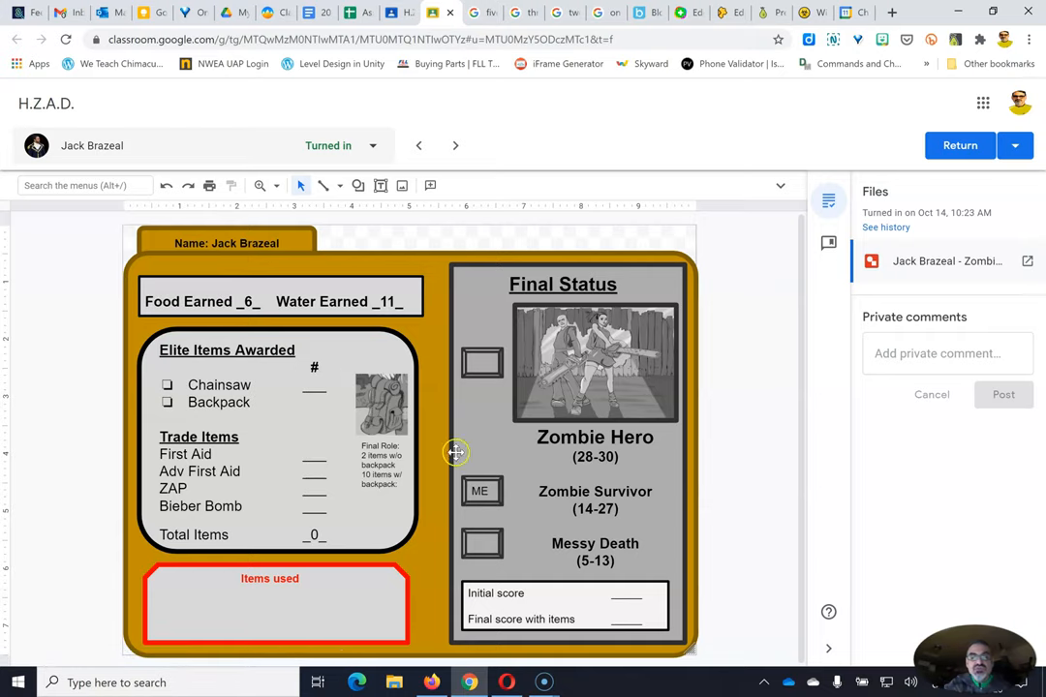
left_click(479, 490)
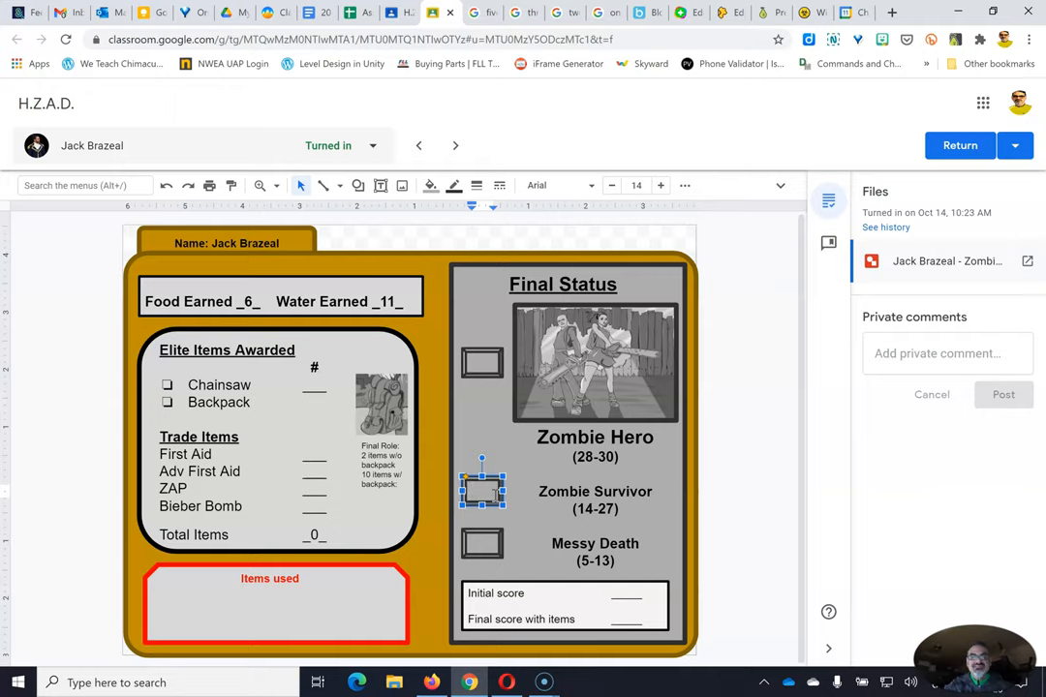
mouse_move(423, 414)
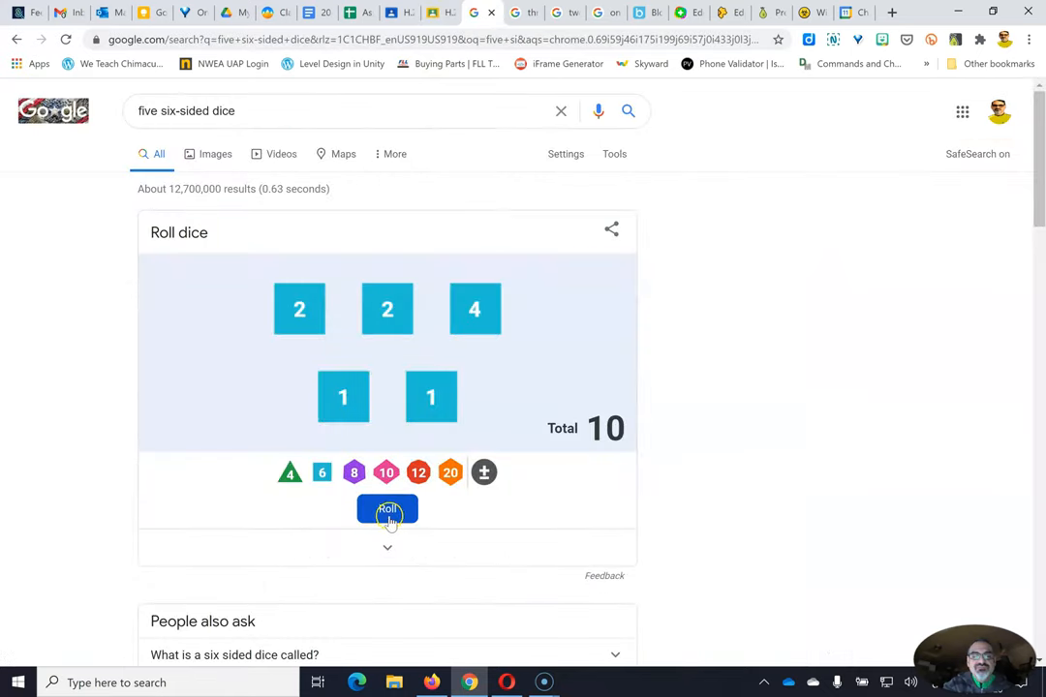
left_click(387, 509)
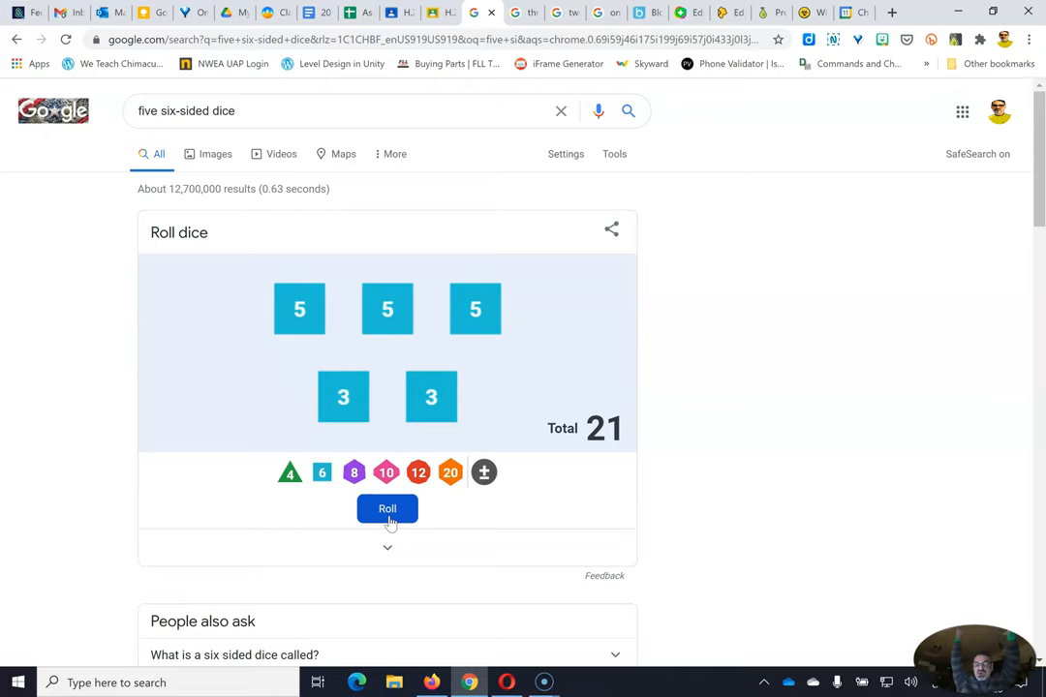
mouse_move(375, 268)
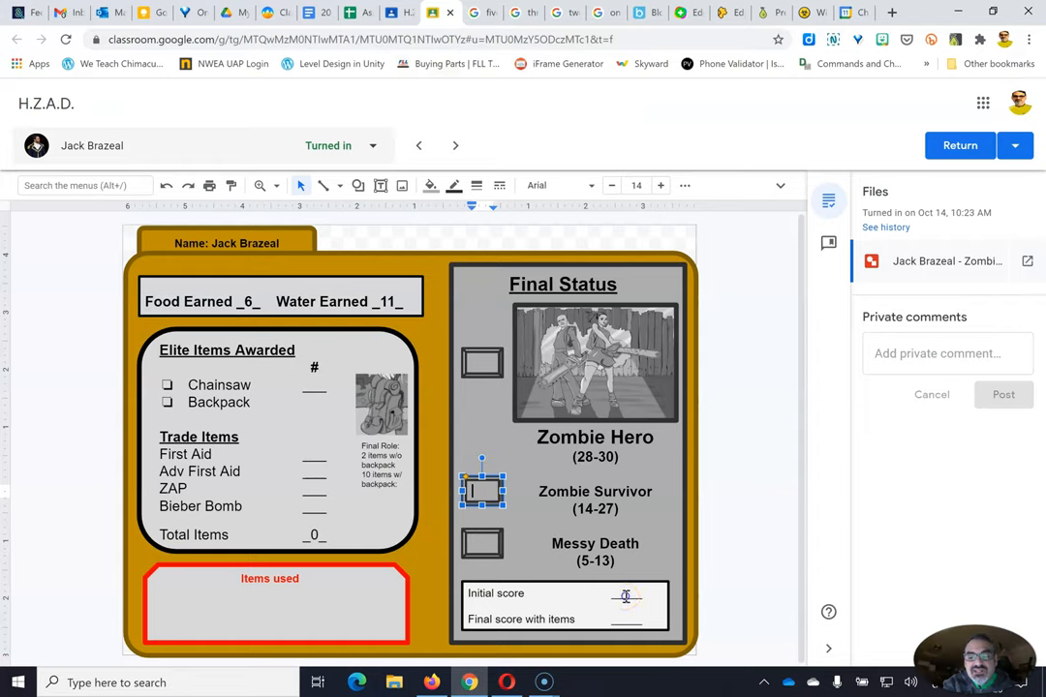
type("21")
type("x")
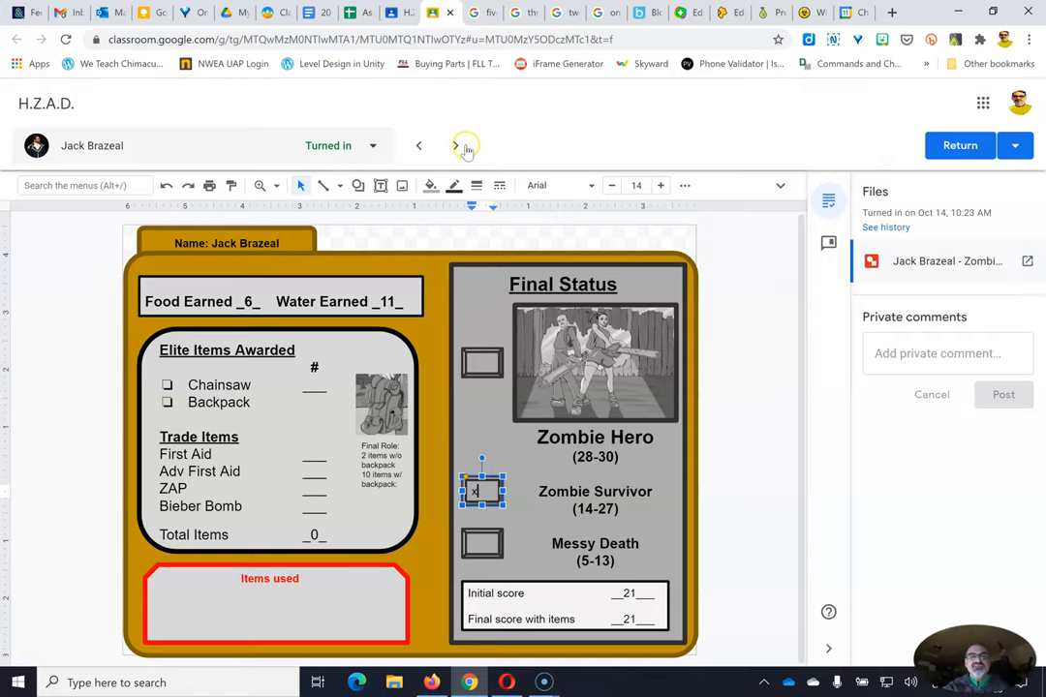
For the next student, roll five dice totalling 20 and enter 20 as initial and final score.
left_click(457, 146)
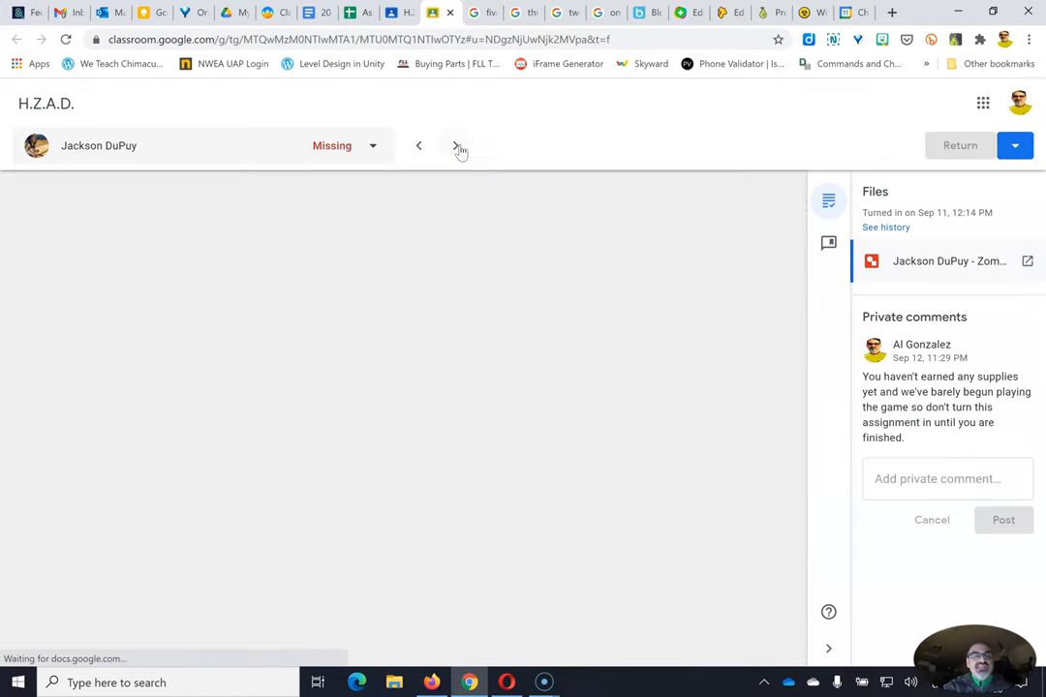
left_click(459, 145)
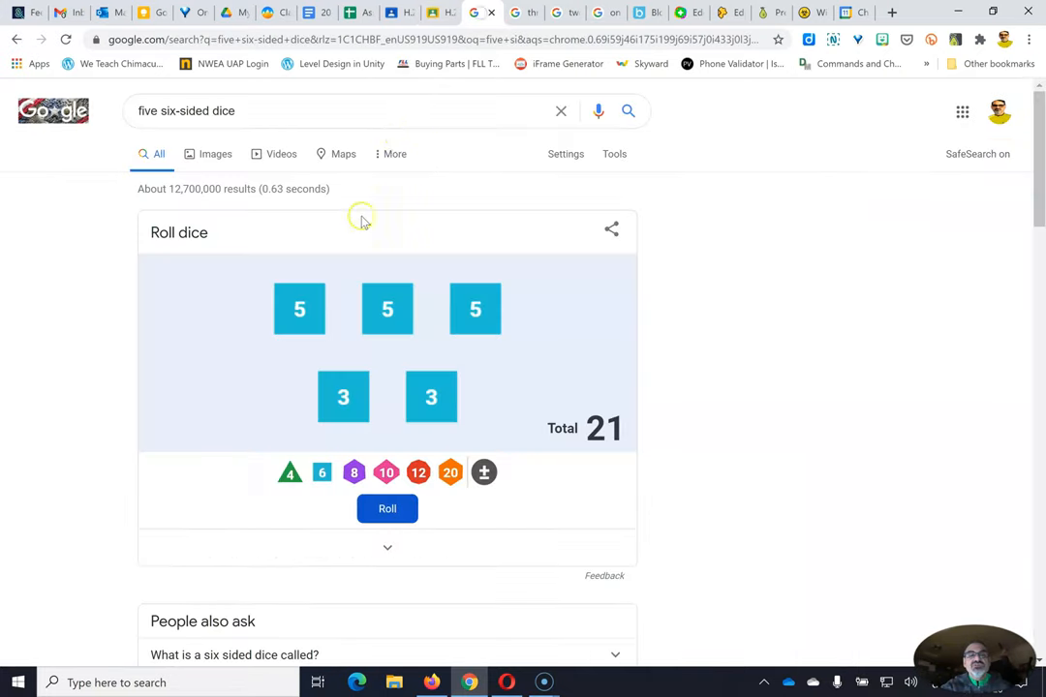
left_click(386, 509)
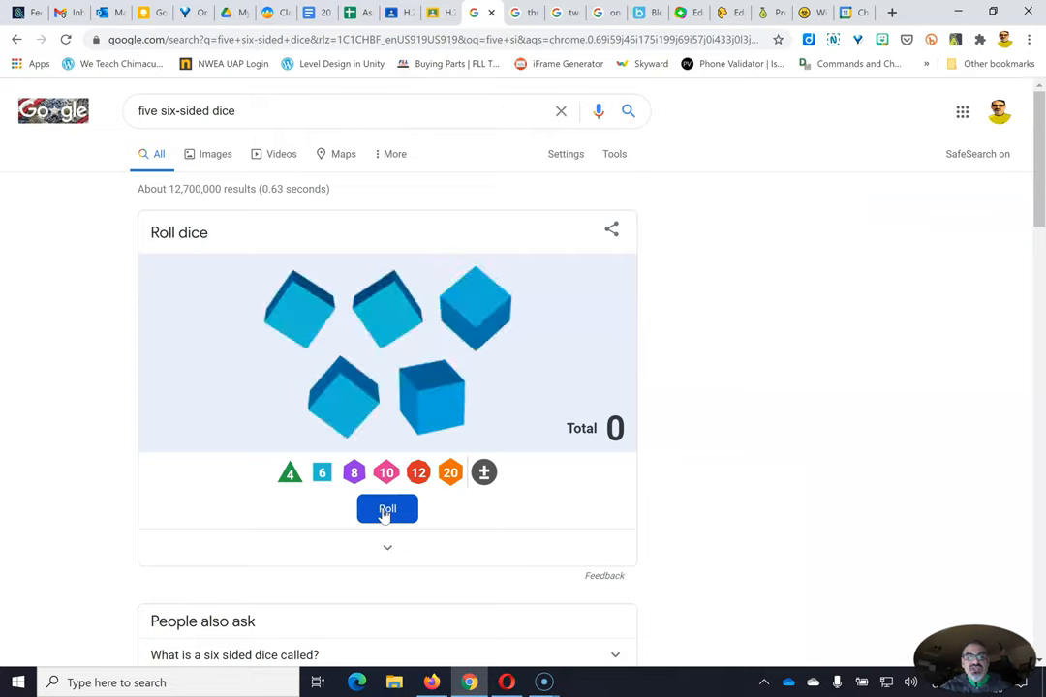
left_click(386, 510)
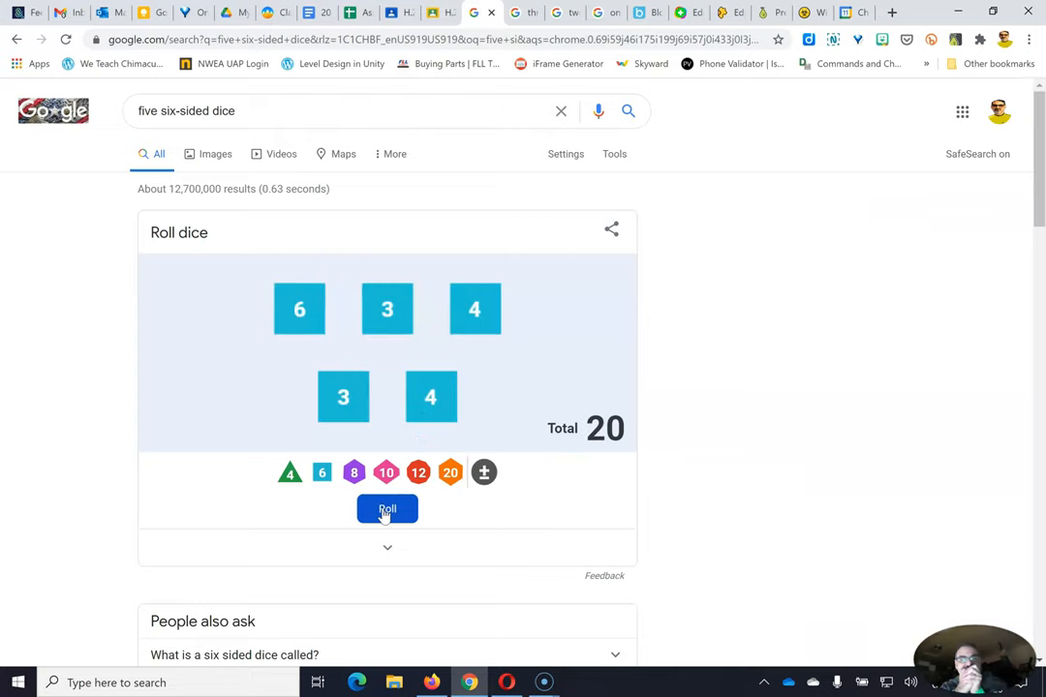
mouse_move(388, 40)
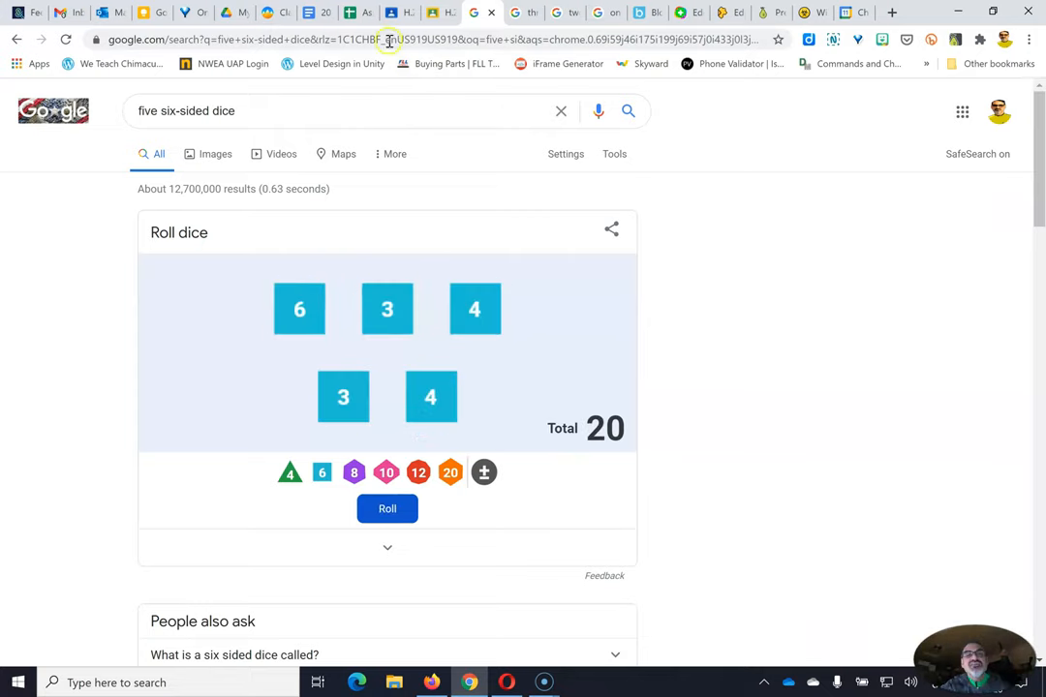
left_click(468, 12)
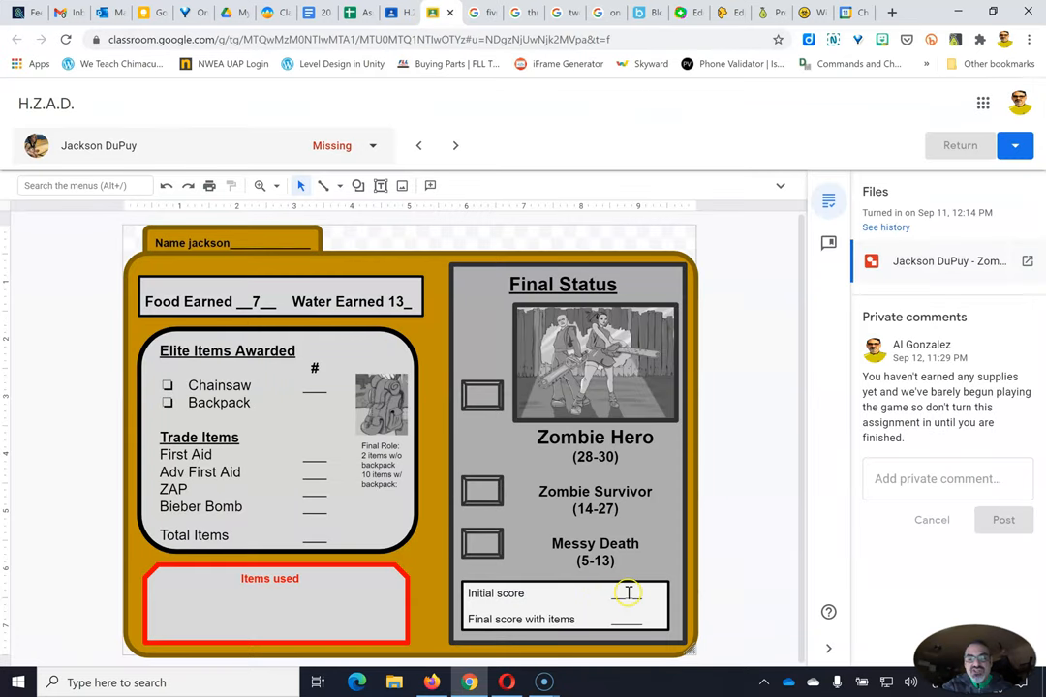
type("20")
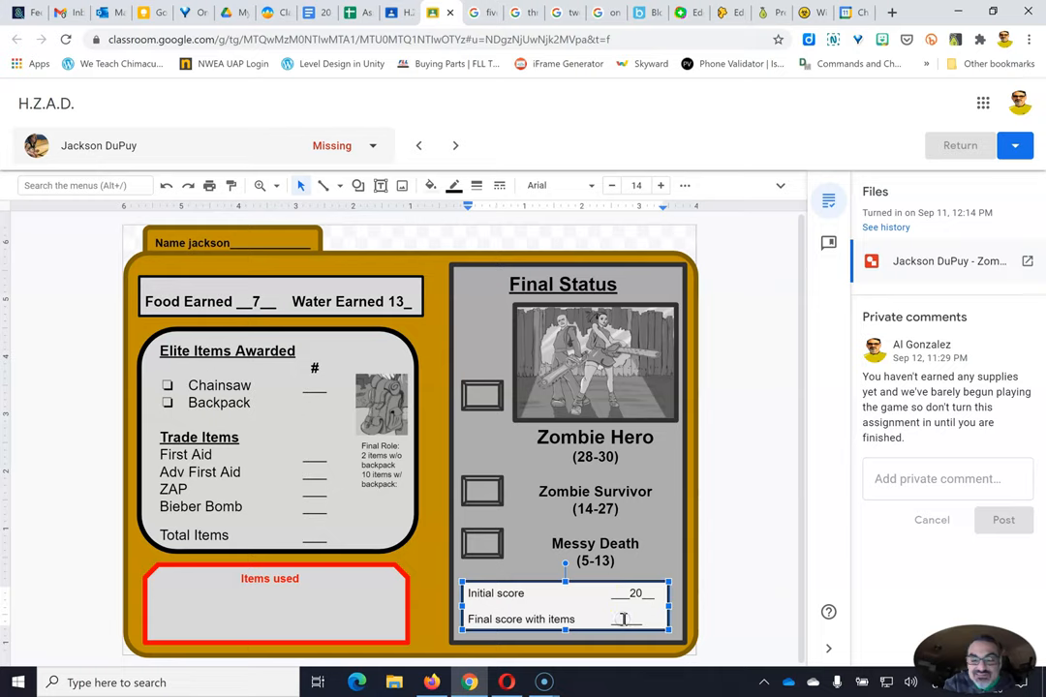
type("20")
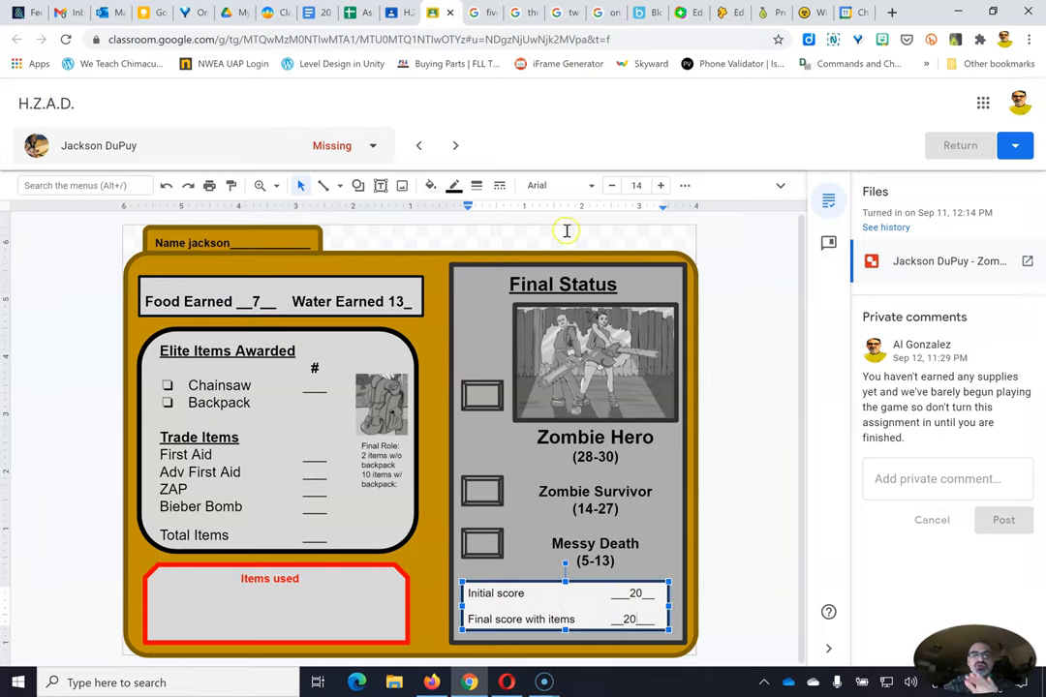
left_click(455, 145)
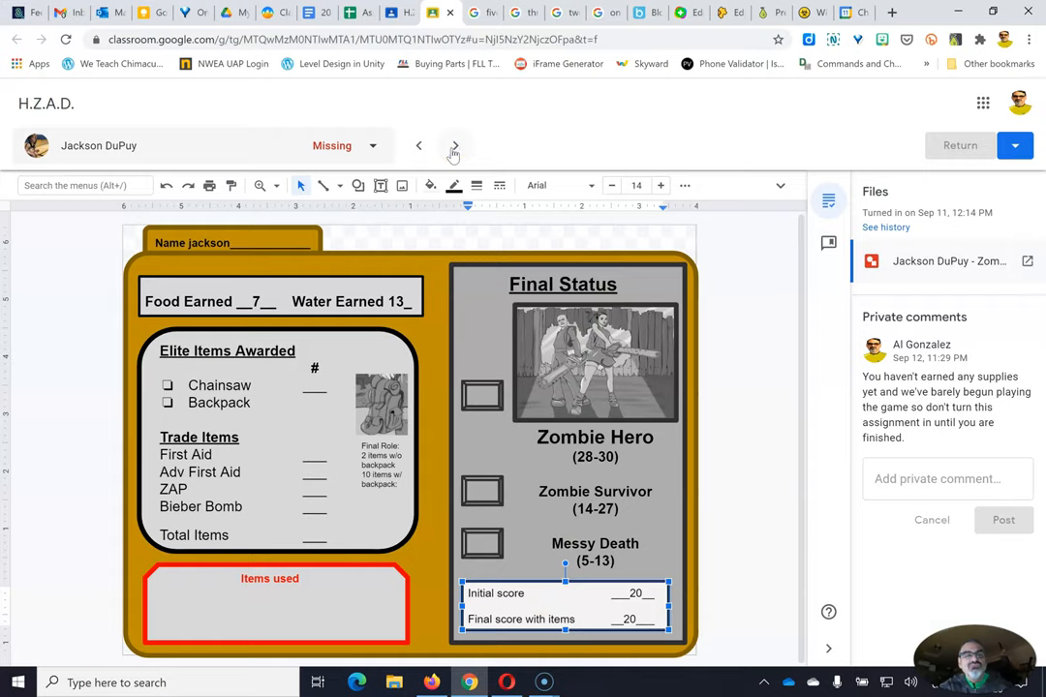
Skip ahead through several student submissions with the next-student arrow.
left_click(455, 145)
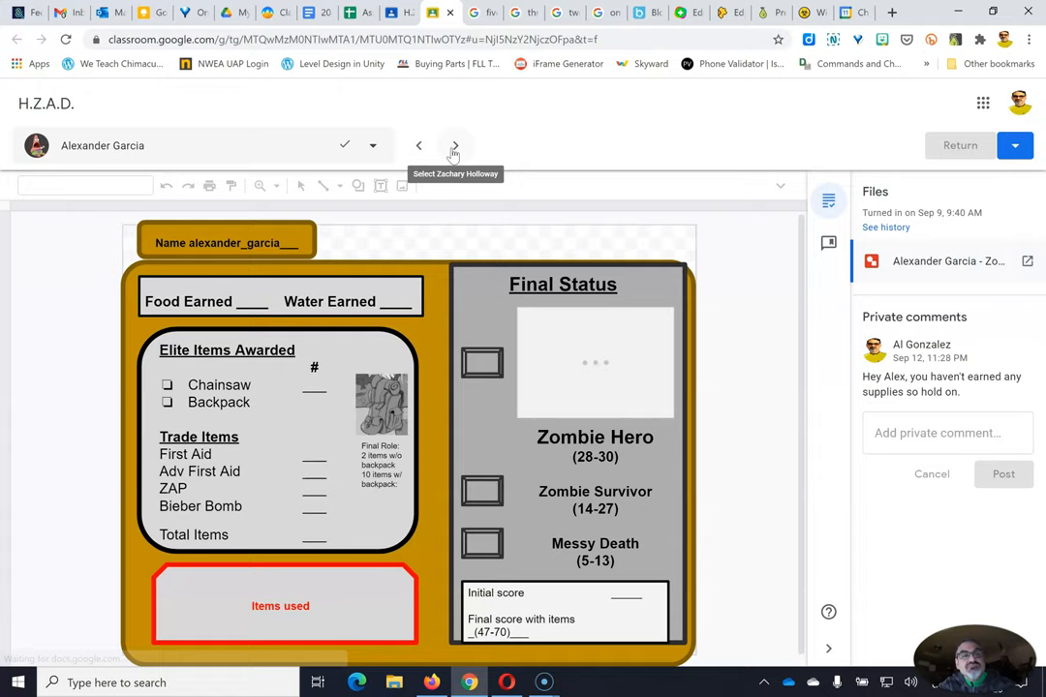
left_click(454, 145)
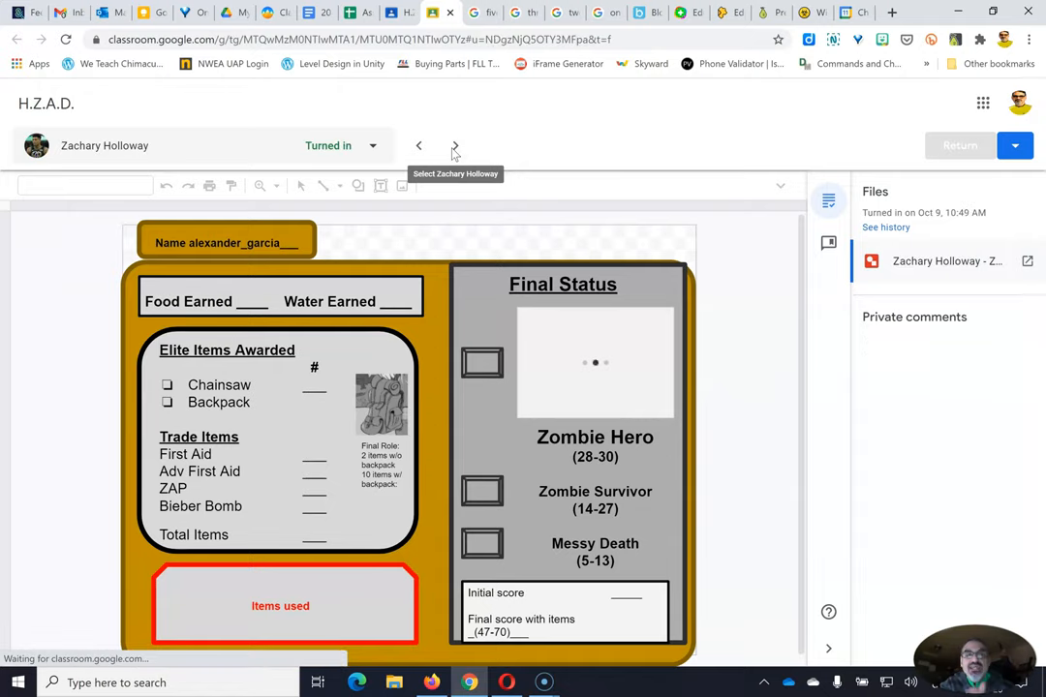
left_click(454, 145)
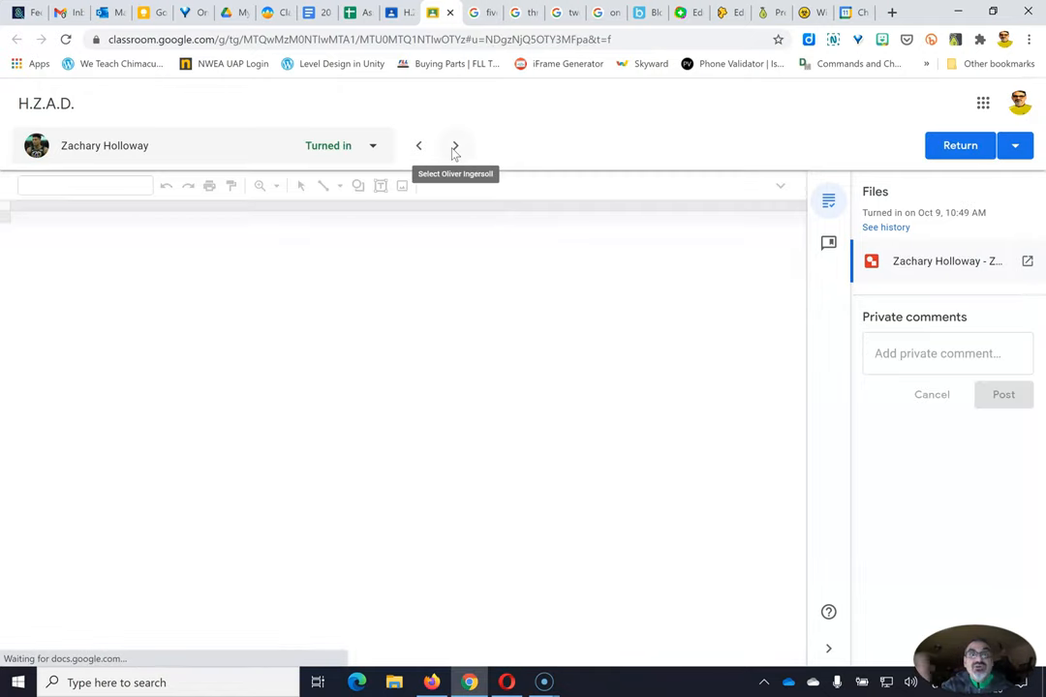
left_click(454, 145)
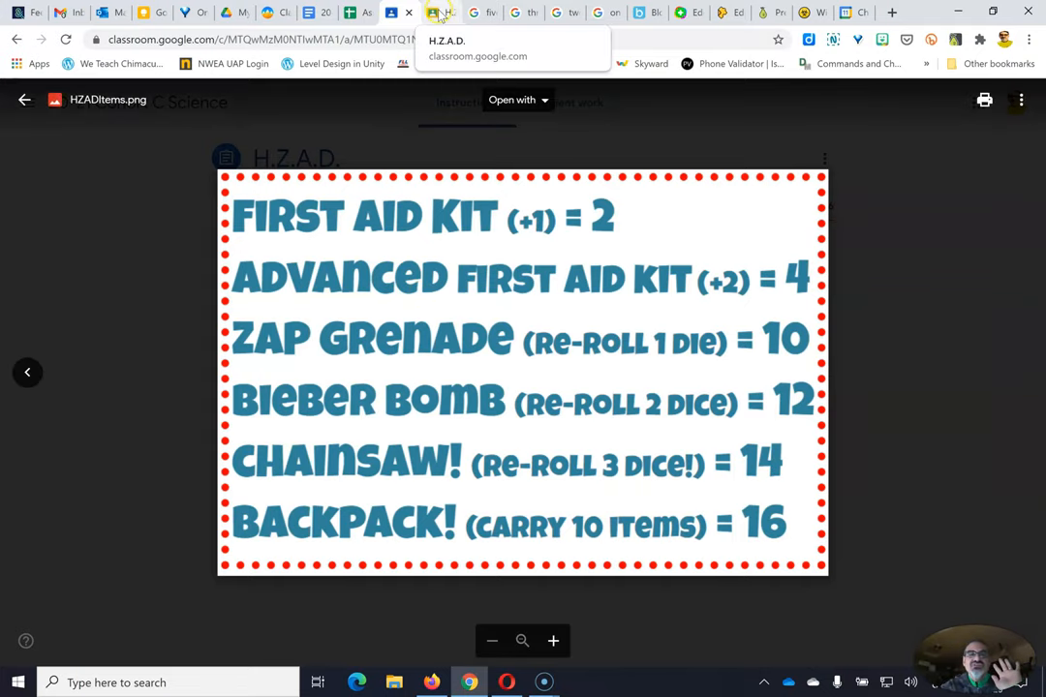
Reroll the five dice to a total of 17 and return to Zachary's score card.
left_click(440, 13)
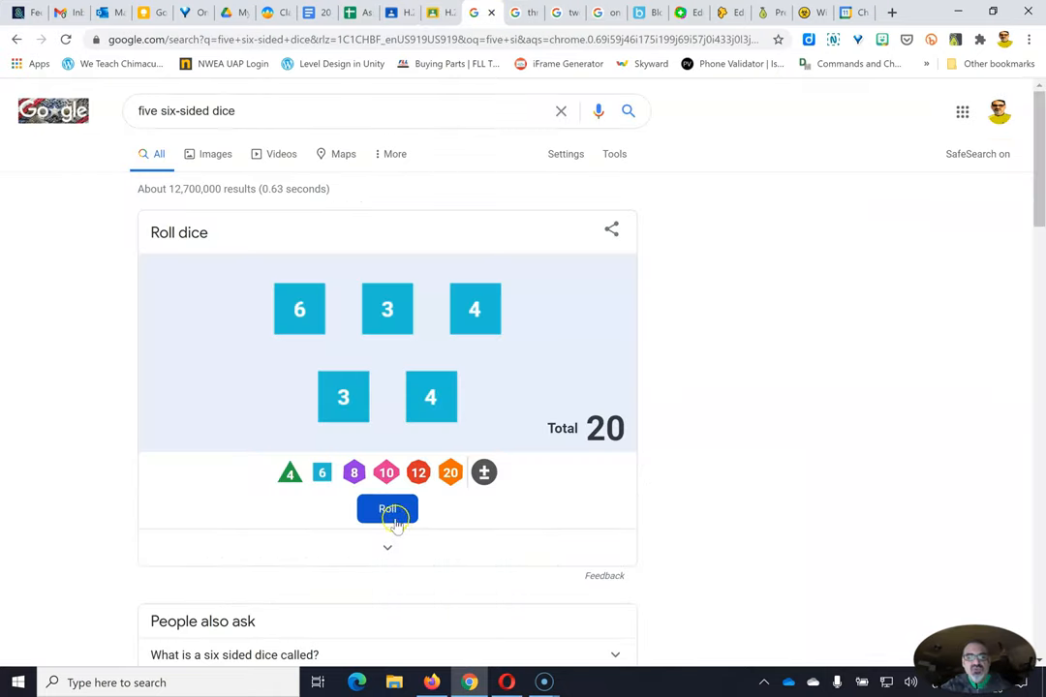
left_click(387, 510)
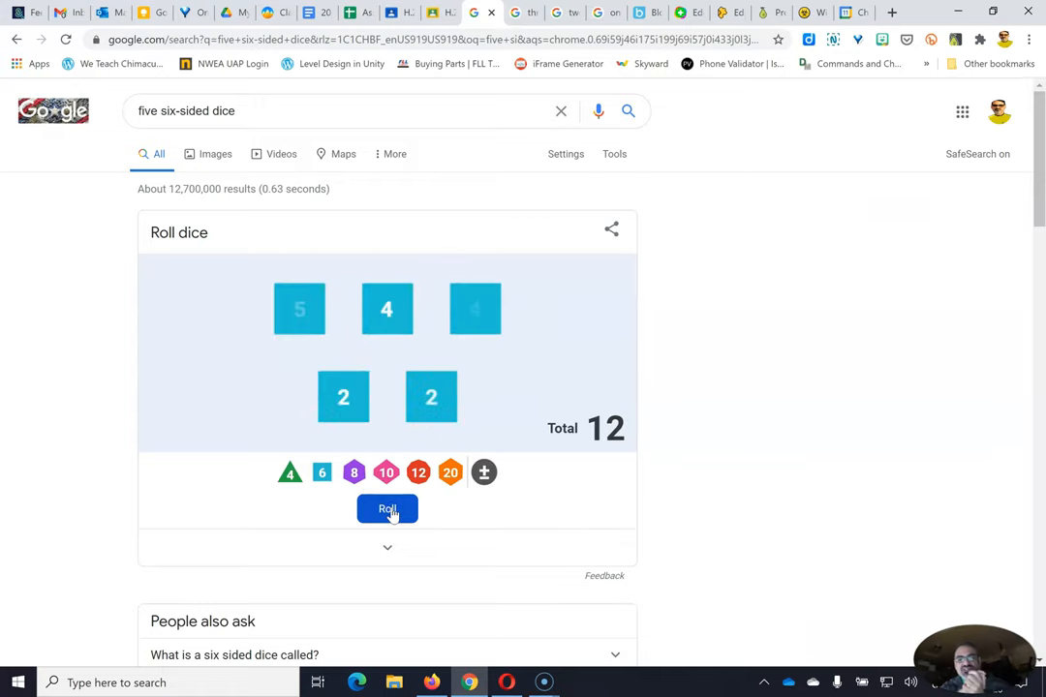
left_click(388, 510)
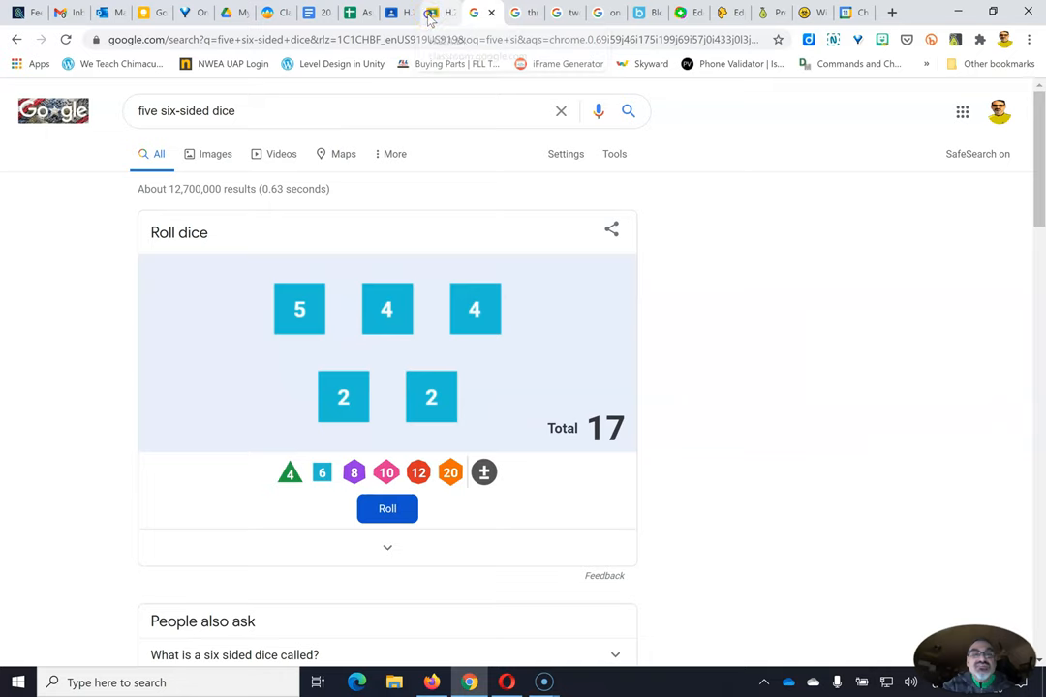
left_click(441, 13)
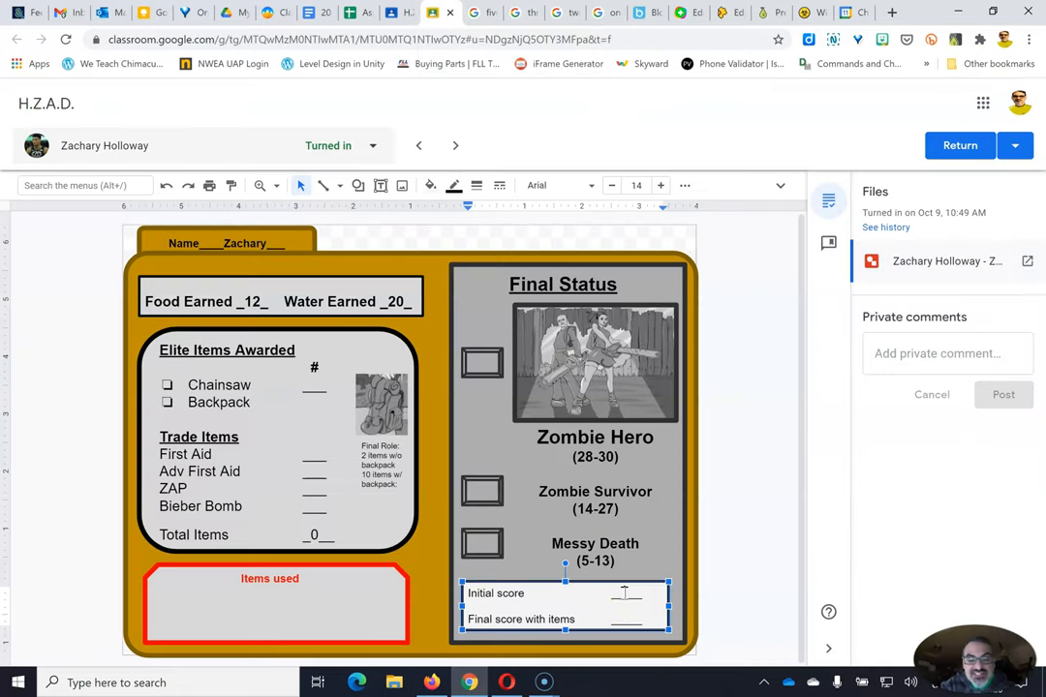
Enter 17 as Zachary's initial and final score, then open the next student's submission.
type("17")
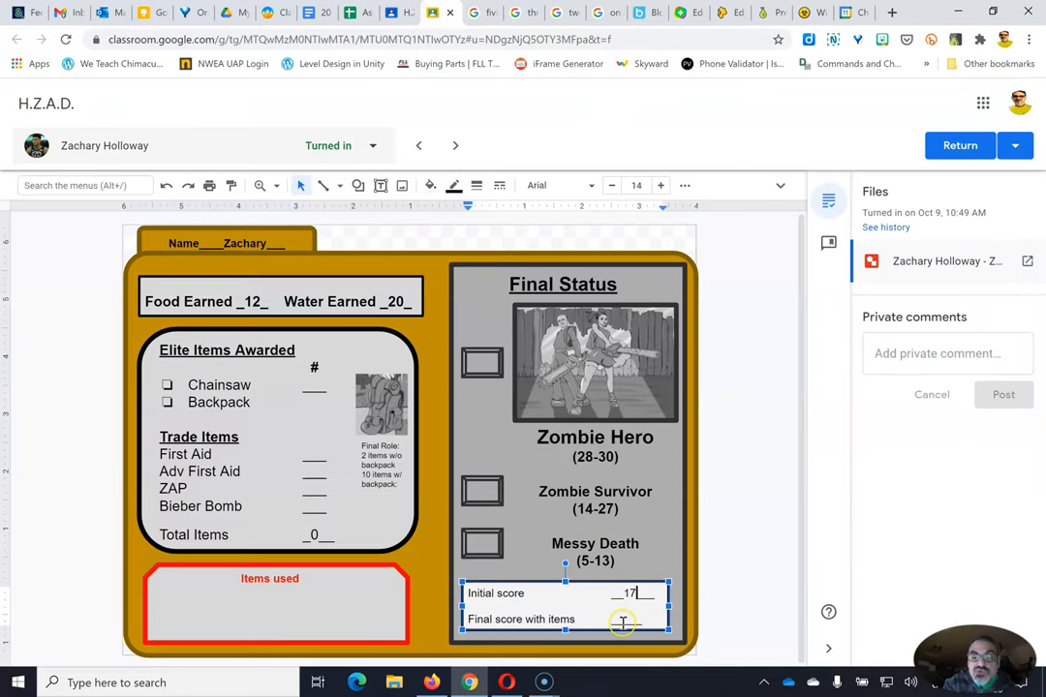
type("17")
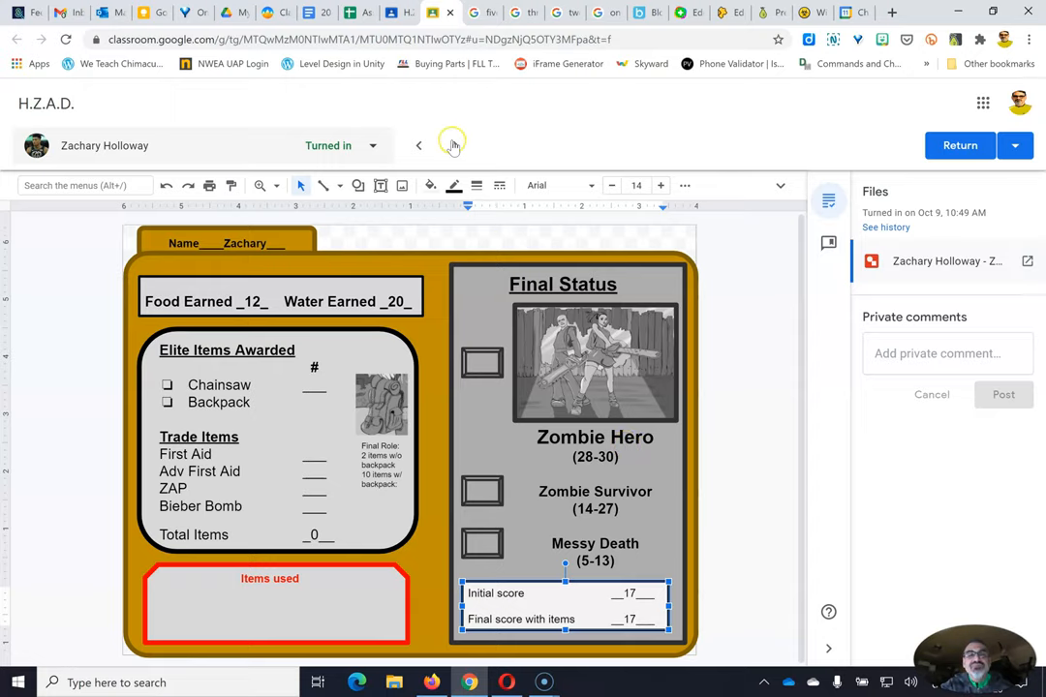
mouse_move(454, 146)
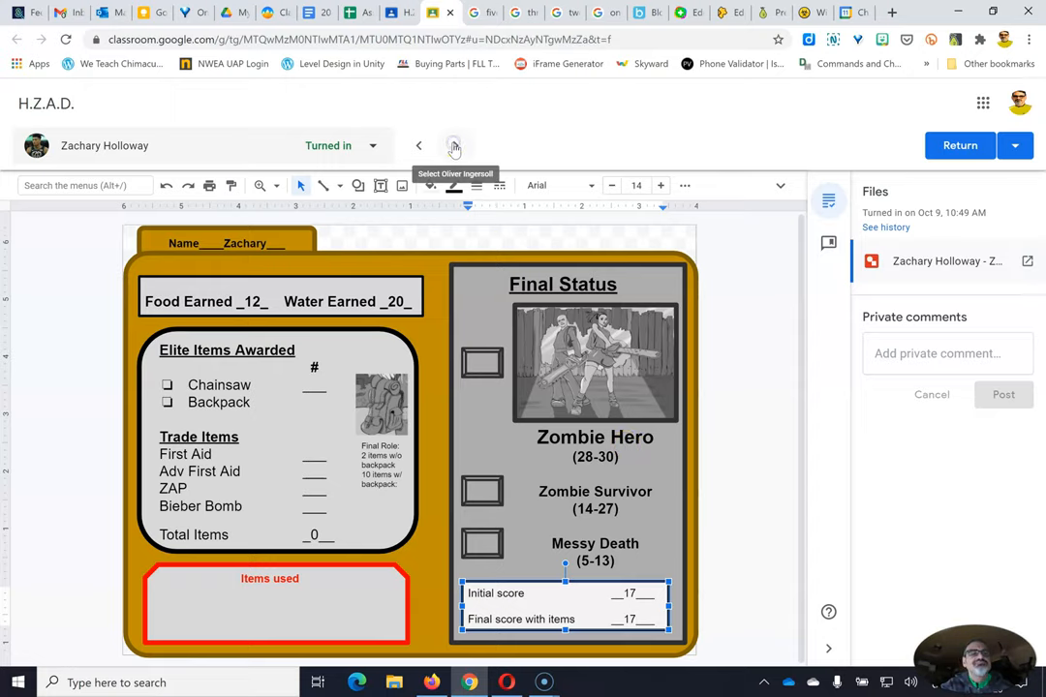
left_click(455, 145)
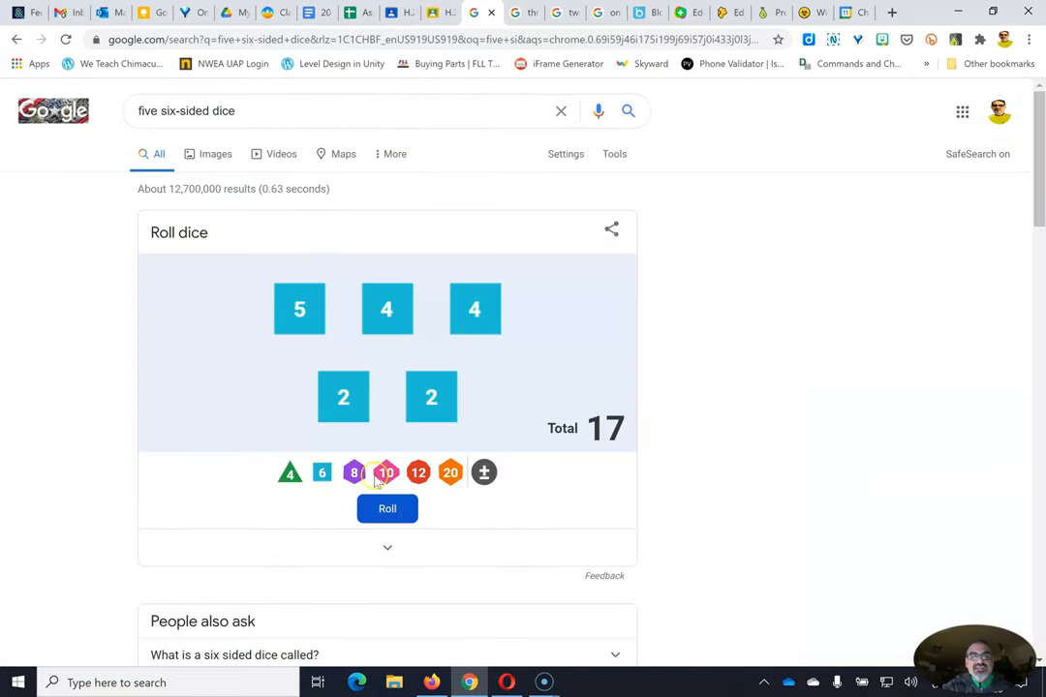
Reroll the five dice to a total of 20 and go back to Oliver's score card.
left_click(386, 509)
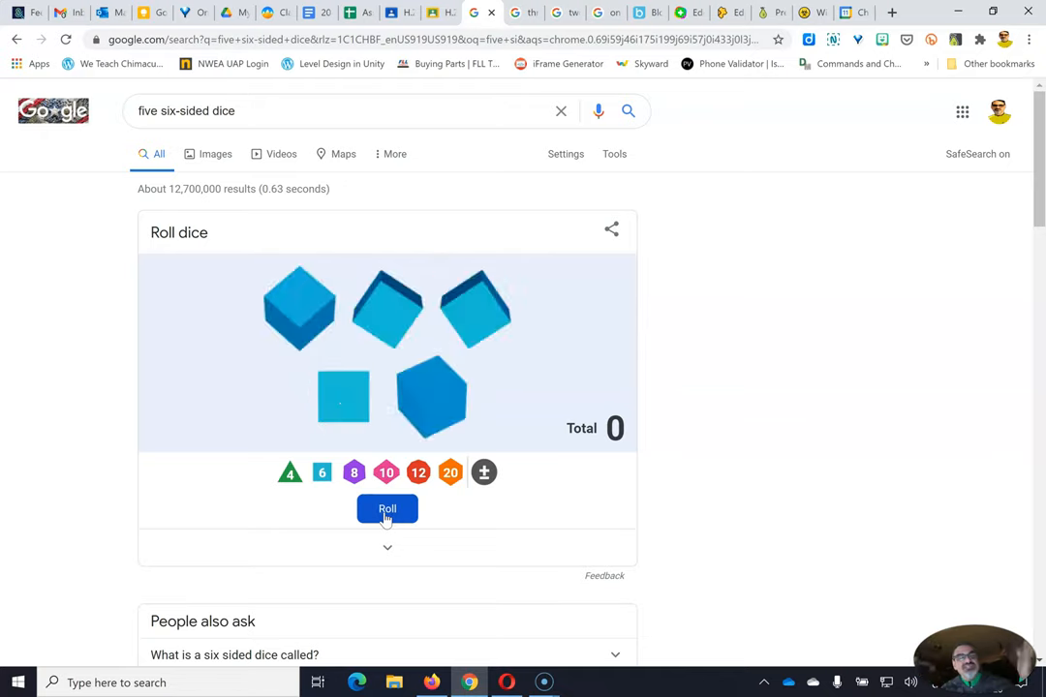
left_click(387, 509)
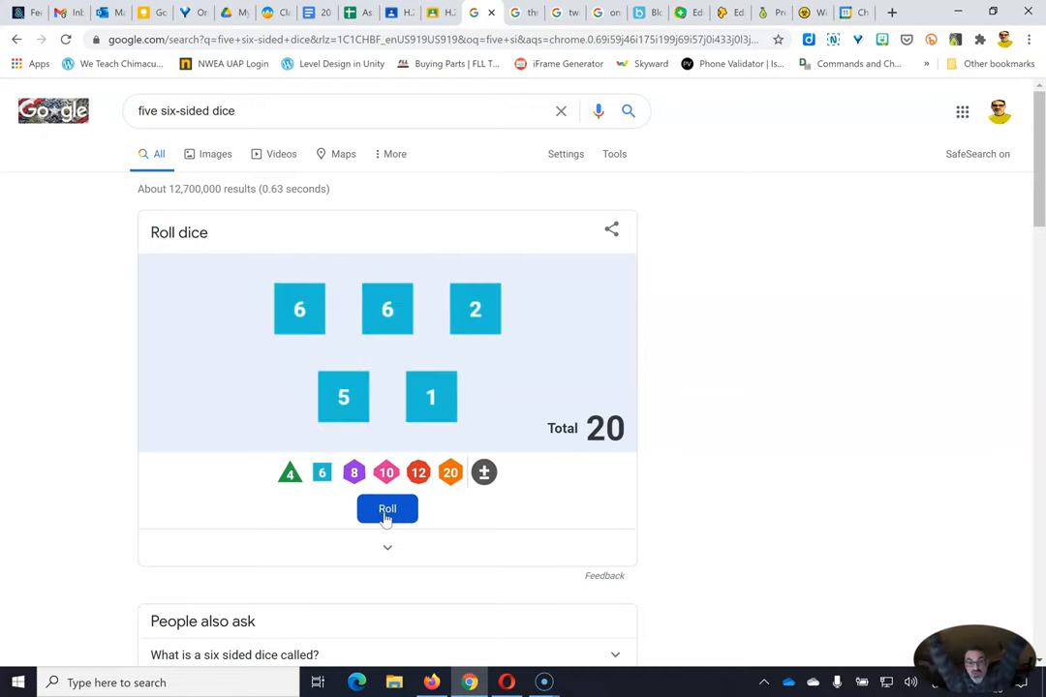
mouse_move(259, 250)
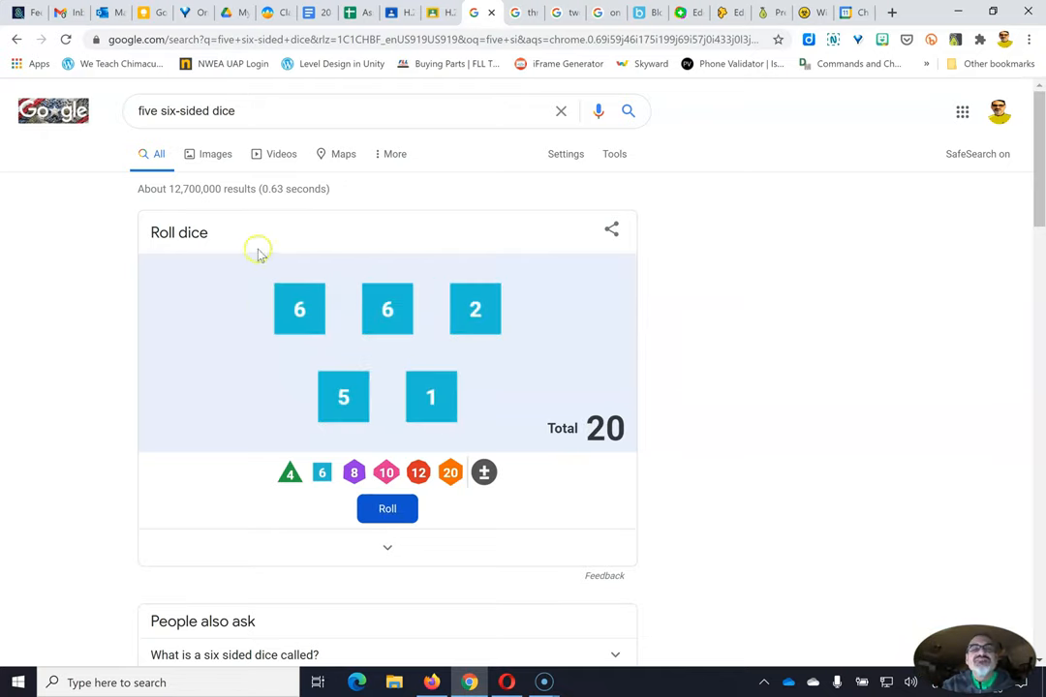
left_click(432, 11)
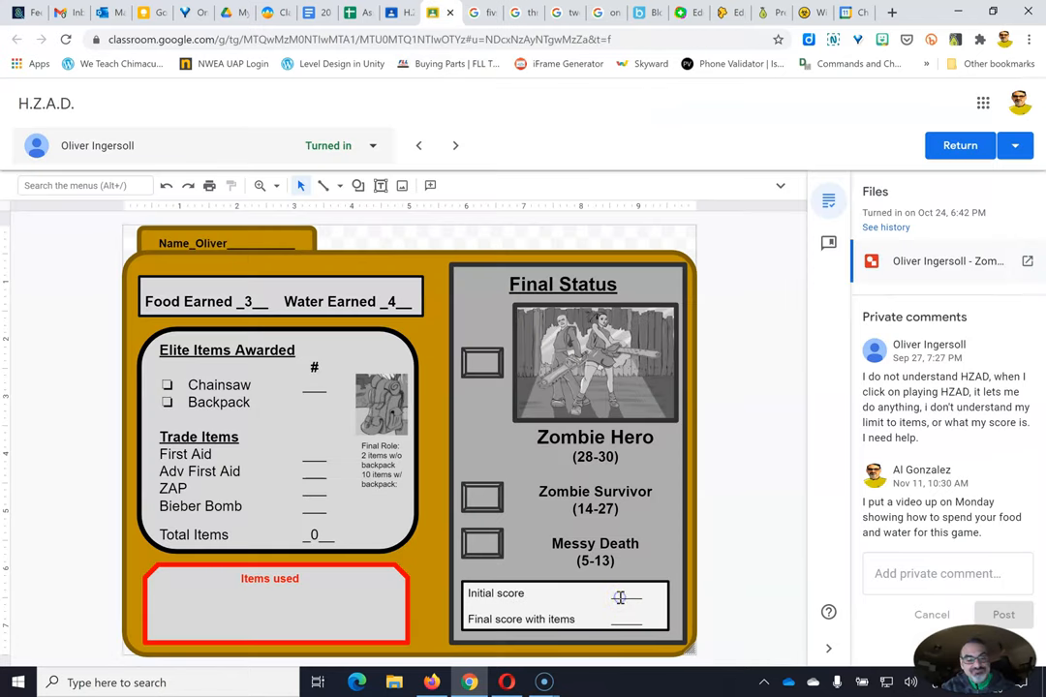
Enter 20 as Oliver's initial and final scores, then advance to Trent's card.
type("20")
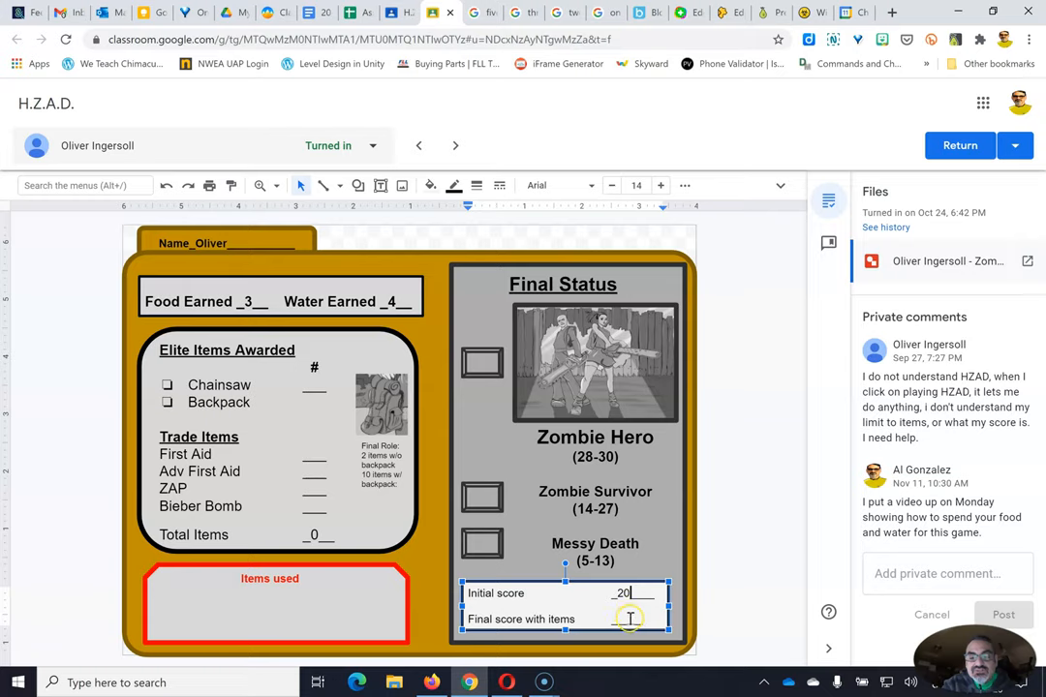
type("29")
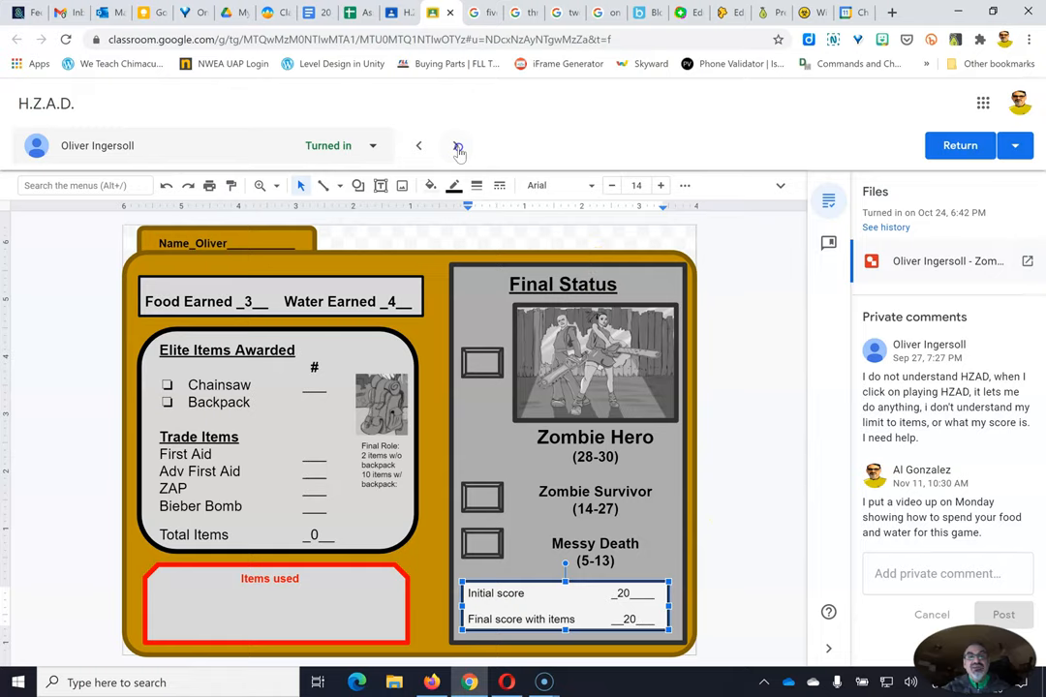
left_click(456, 145)
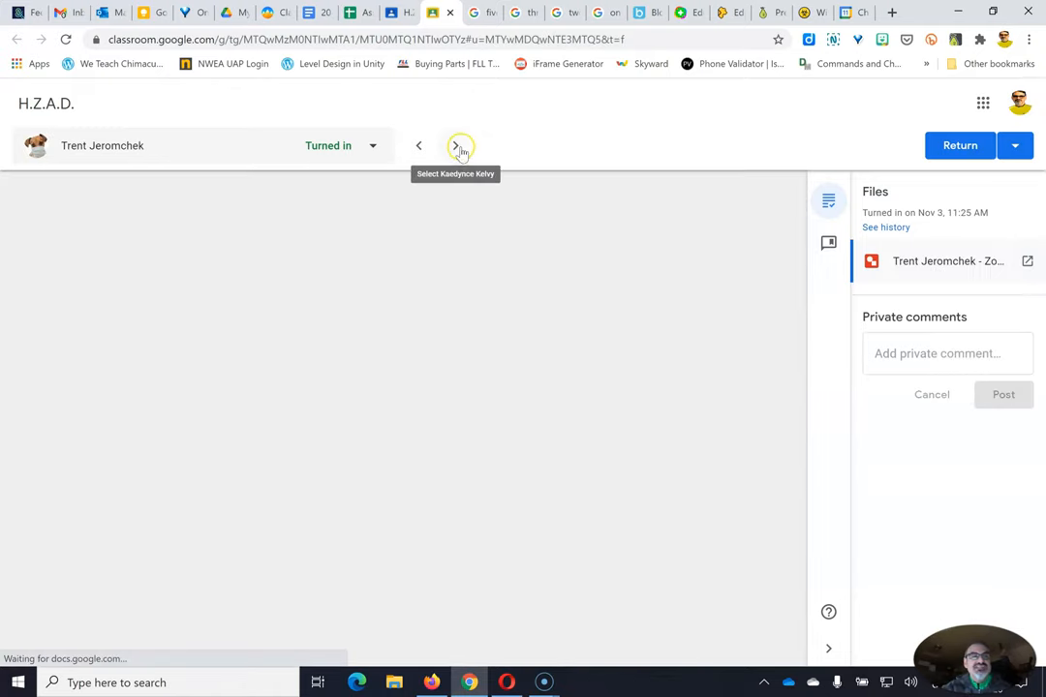
left_click(455, 145)
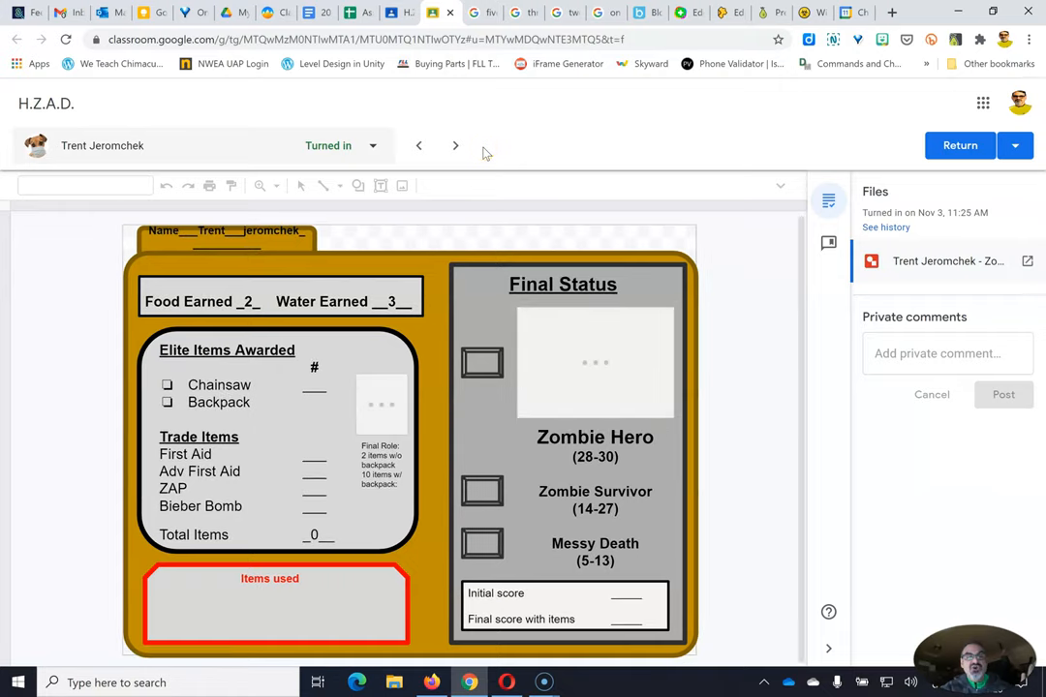
left_click(476, 13)
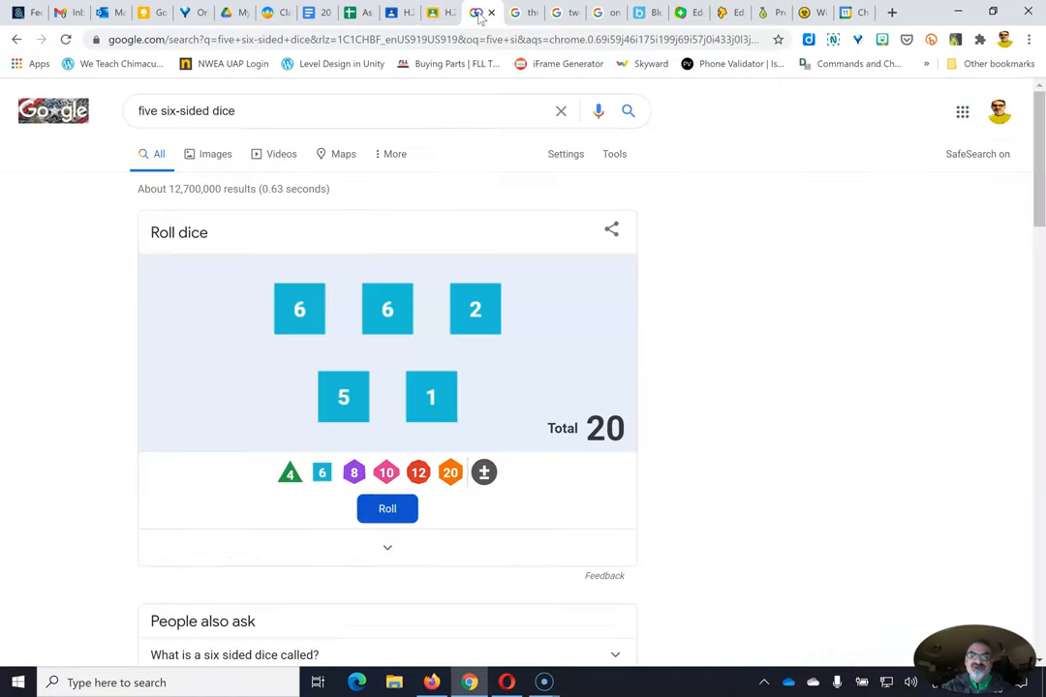
Roll the five dice again to get Trent's score.
left_click(386, 509)
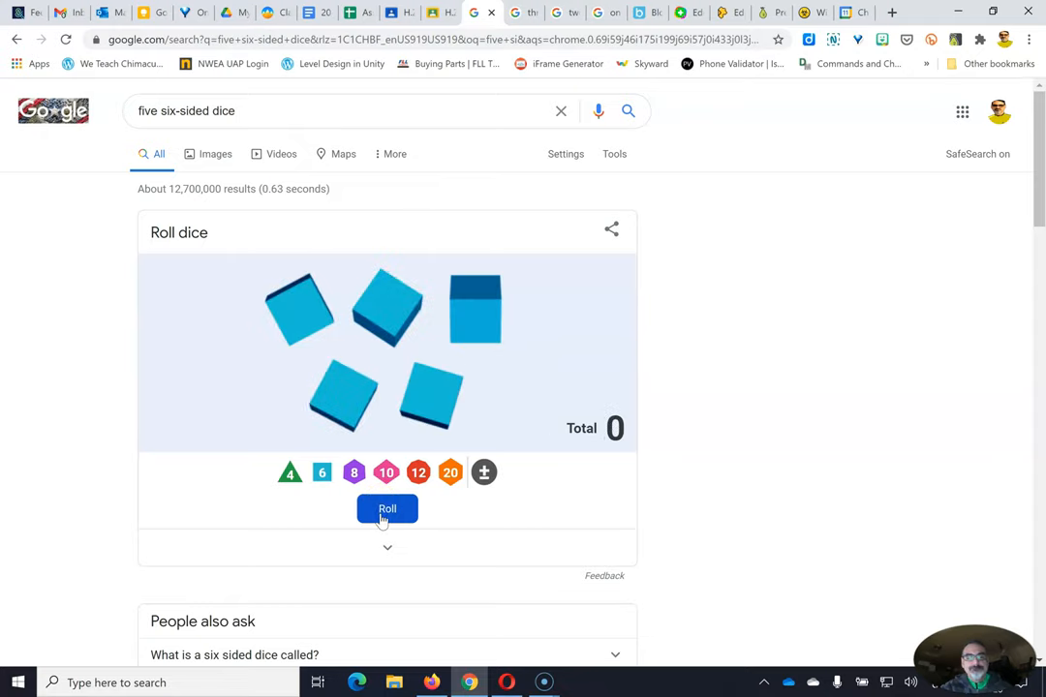
left_click(387, 508)
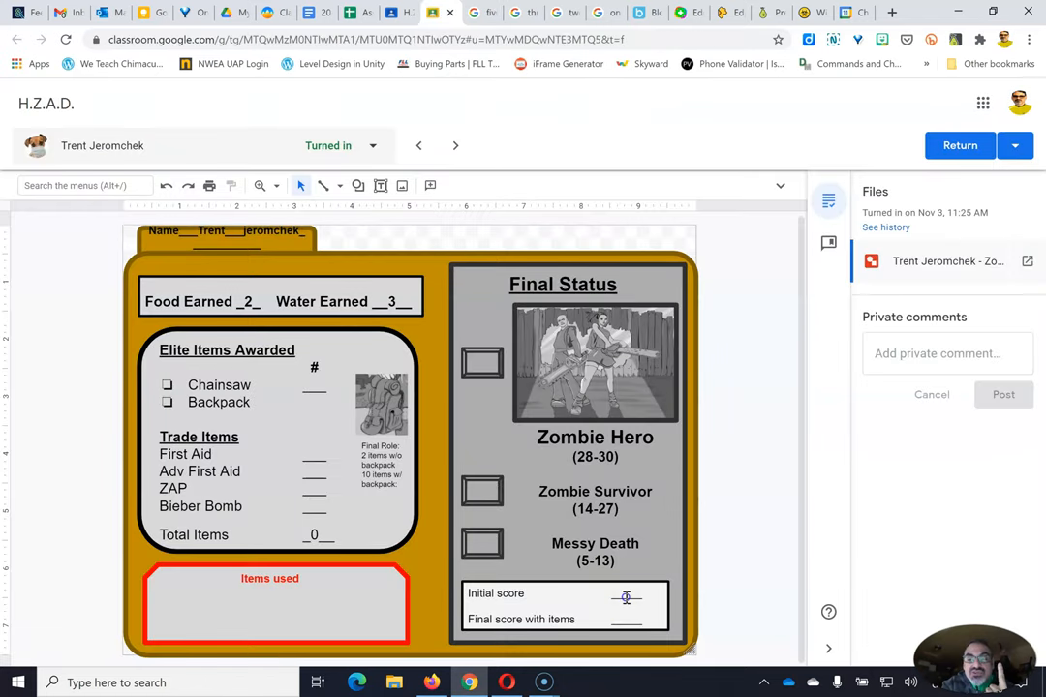
Enter 14 as Trent's initial and final scores and move to the next student.
type("14")
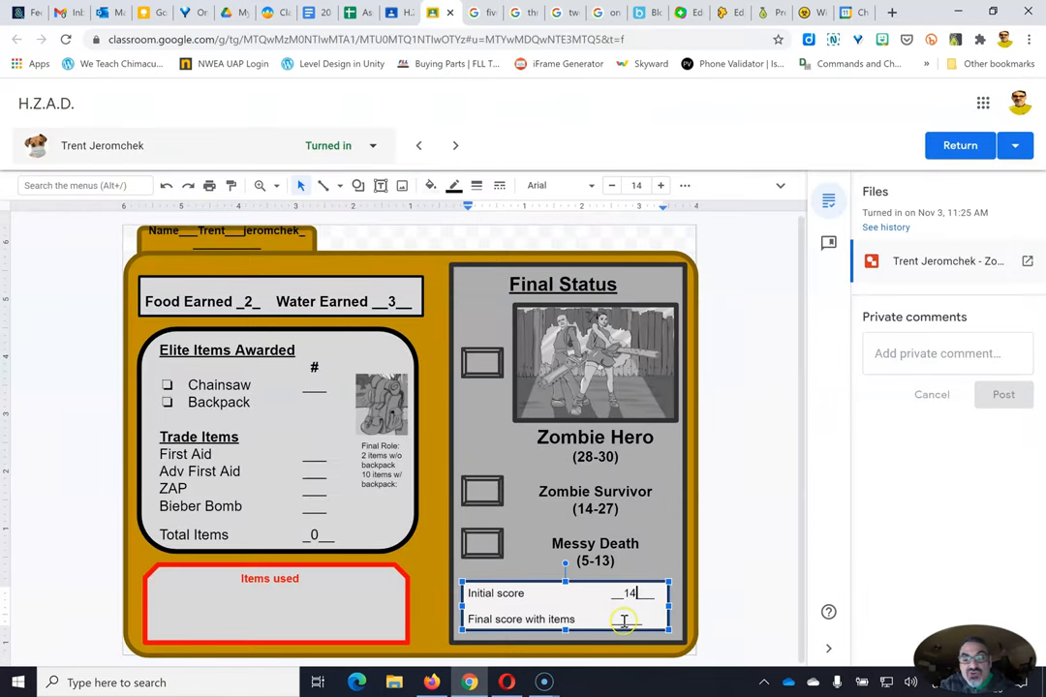
type("14")
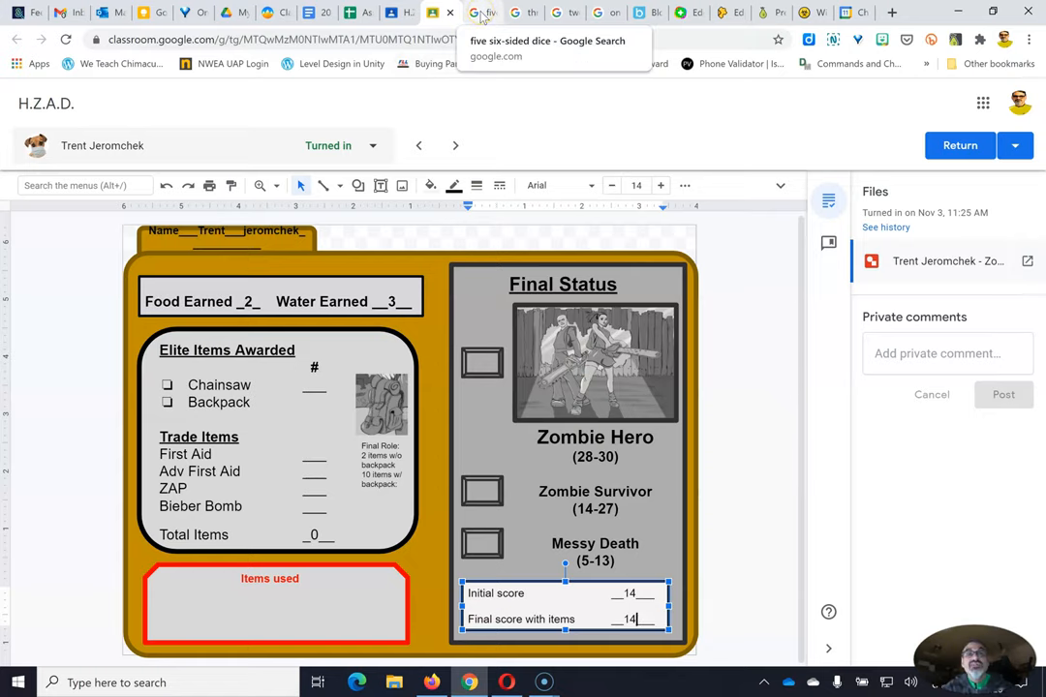
mouse_move(449, 165)
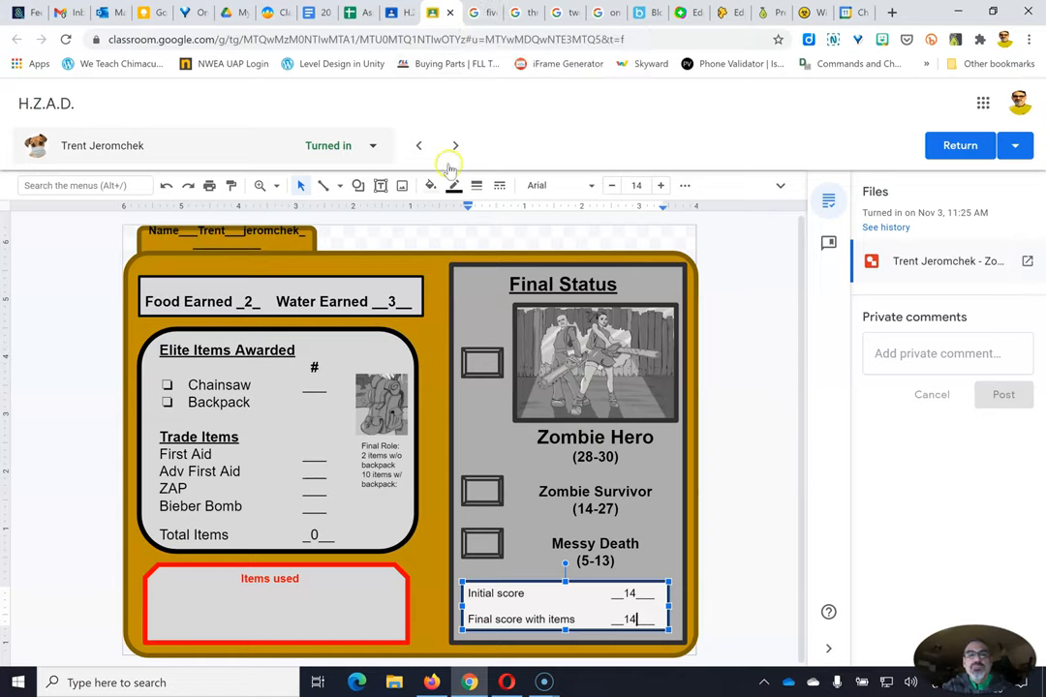
left_click(454, 145)
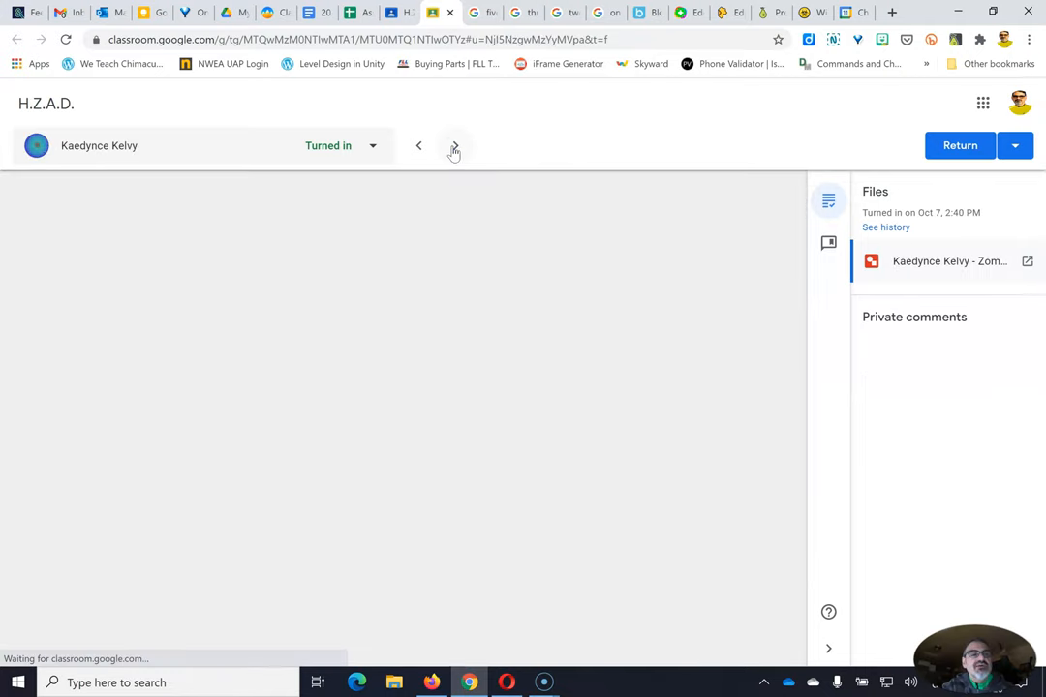
Roll the five dice for a new total of 16 for Kaedynce.
left_click(456, 146)
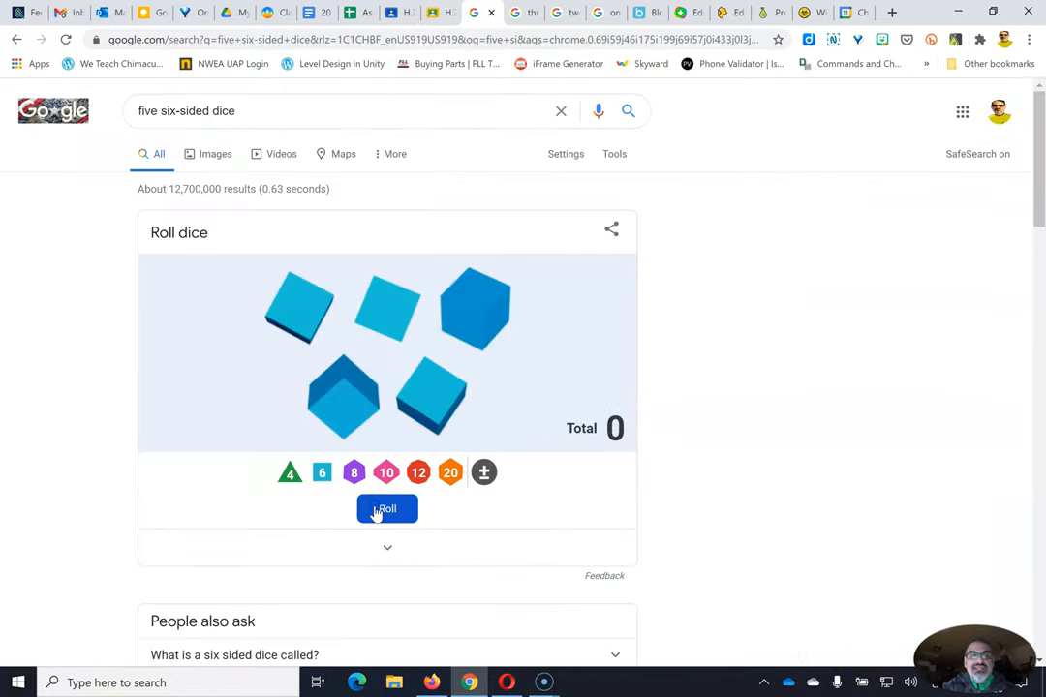
left_click(386, 508)
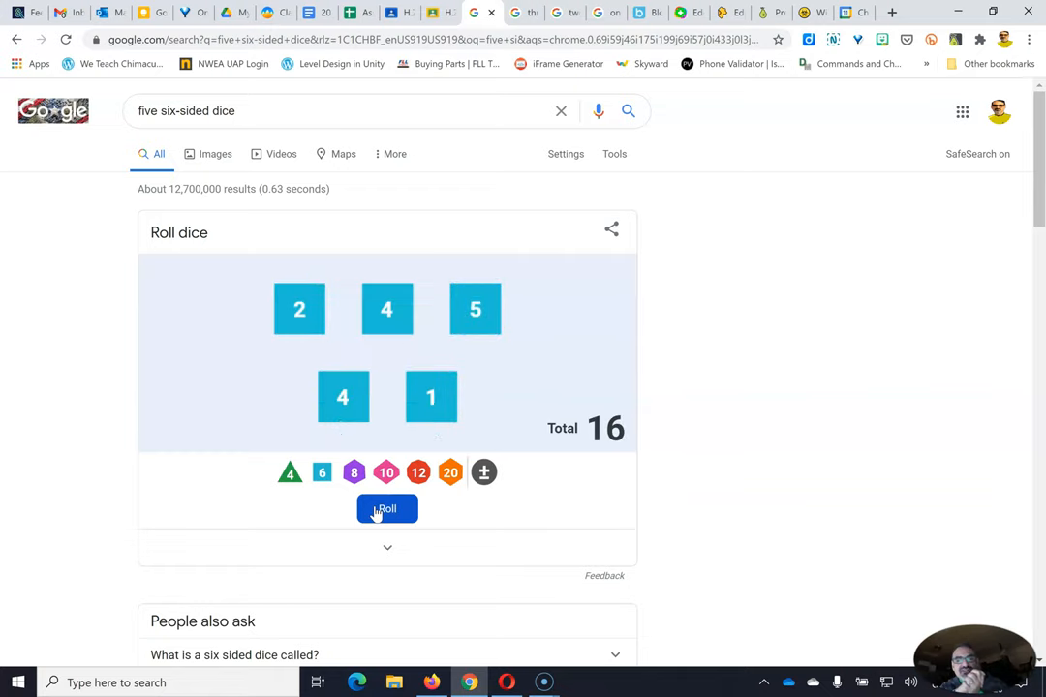
mouse_move(439, 13)
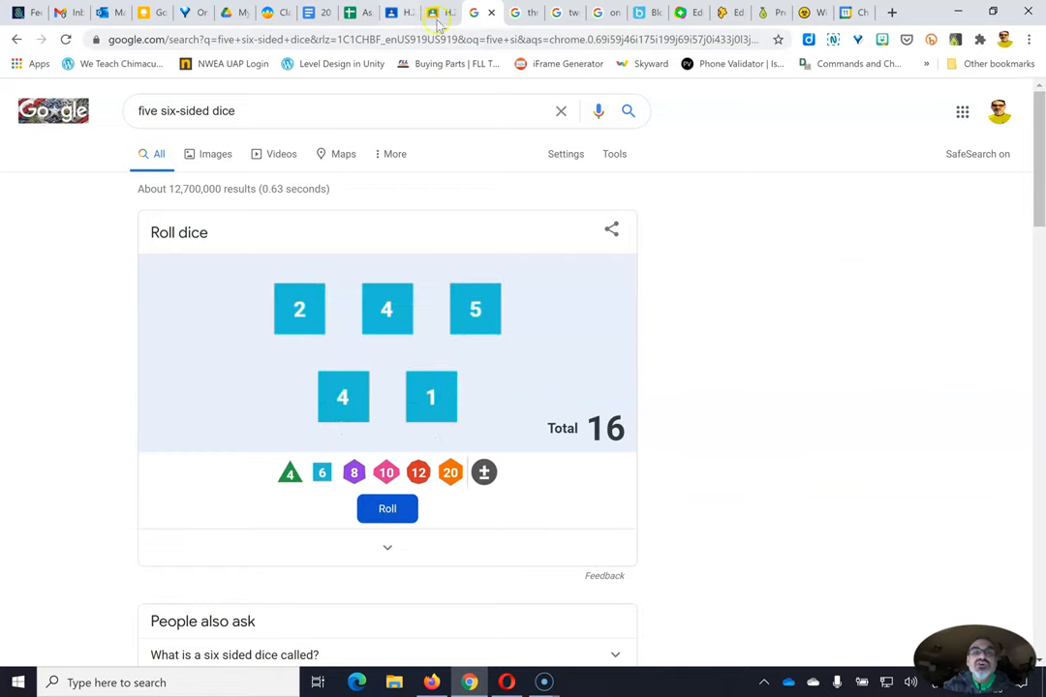
left_click(439, 13)
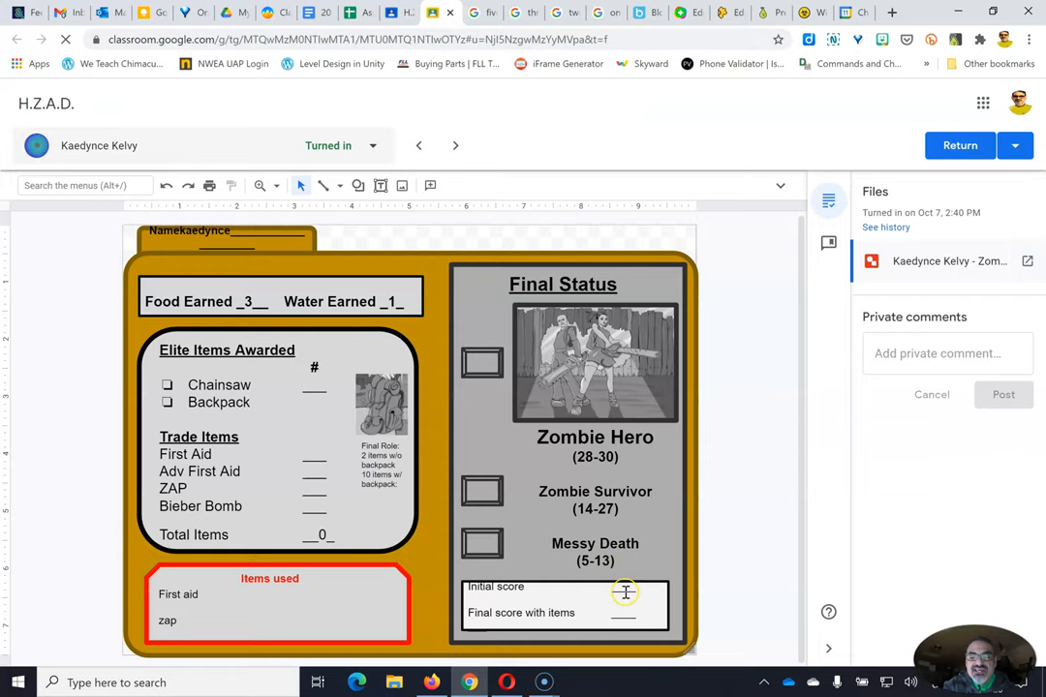
Give Kaedynce 16 for both scores, mark Zombie Survivor with x, and advance.
left_click(623, 592)
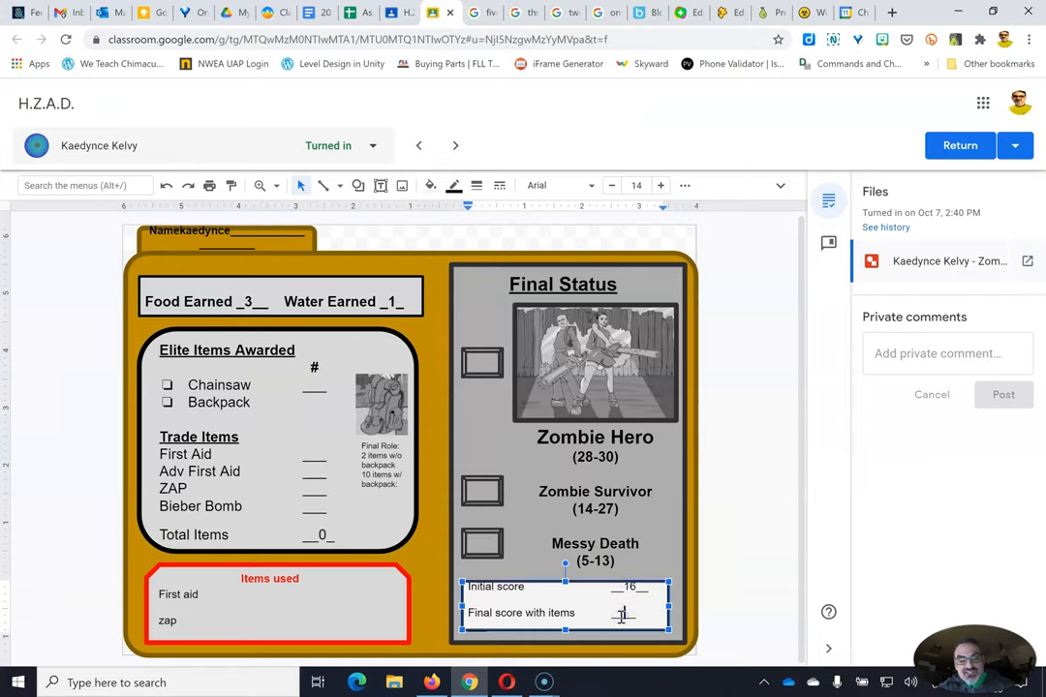
type("16")
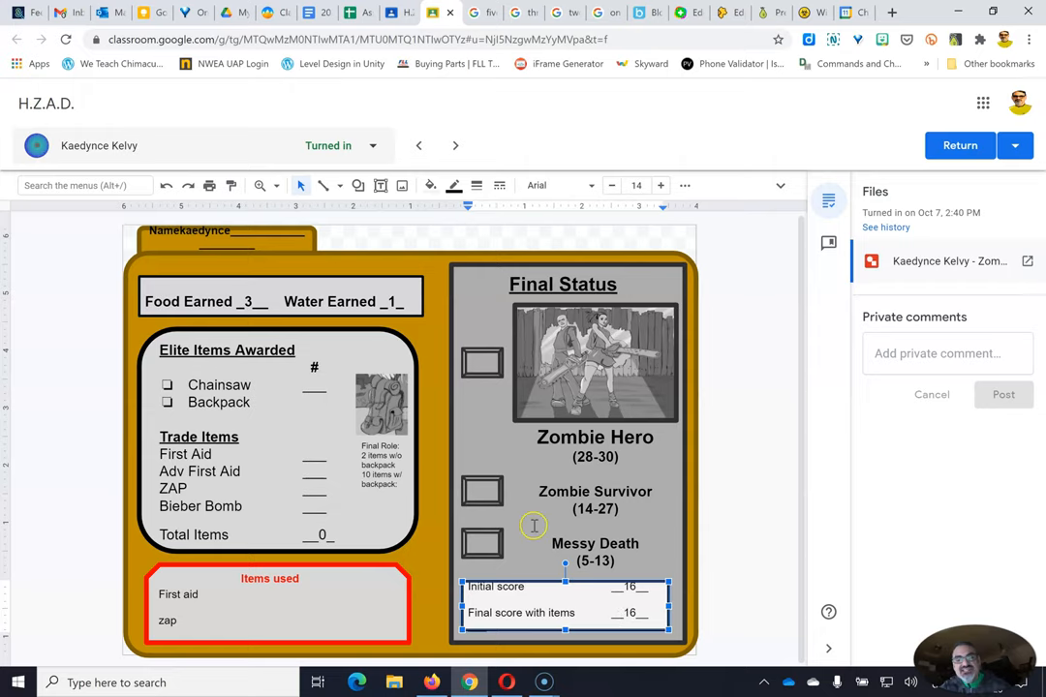
left_click(482, 490)
type("x")
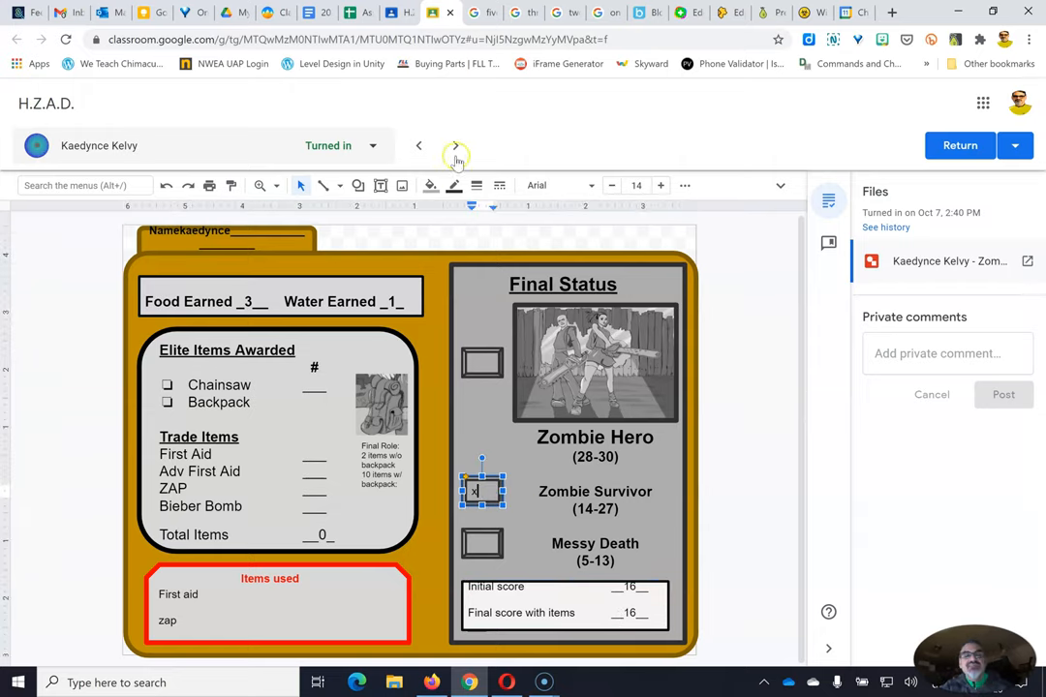
mouse_move(456, 145)
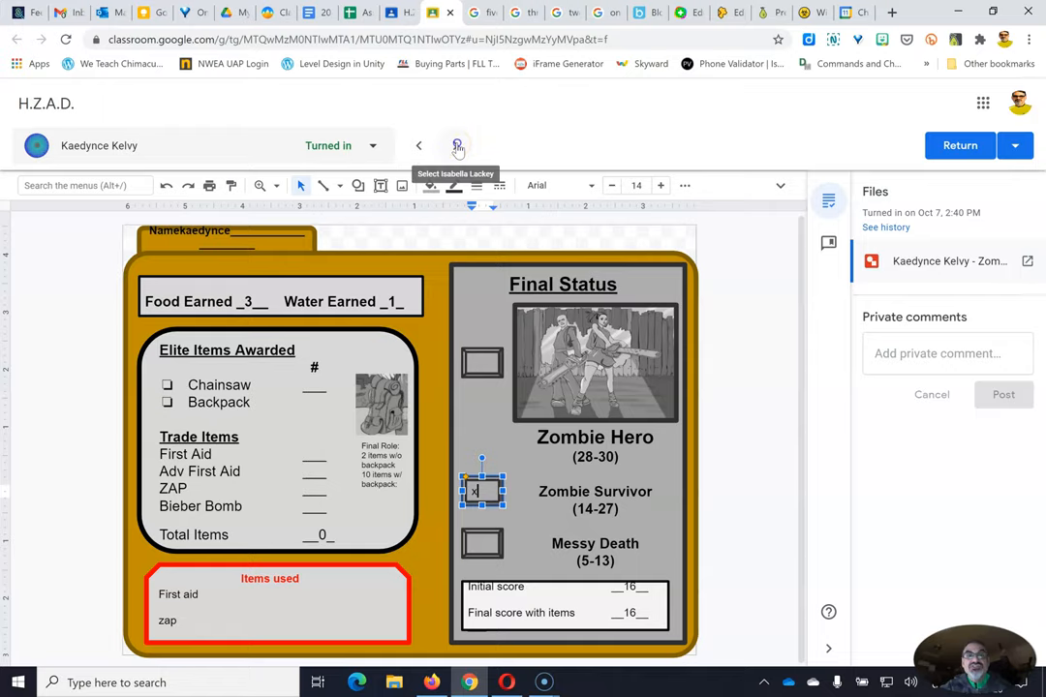
left_click(458, 145)
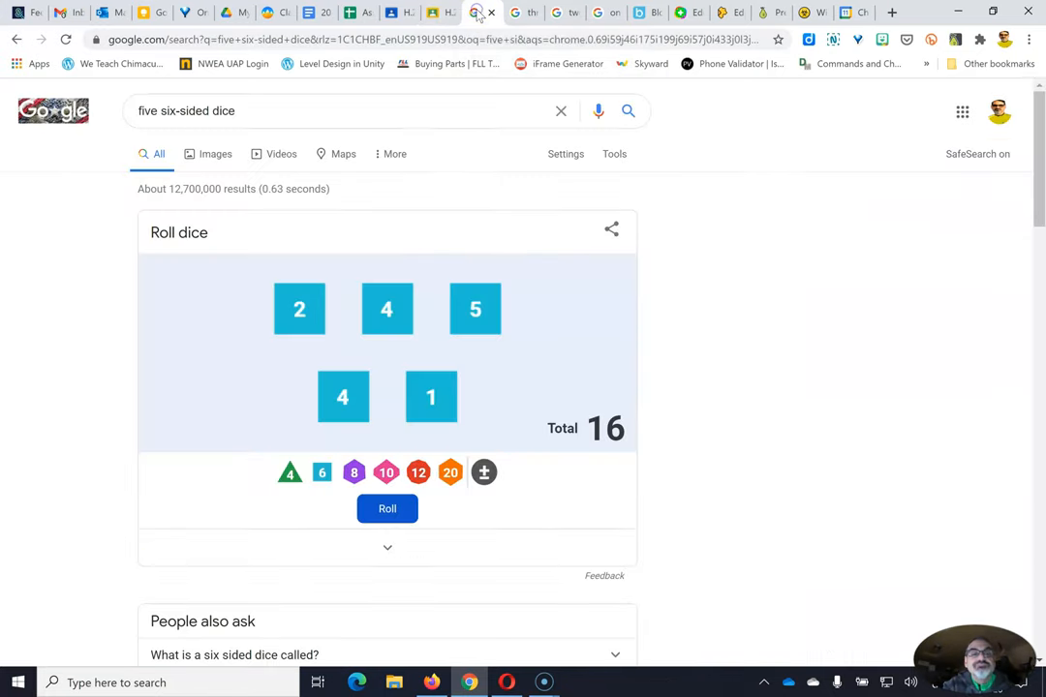
Roll the five dice for a total of 19 and return to Isabella's card.
left_click(386, 508)
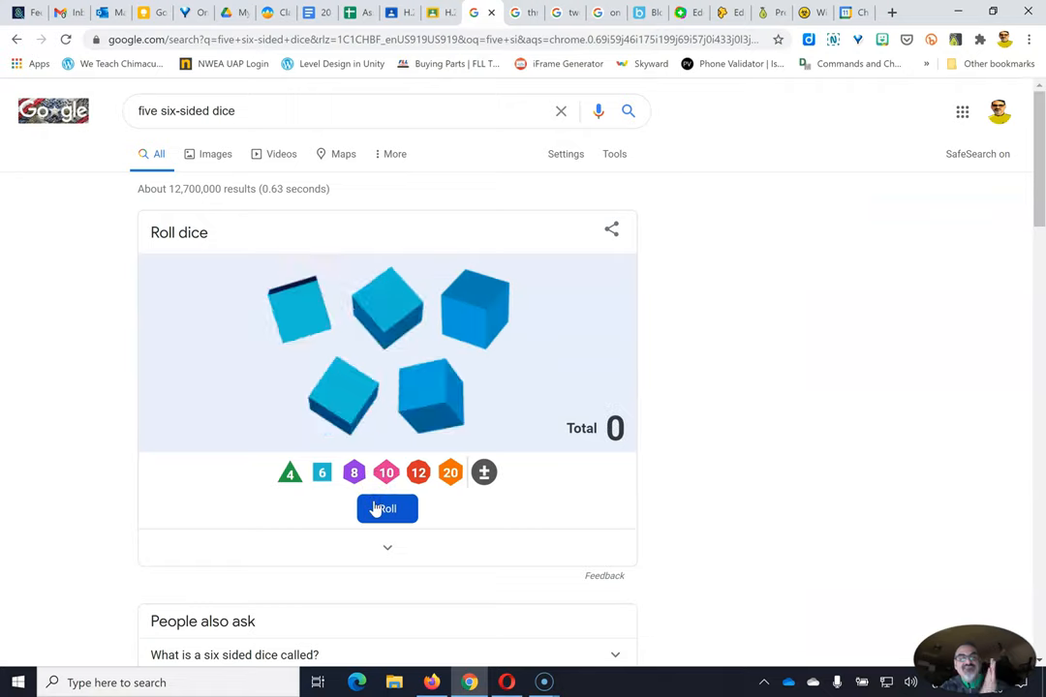
left_click(387, 509)
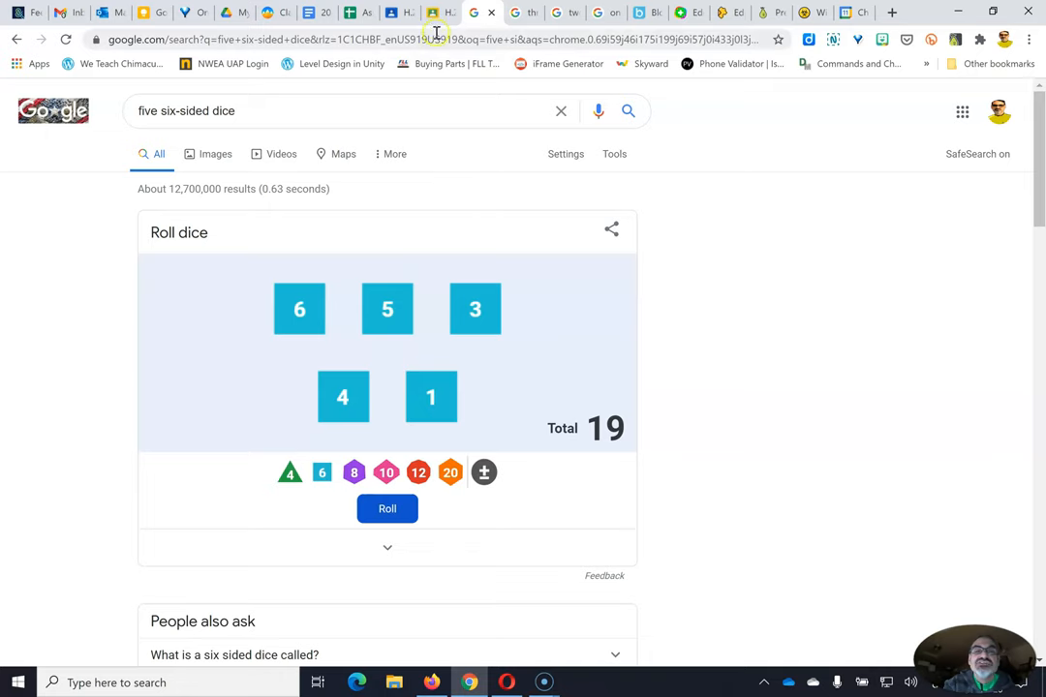
left_click(442, 12)
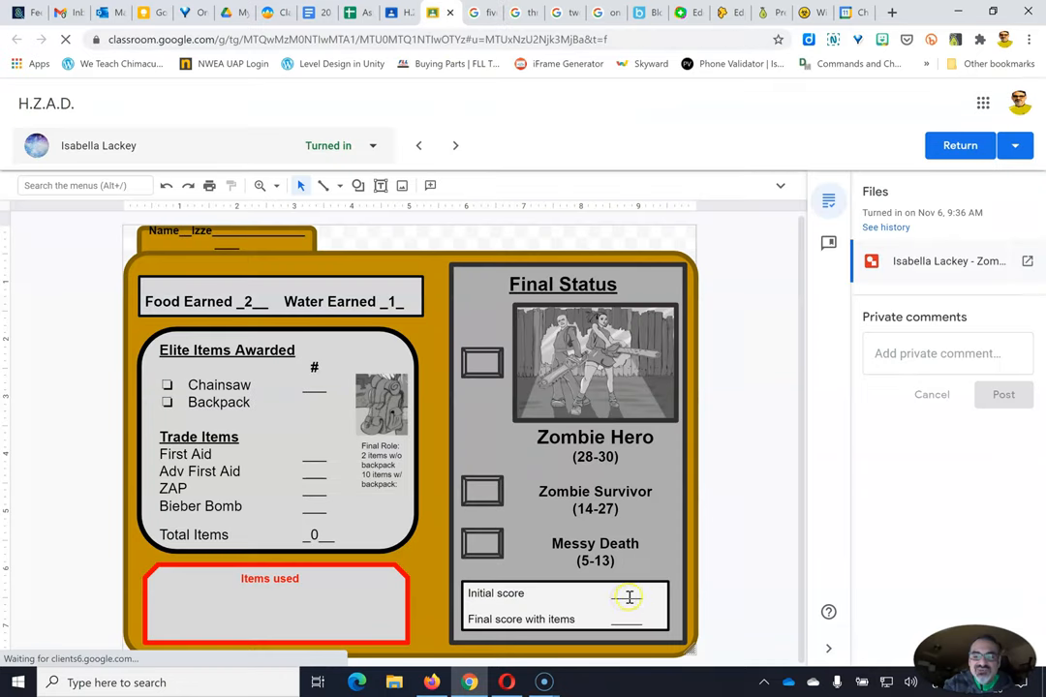
Enter 19 as Isabella's initial and final scores and advance to Xander.
left_click(620, 598)
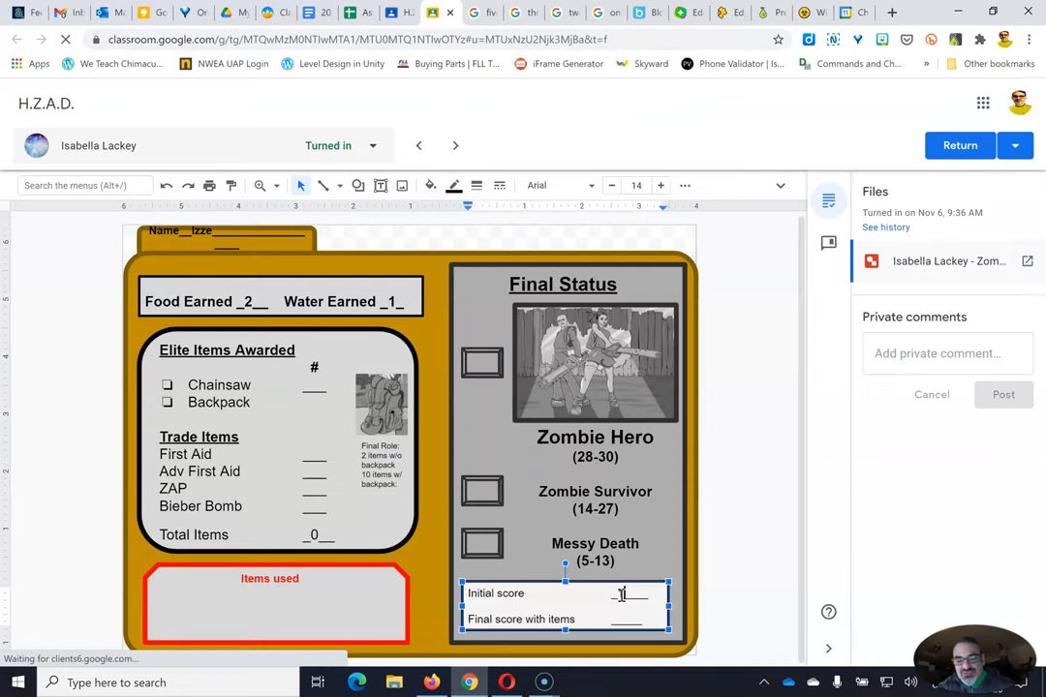
type("19")
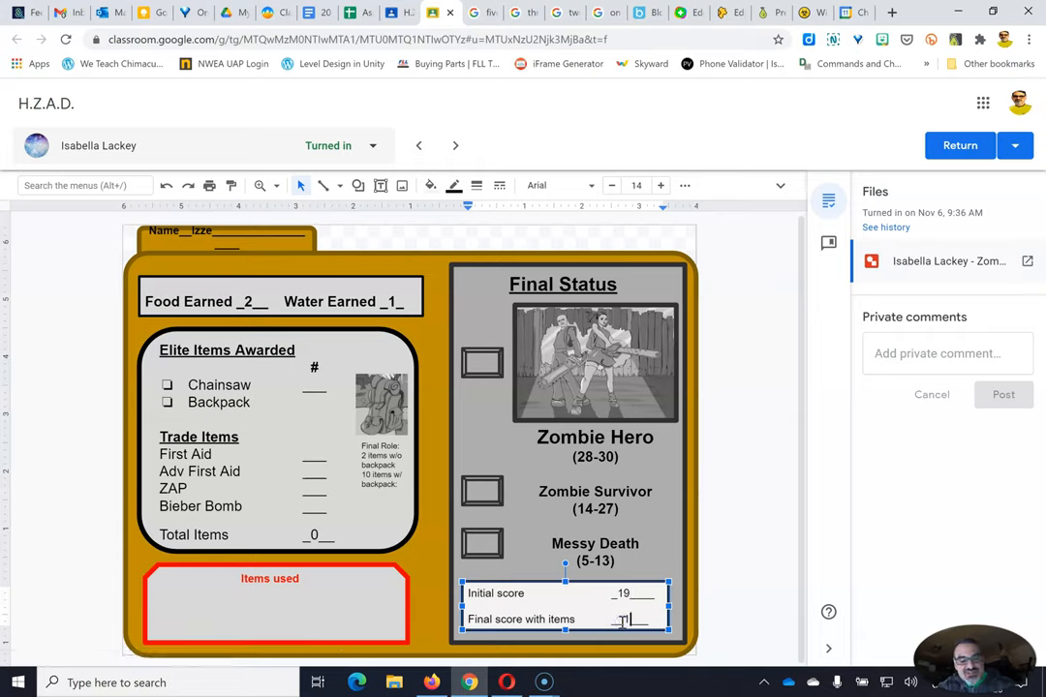
type("19")
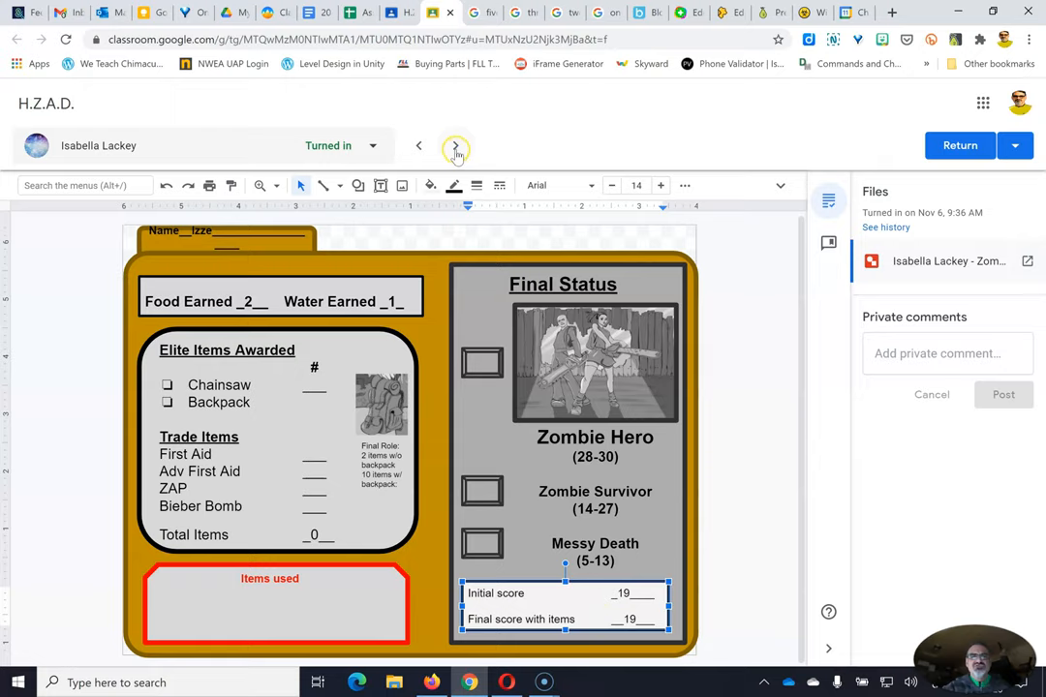
left_click(455, 145)
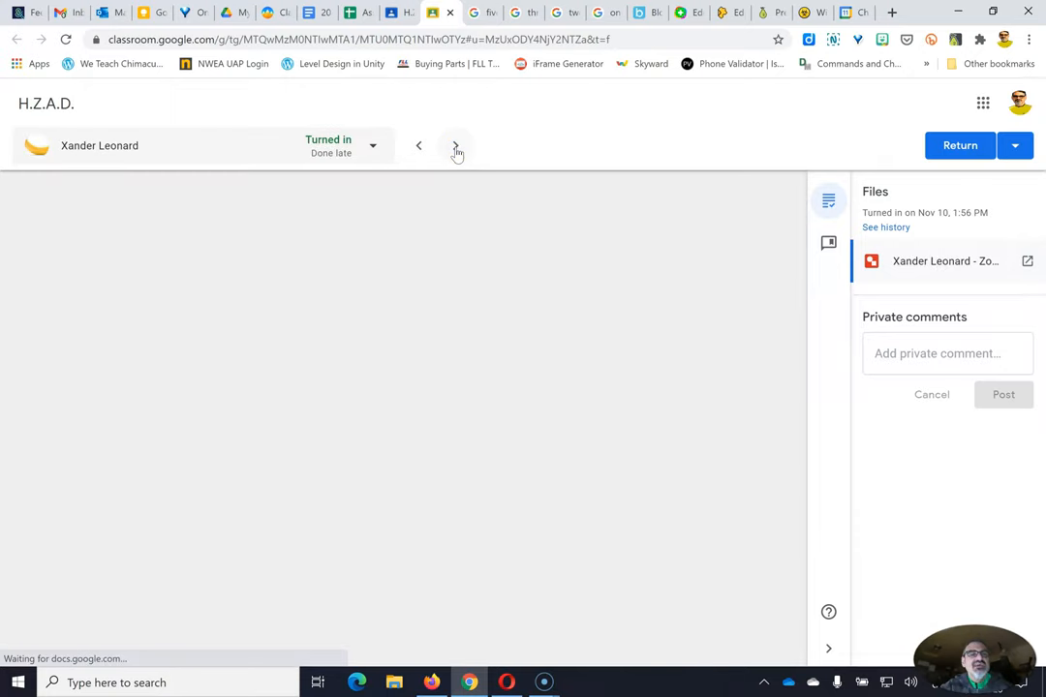
Load Xander's score card, with both scores still blank.
left_click(456, 145)
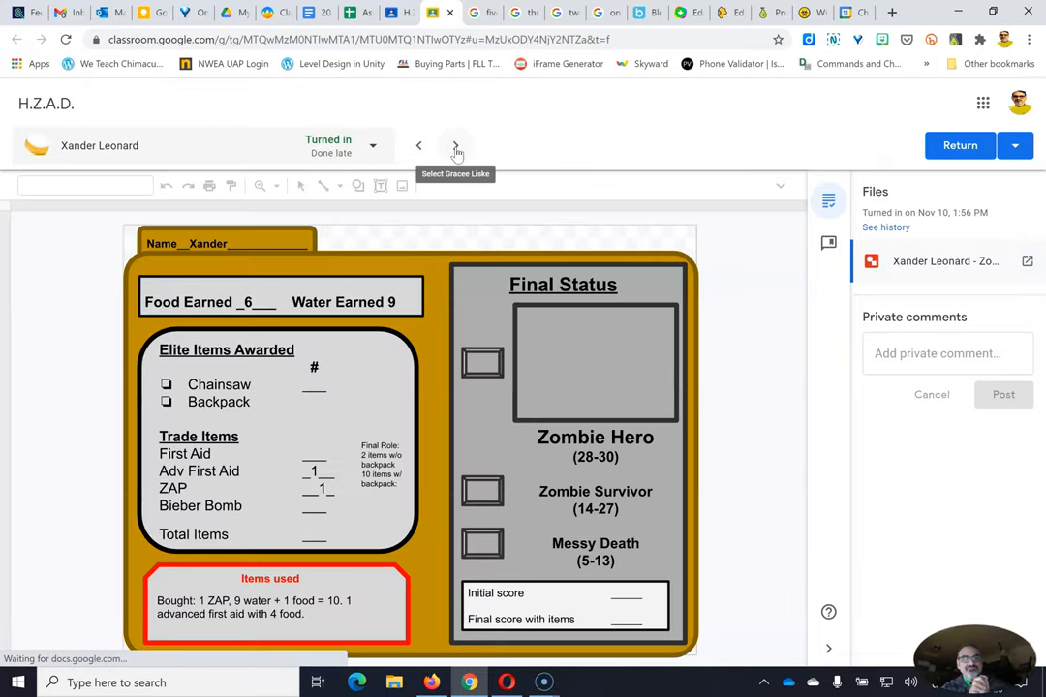
left_click(456, 145)
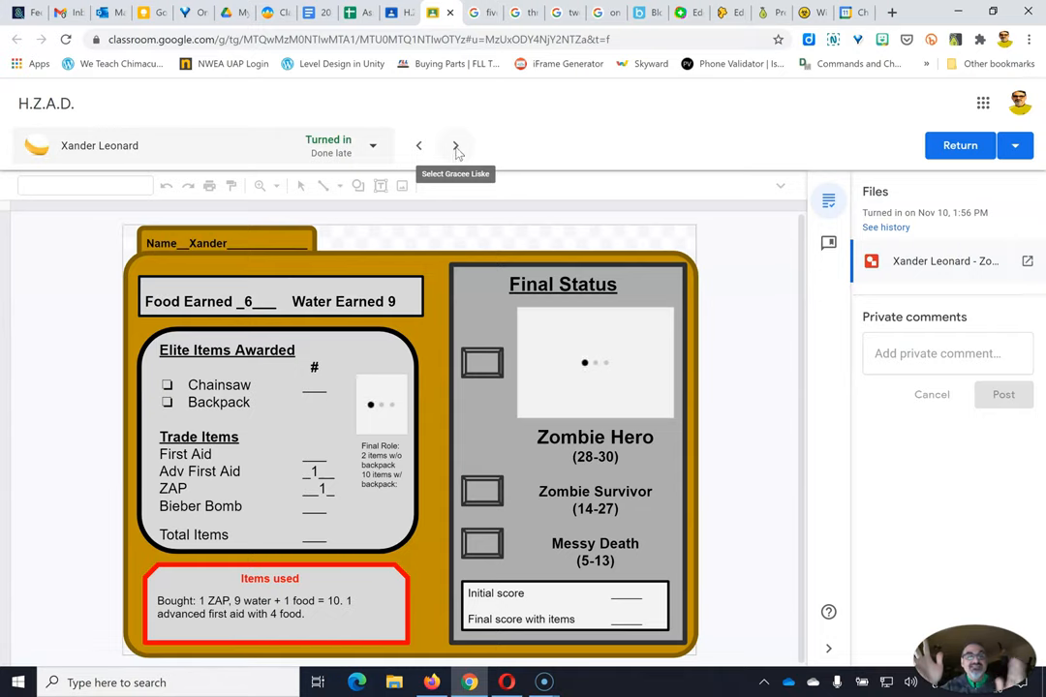
left_click(456, 146)
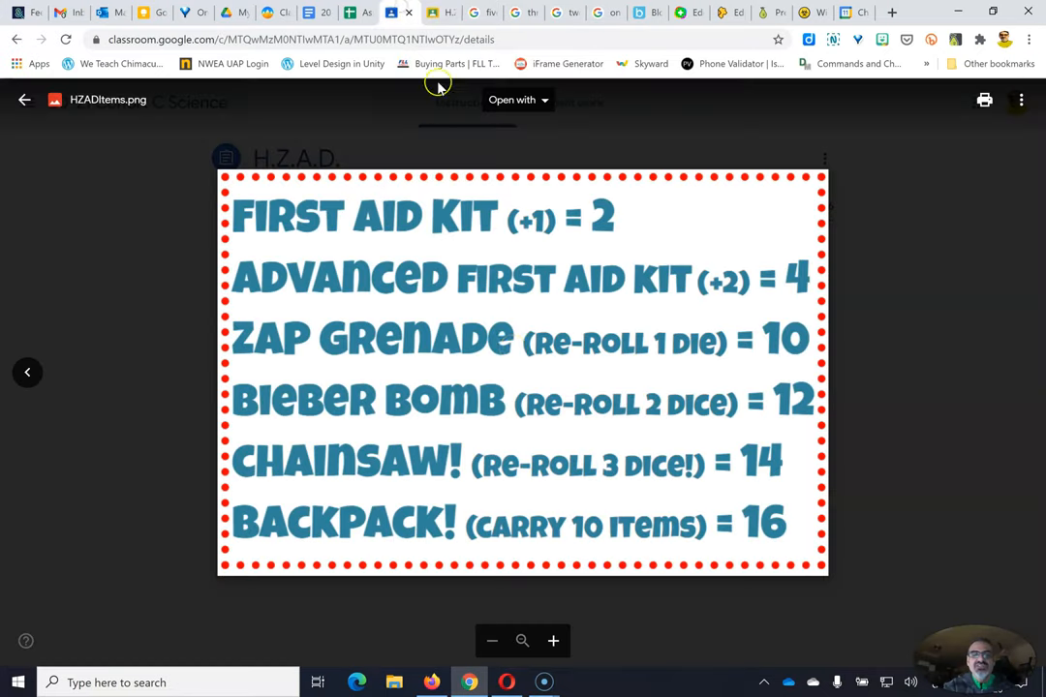
mouse_move(669, 366)
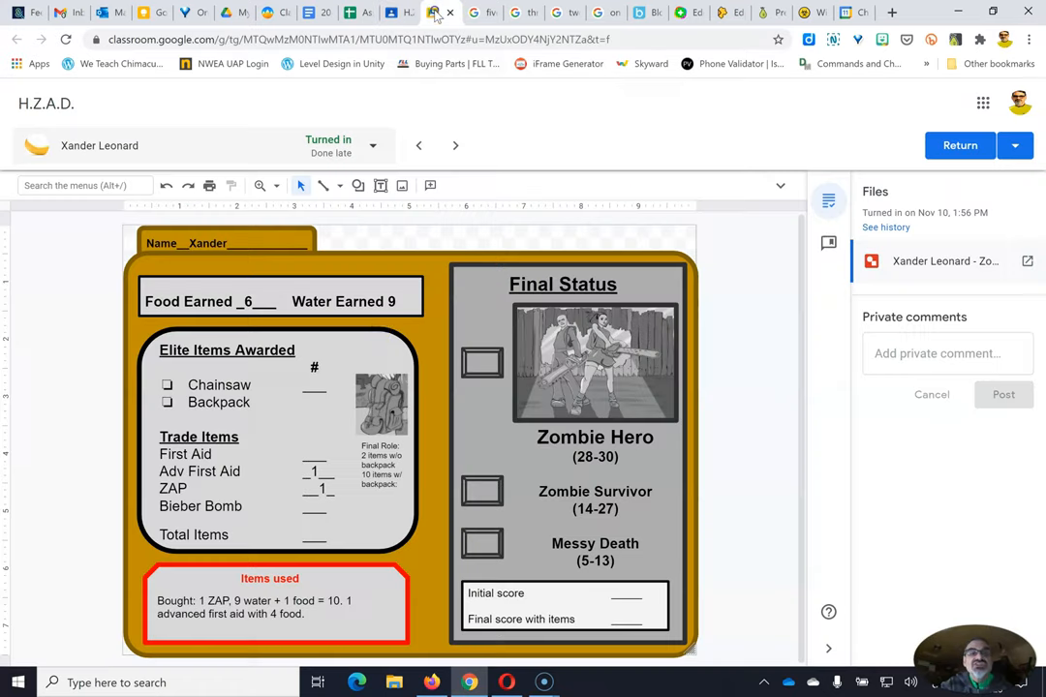
mouse_move(258, 489)
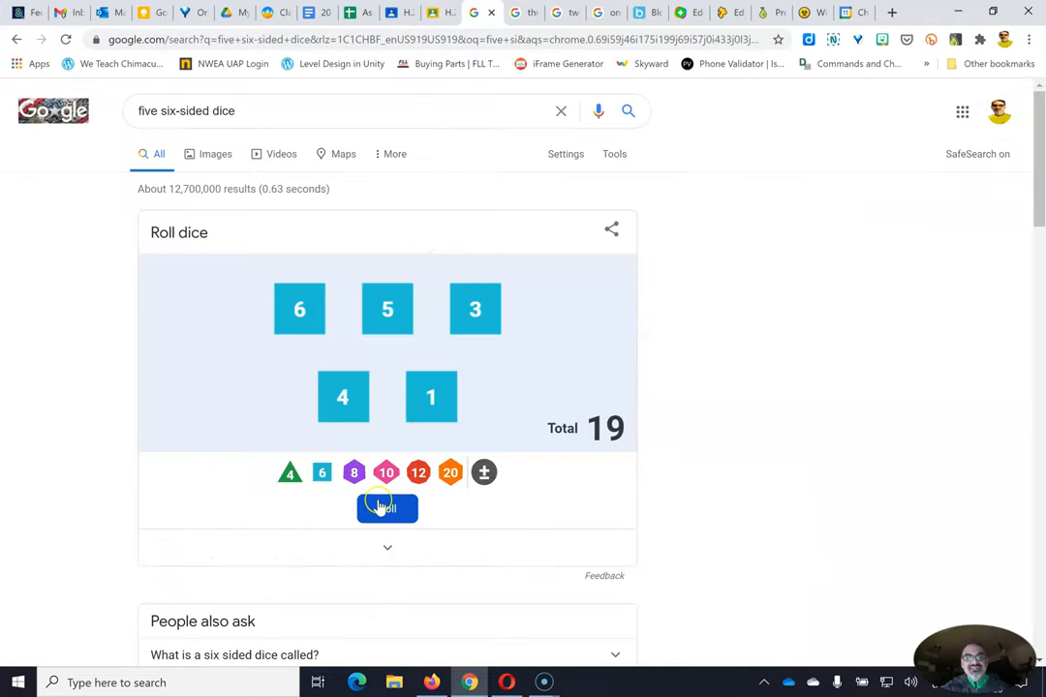
Roll the five dice again to replace the earlier total of 19.
left_click(387, 509)
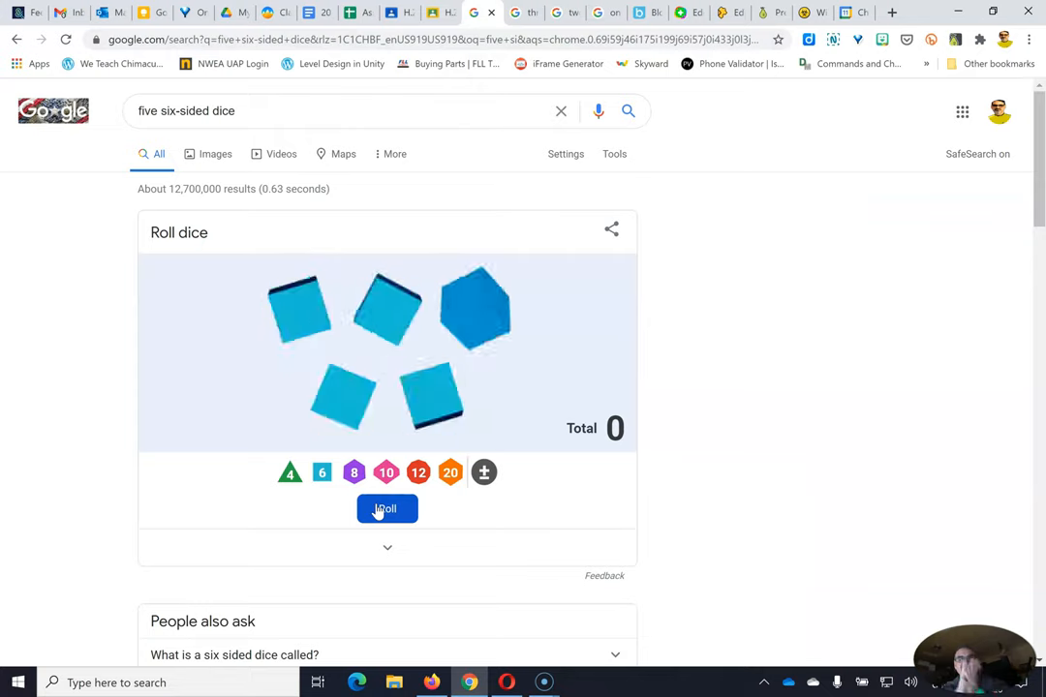
left_click(387, 508)
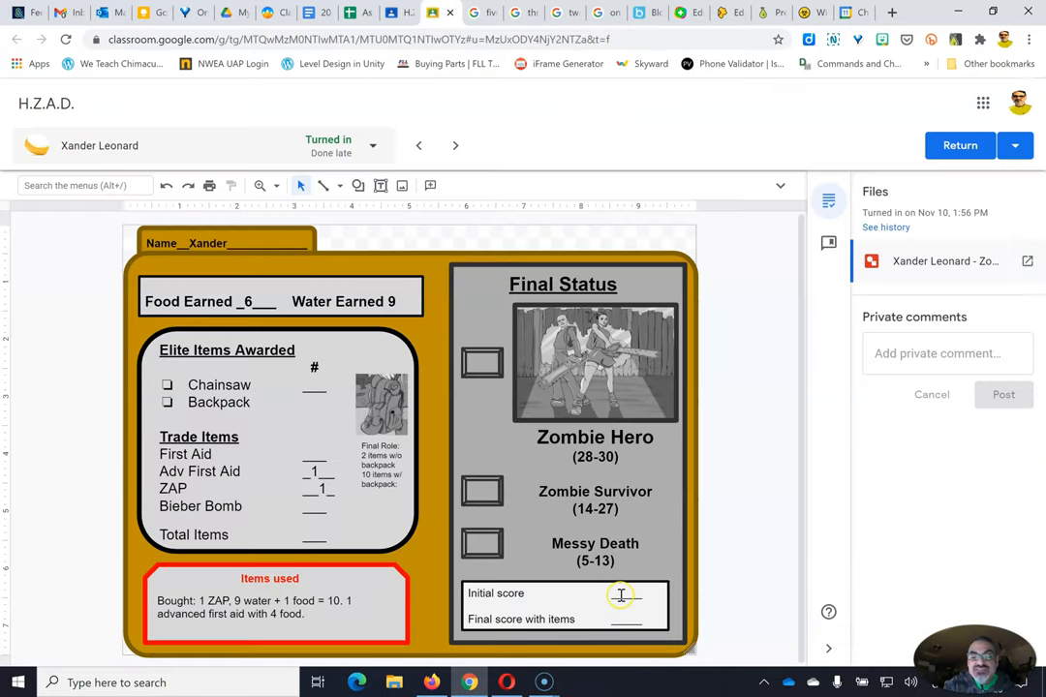
Enter 10 as Xander's initial score.
left_click(620, 595)
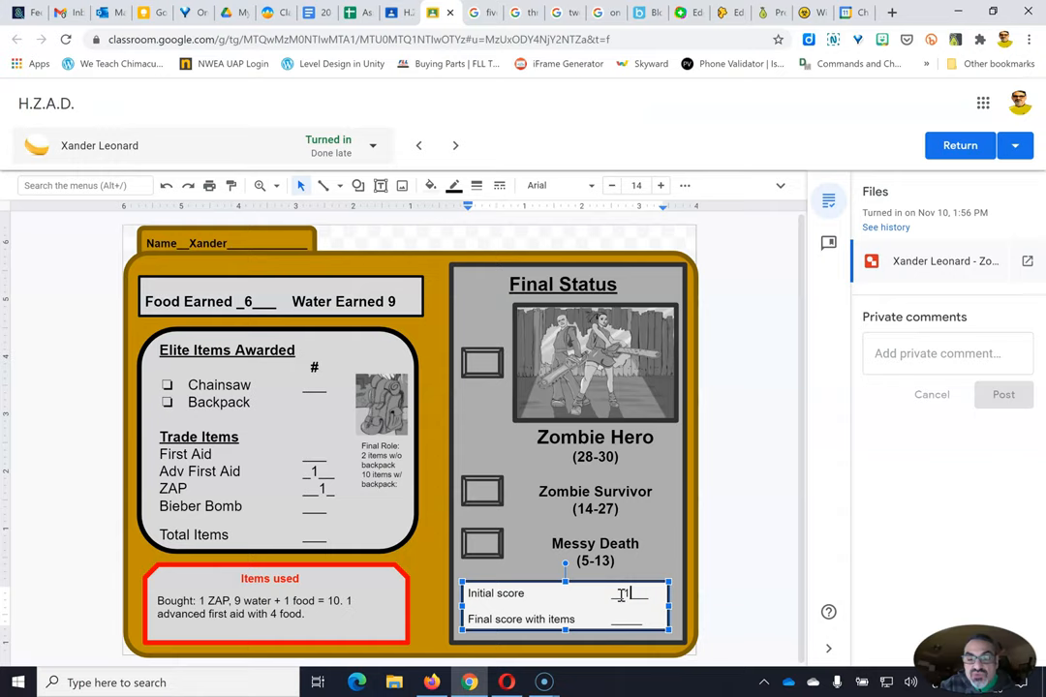
type("10")
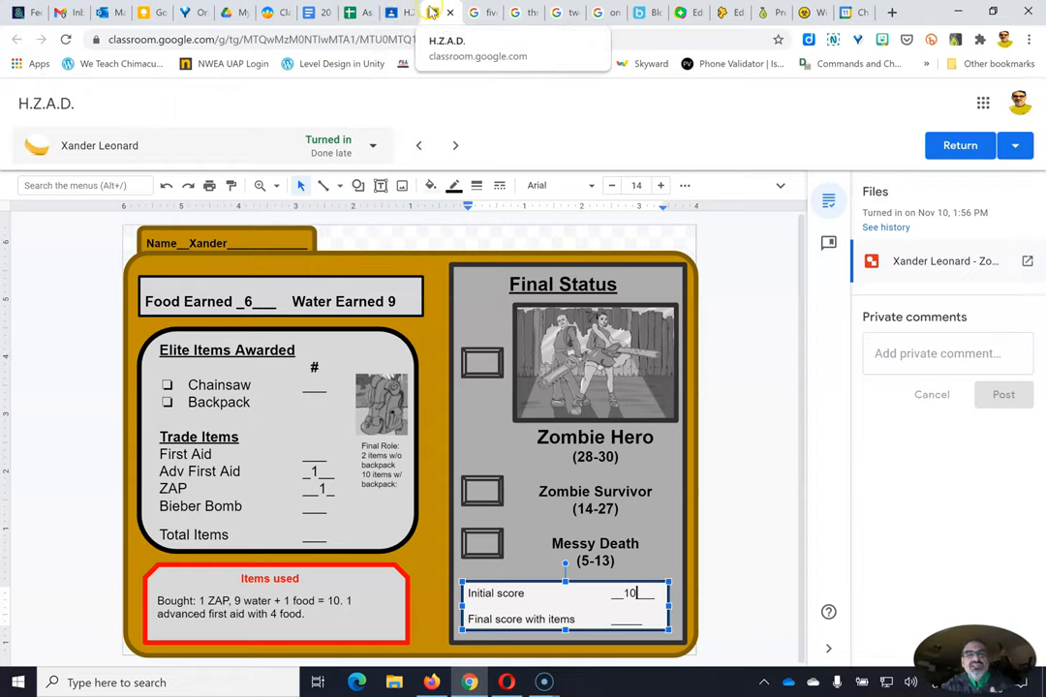
mouse_move(482, 13)
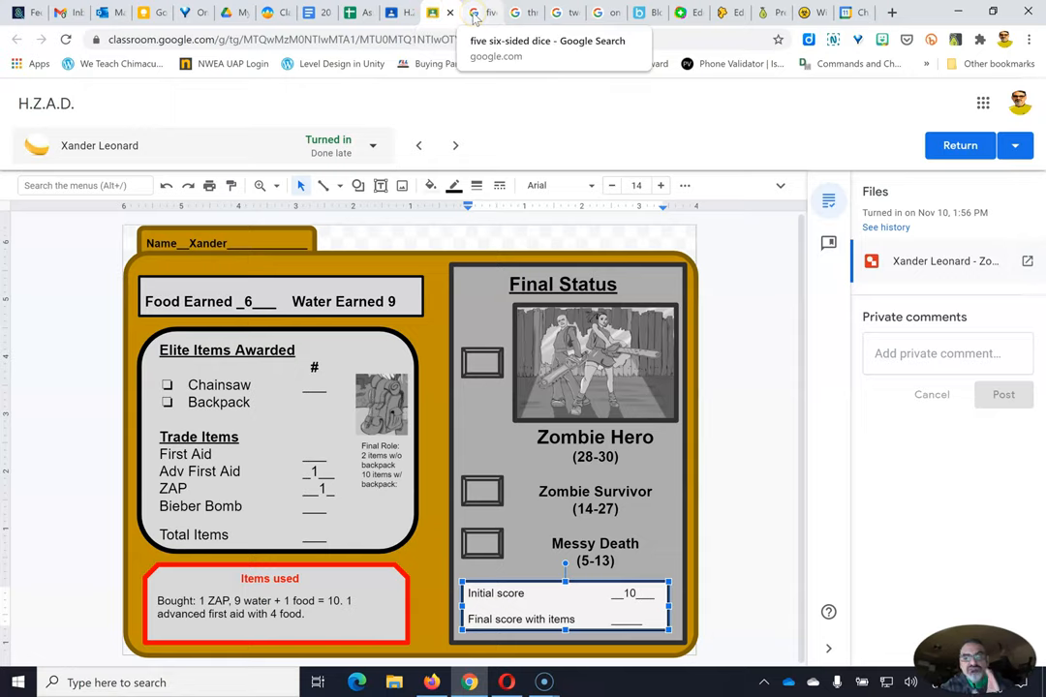
left_click(482, 12)
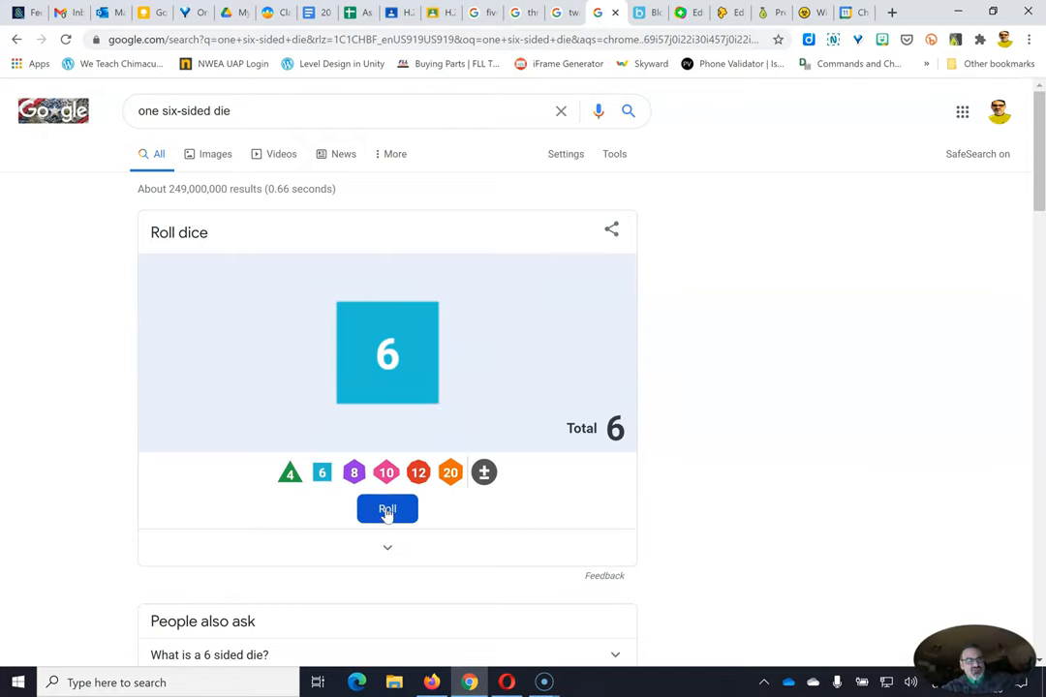
Roll the single die again to replace the previous result of 6.
left_click(387, 510)
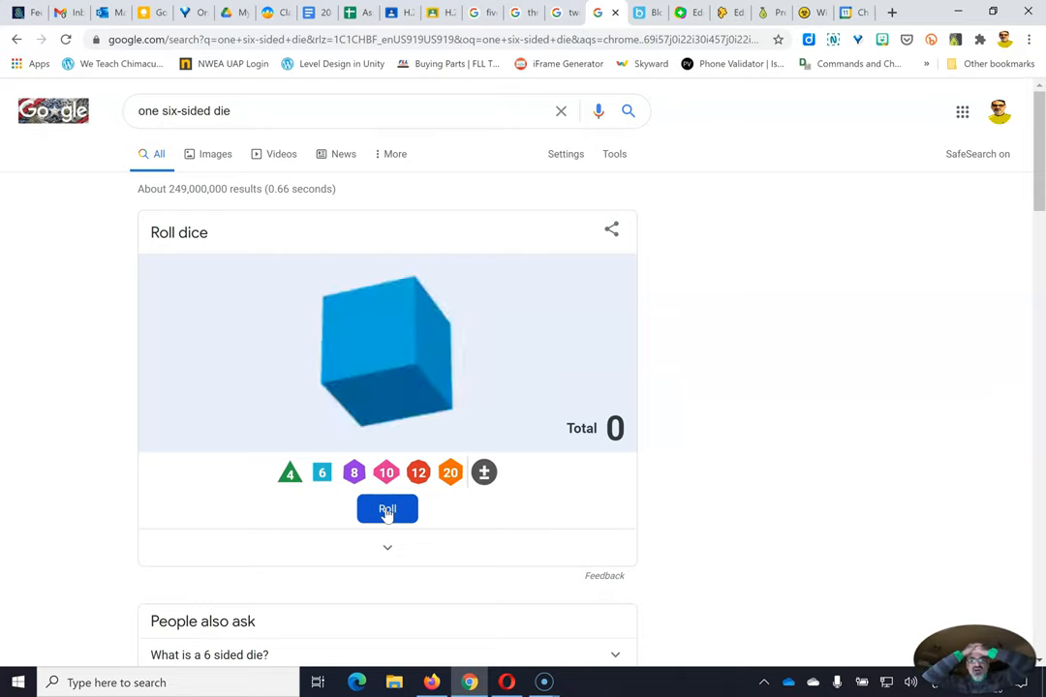
left_click(386, 509)
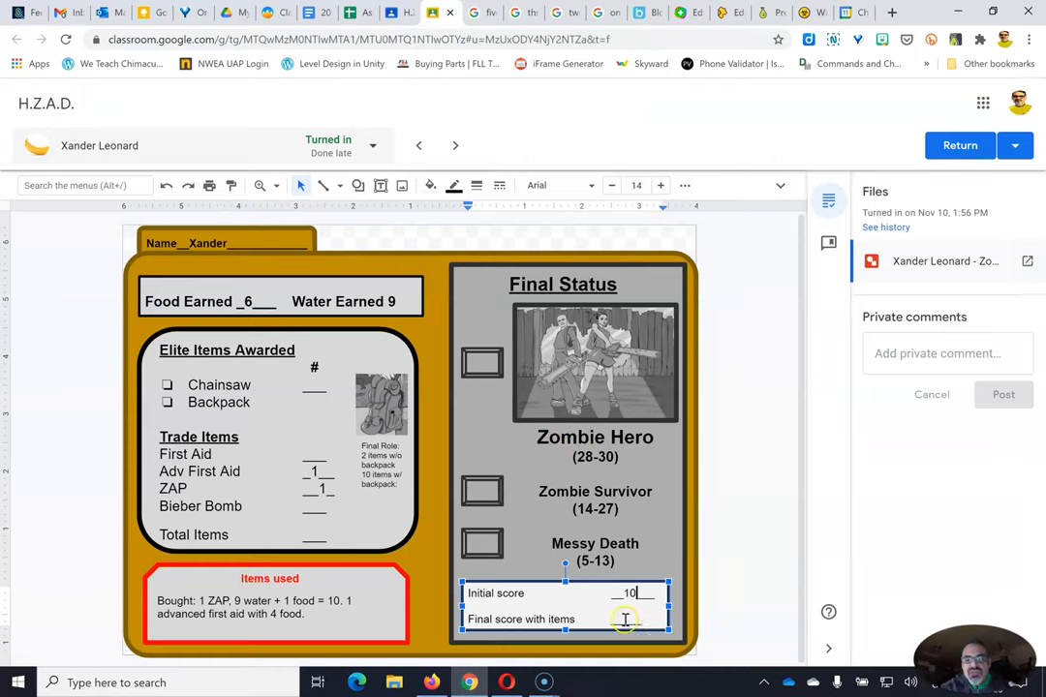
Enter 16 as Xander's final score with items and advance to the next student.
type("1")
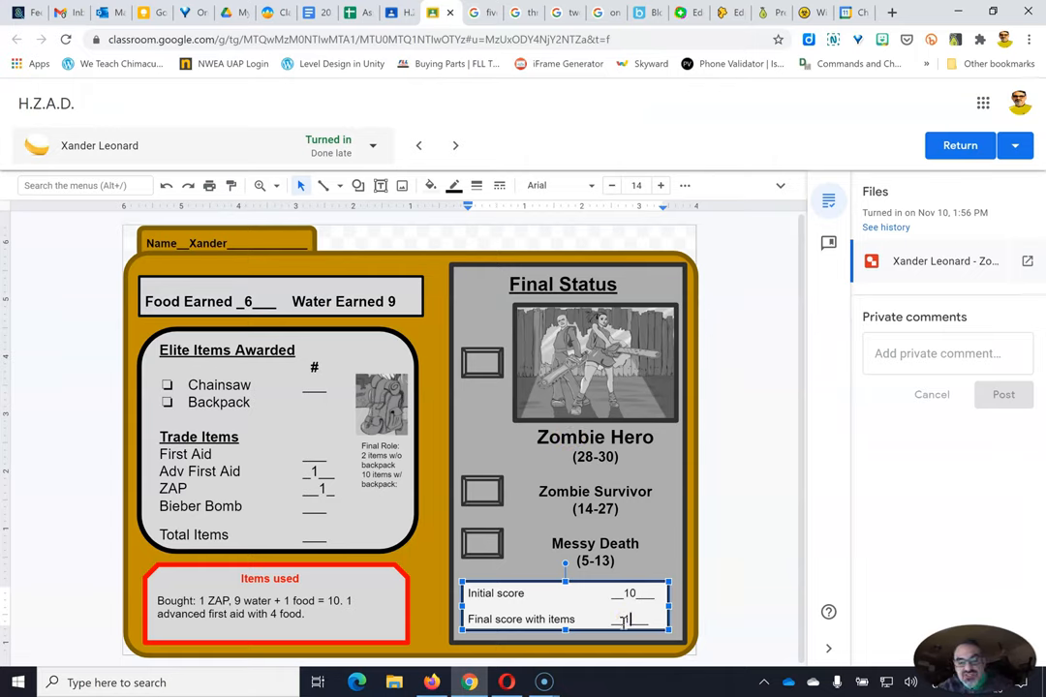
type("16")
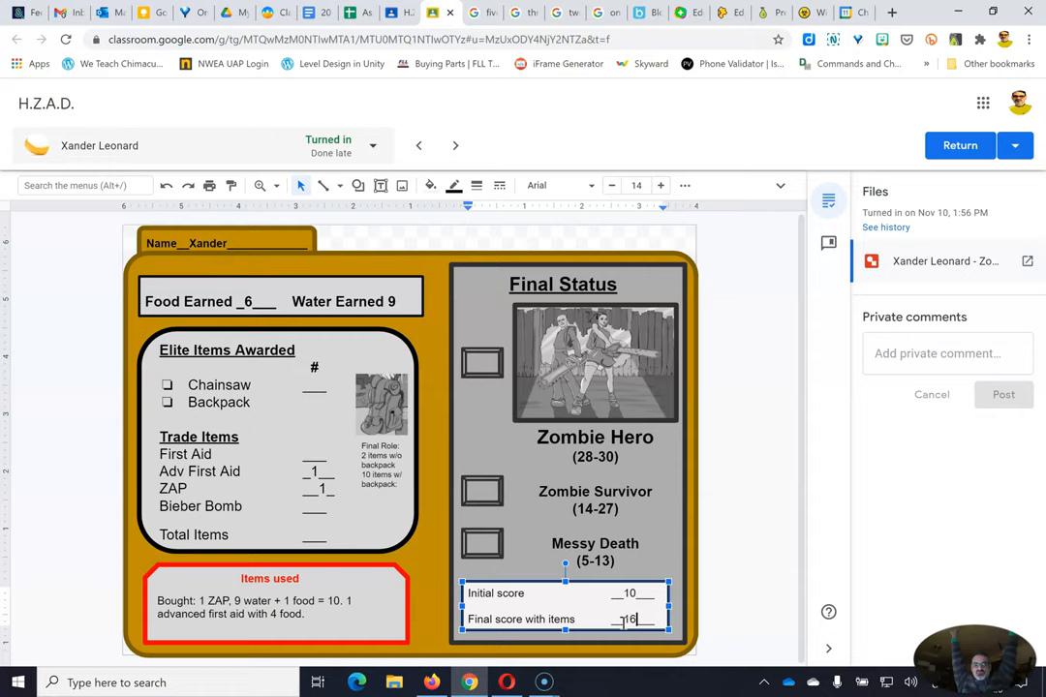
mouse_move(505, 512)
type("x")
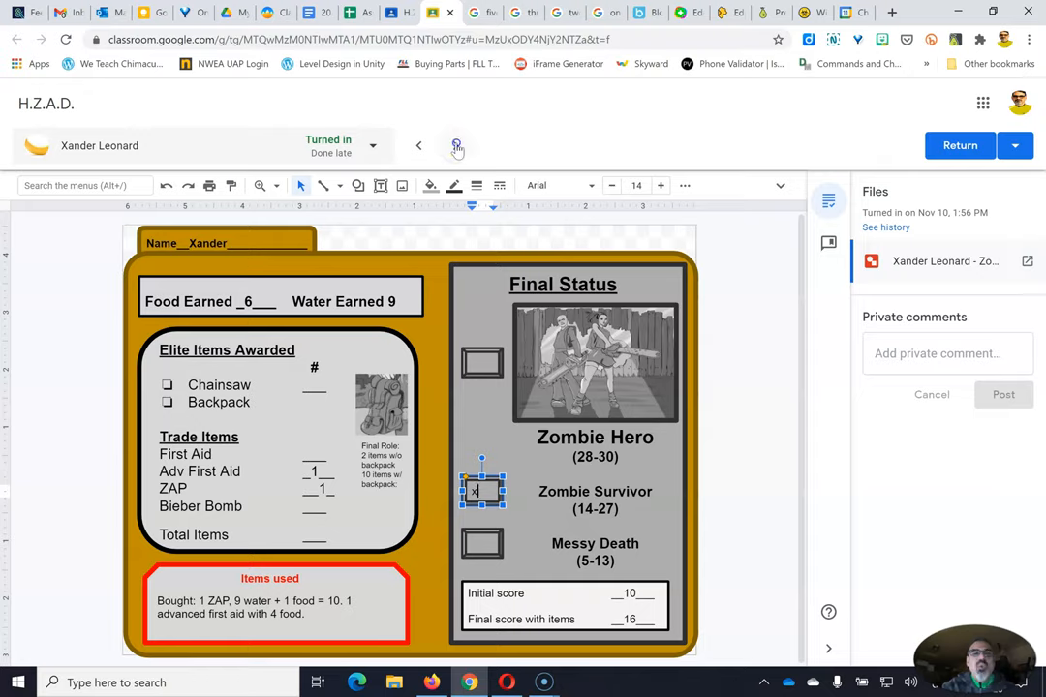
left_click(456, 145)
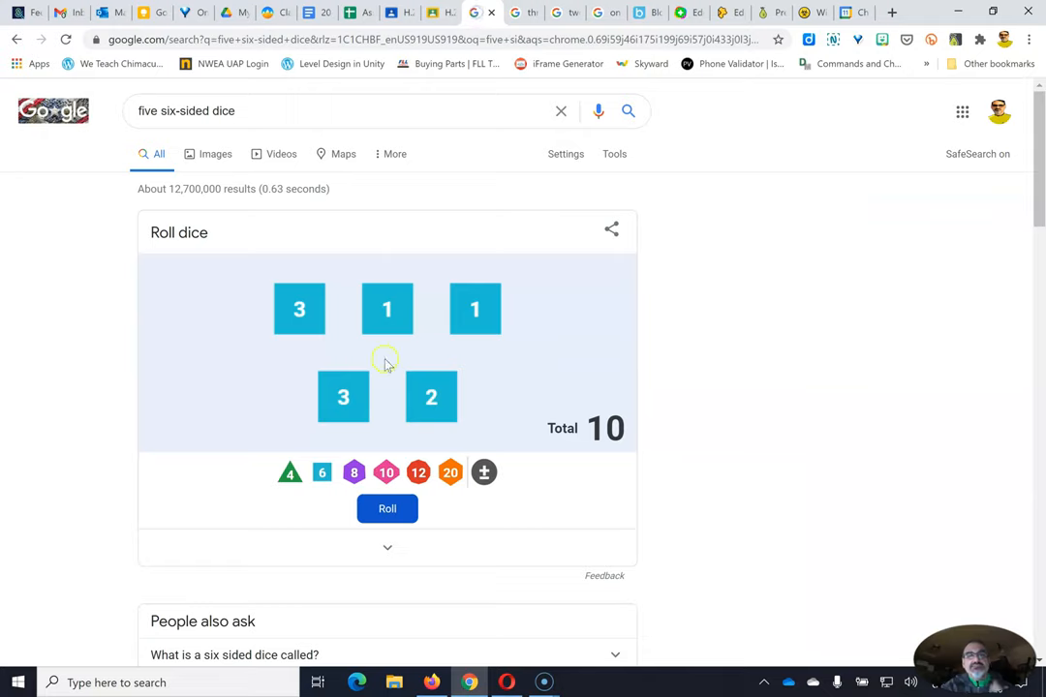
left_click(387, 509)
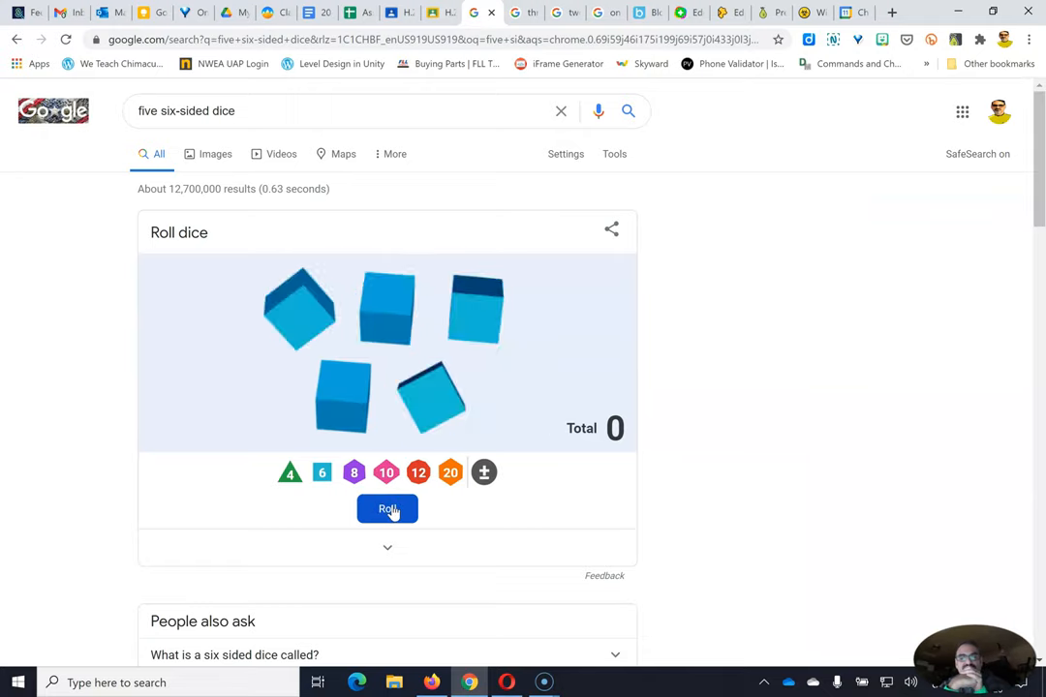
left_click(387, 509)
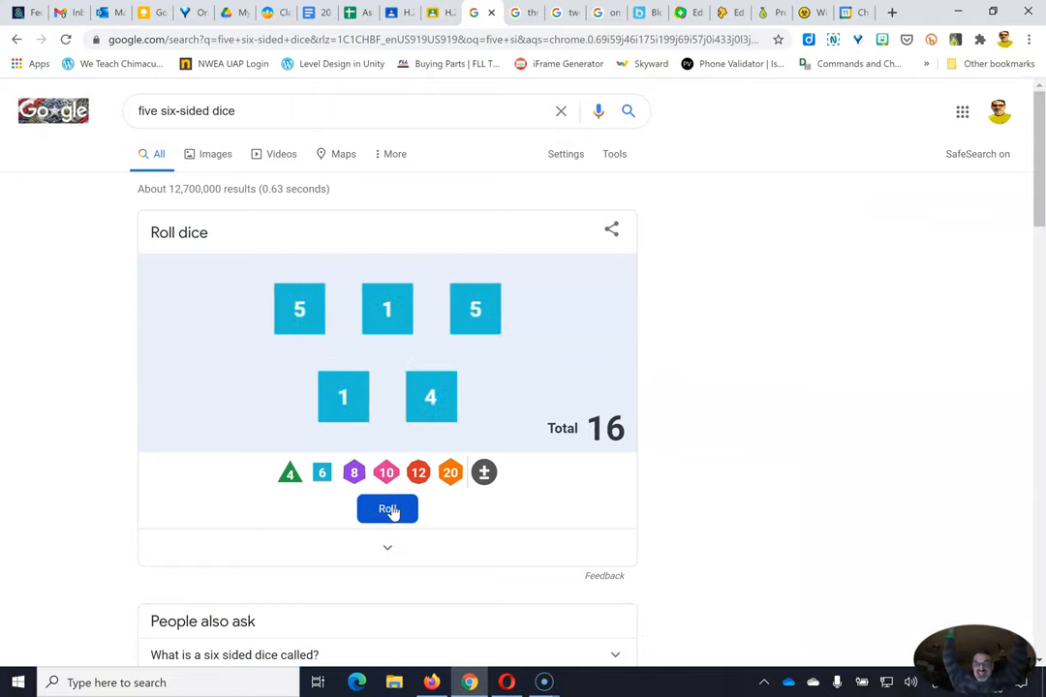
mouse_move(329, 385)
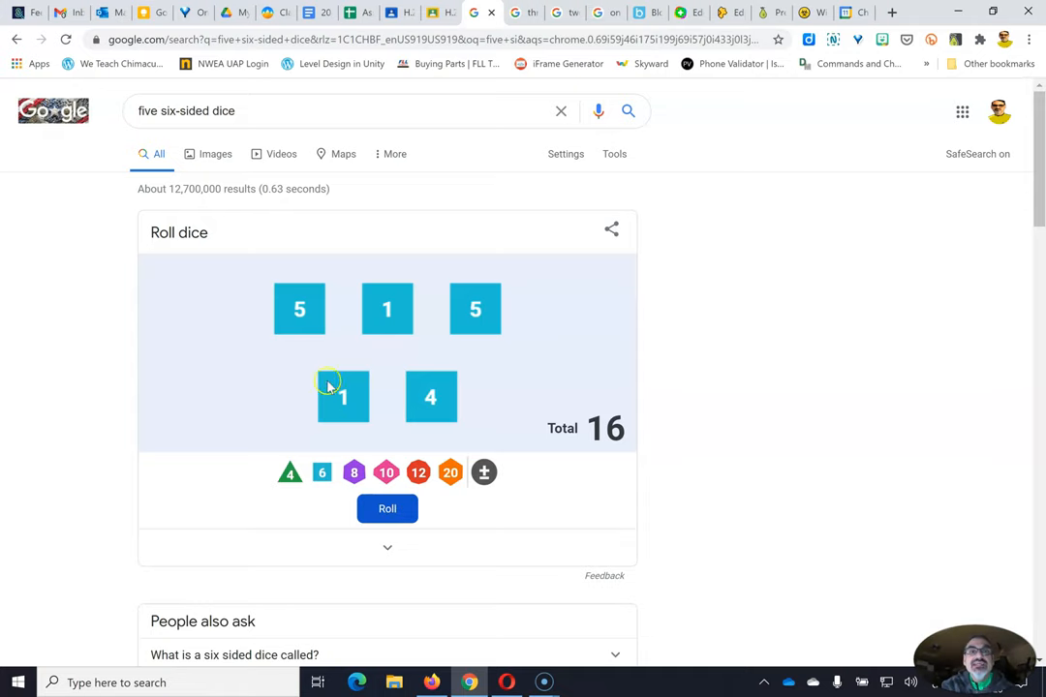
left_click(450, 12)
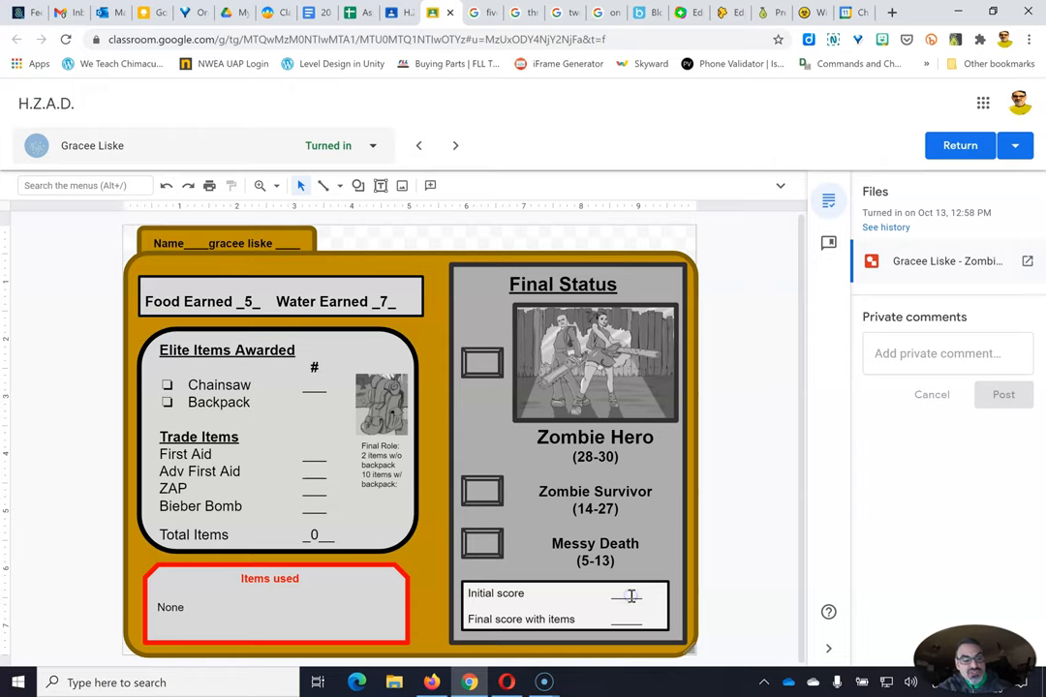
type("16")
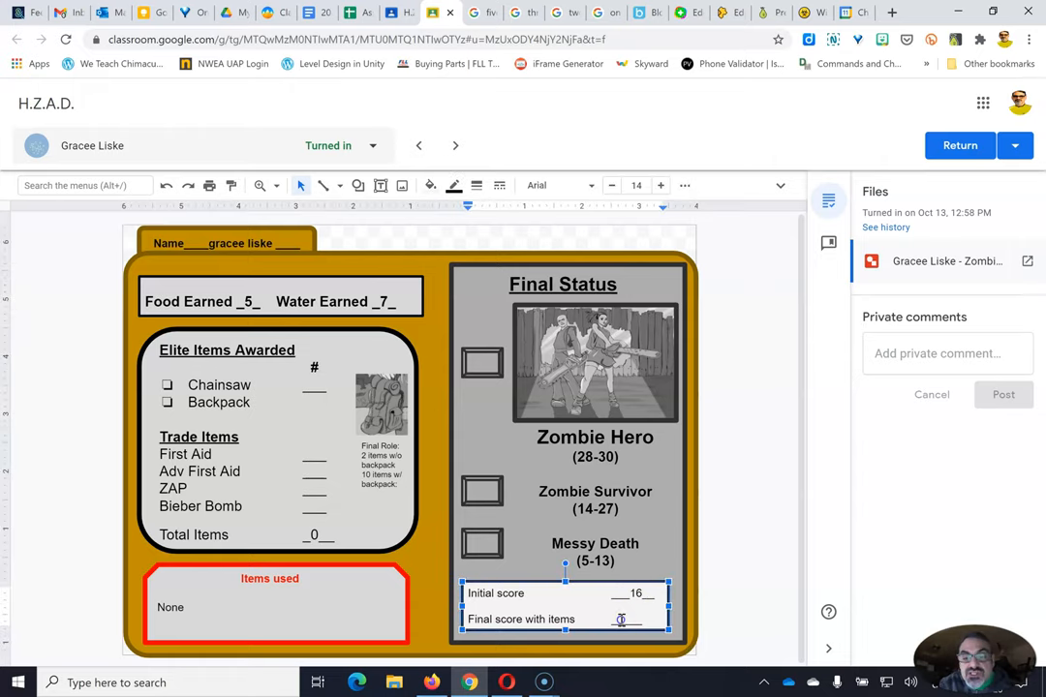
type("16")
left_click(482, 492)
type("x")
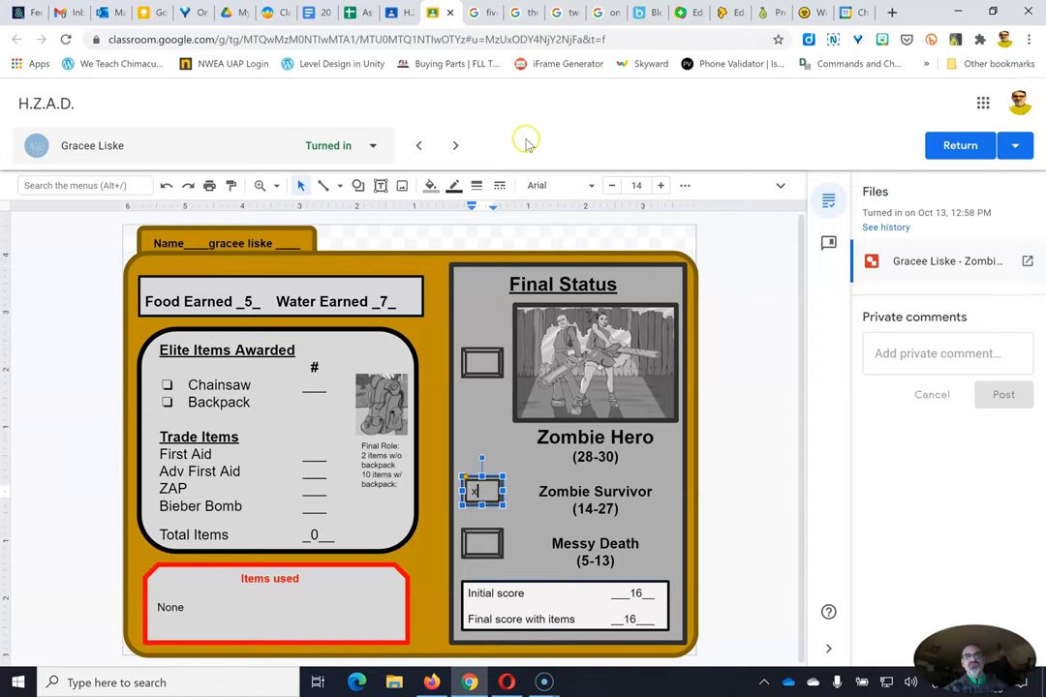
mouse_move(453, 152)
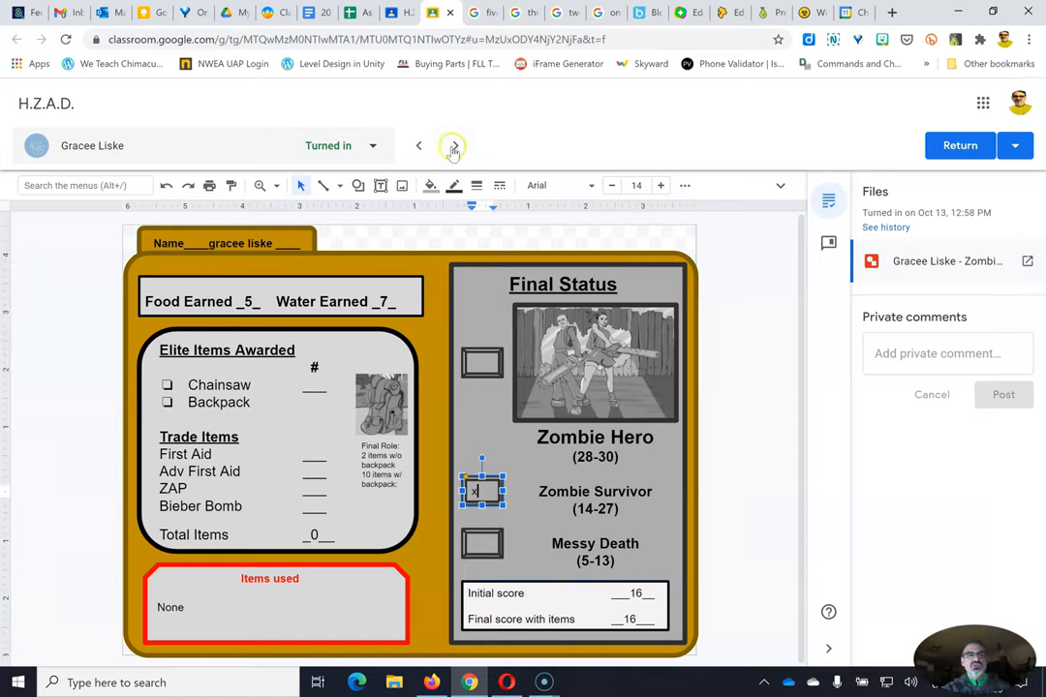
left_click(453, 145)
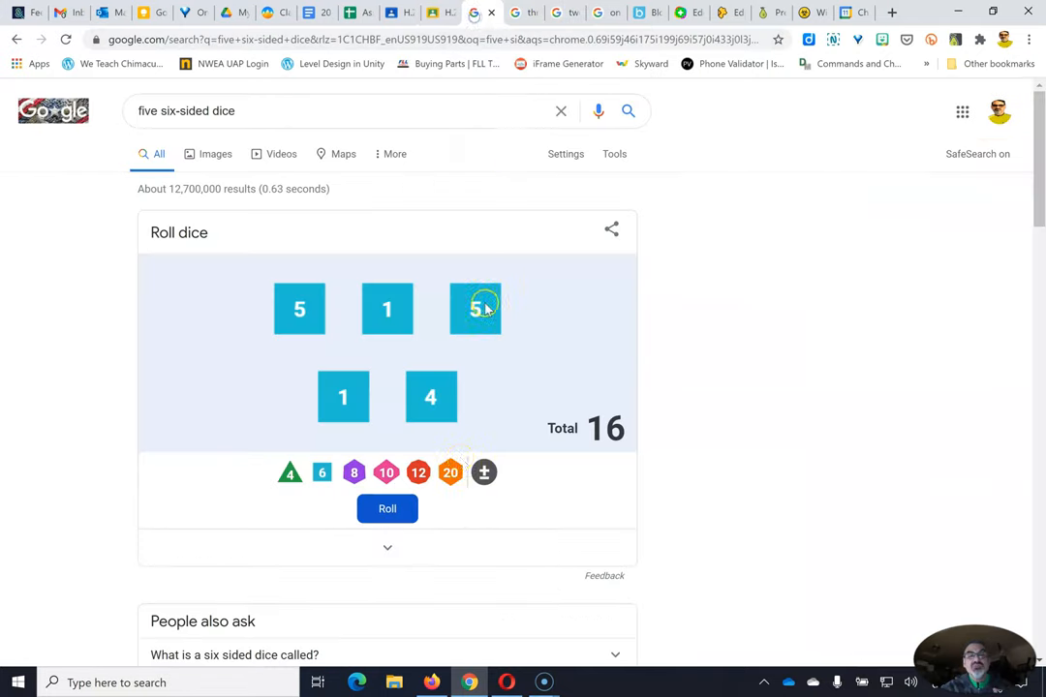
left_click(387, 509)
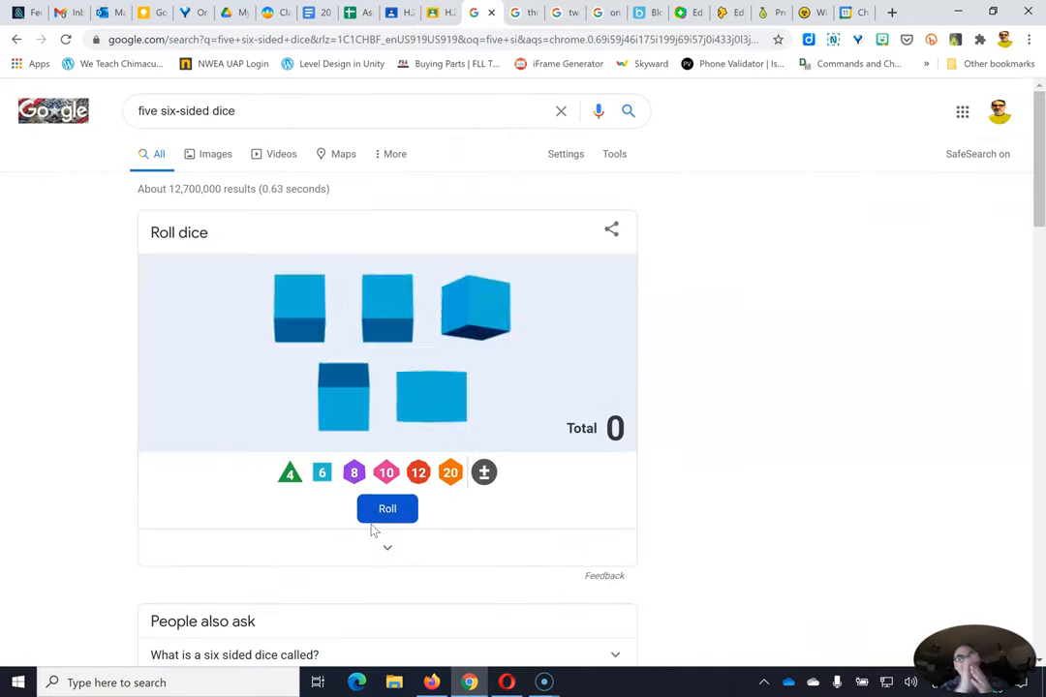
left_click(386, 509)
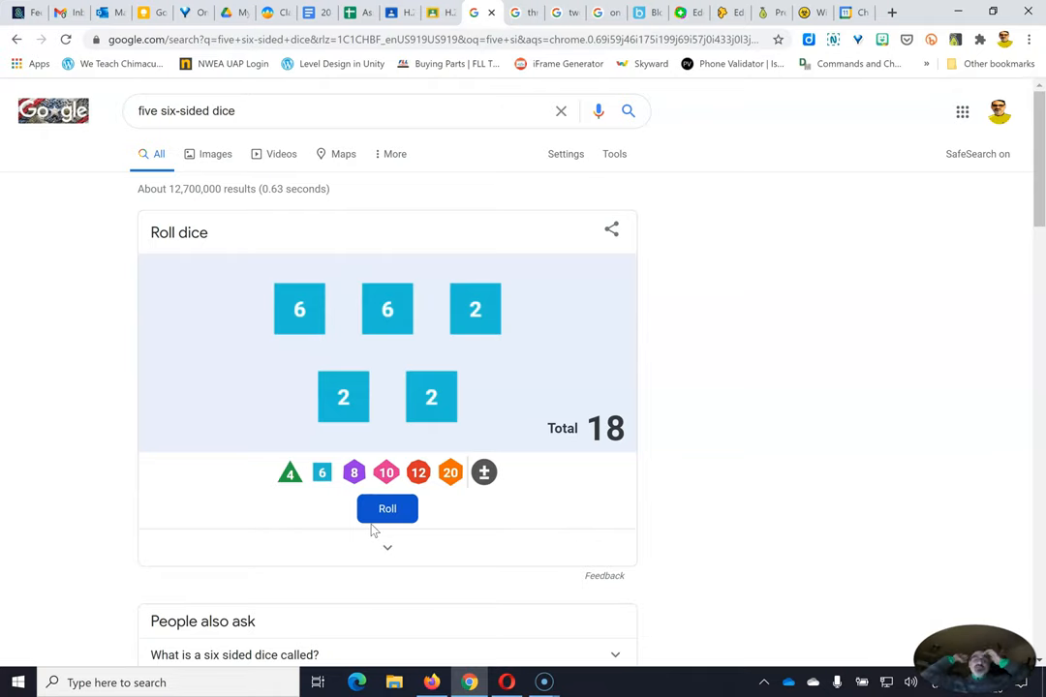
mouse_move(438, 242)
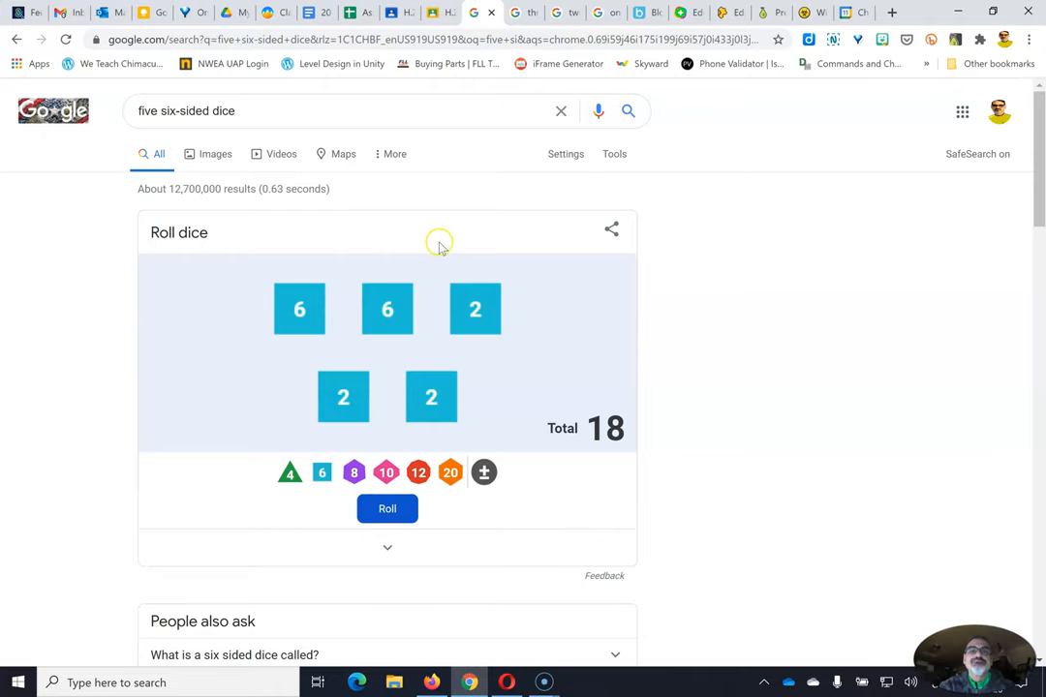
left_click(449, 12)
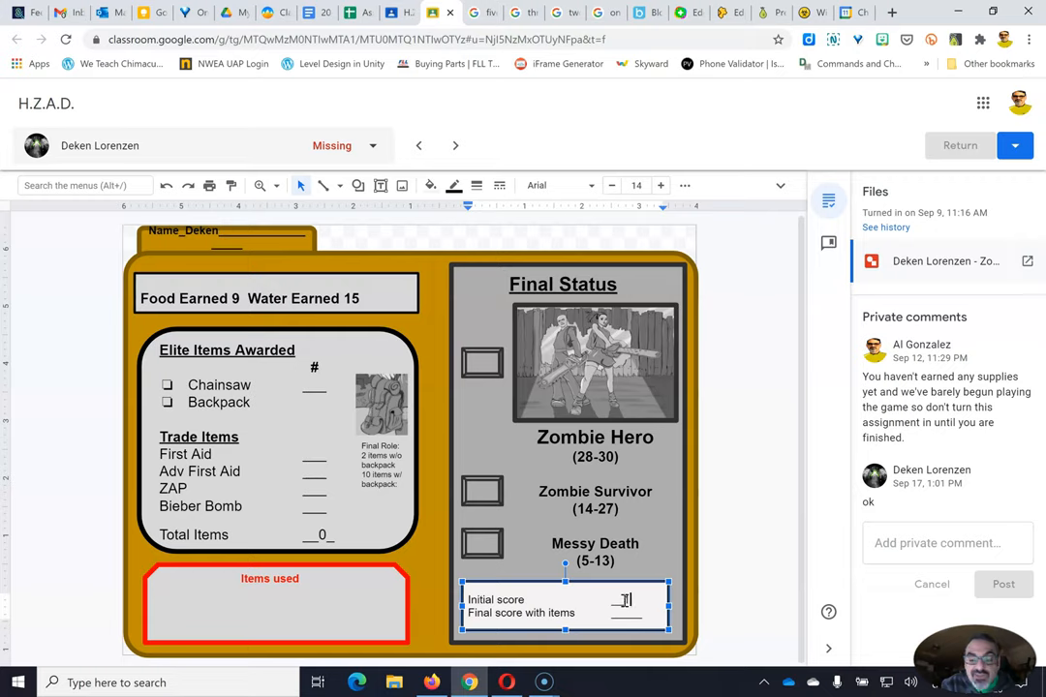
type("18")
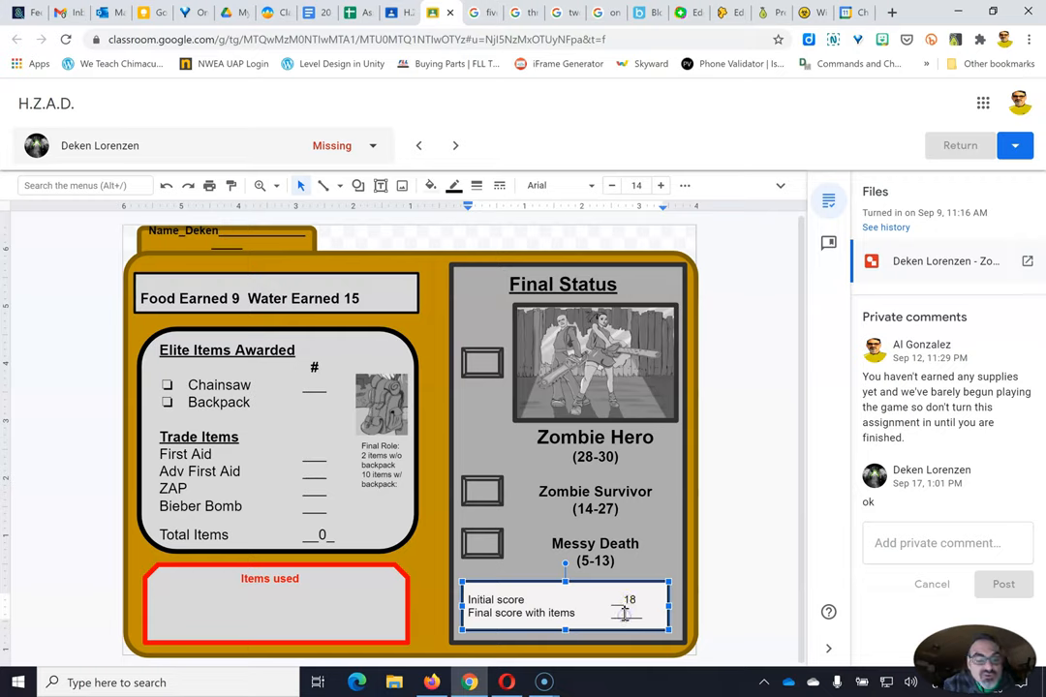
type("18")
left_click(482, 492)
type("x")
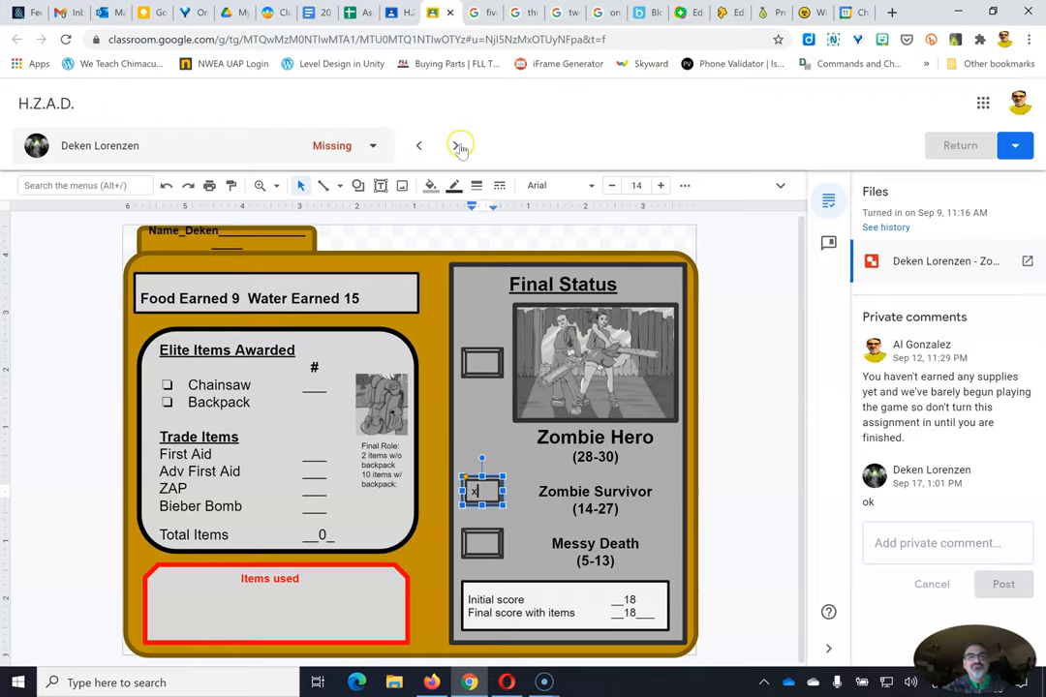
left_click(458, 145)
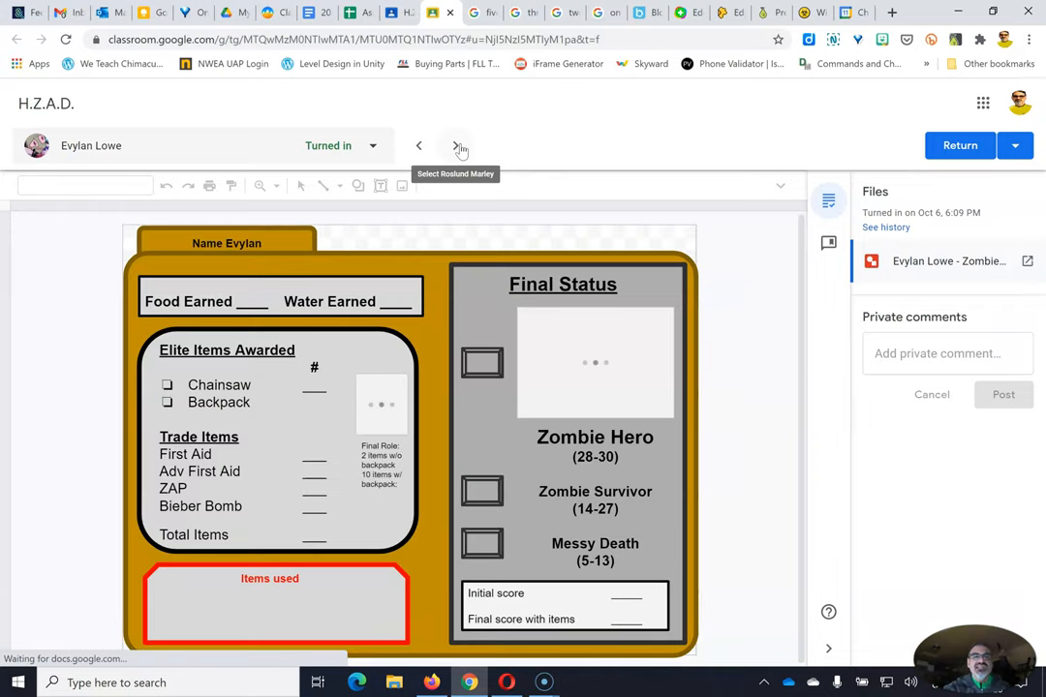
left_click(454, 145)
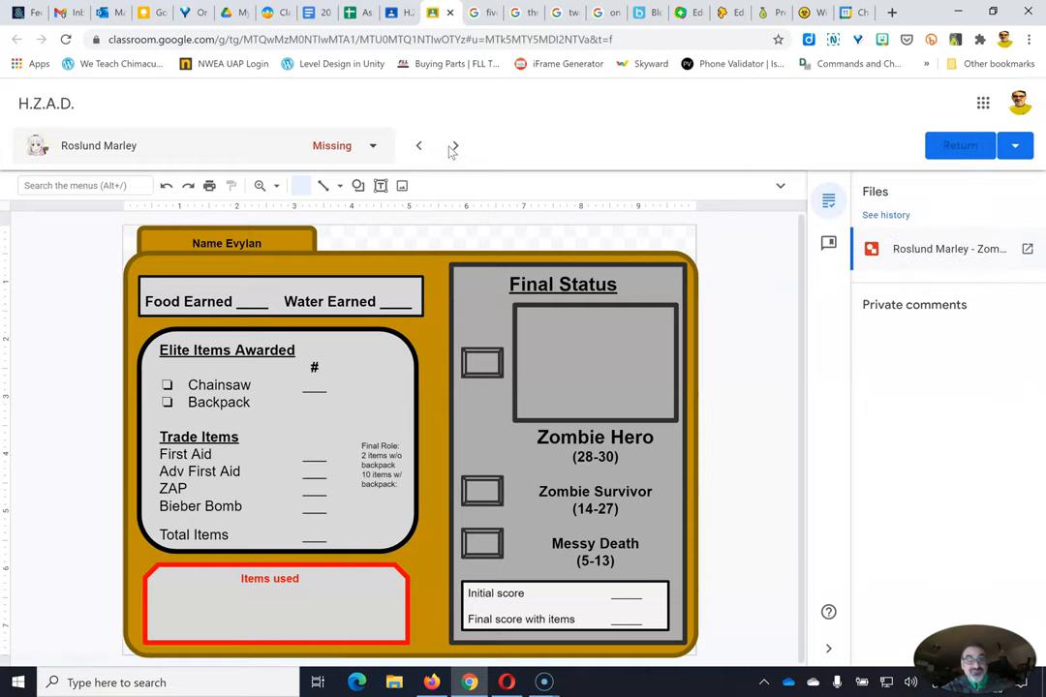
left_click(452, 145)
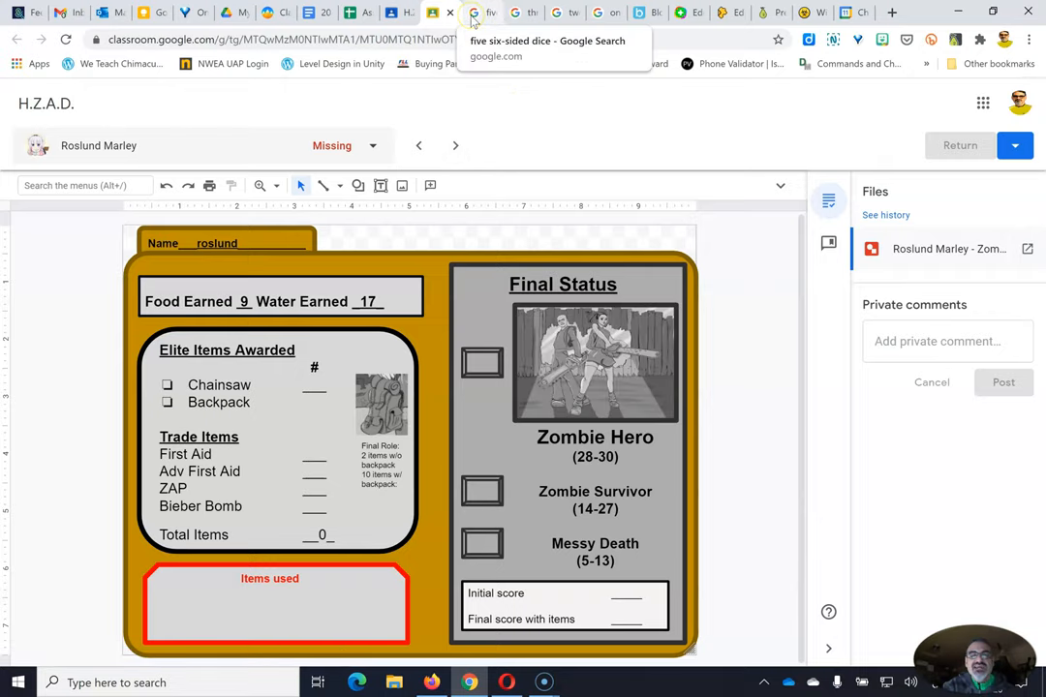
left_click(481, 13)
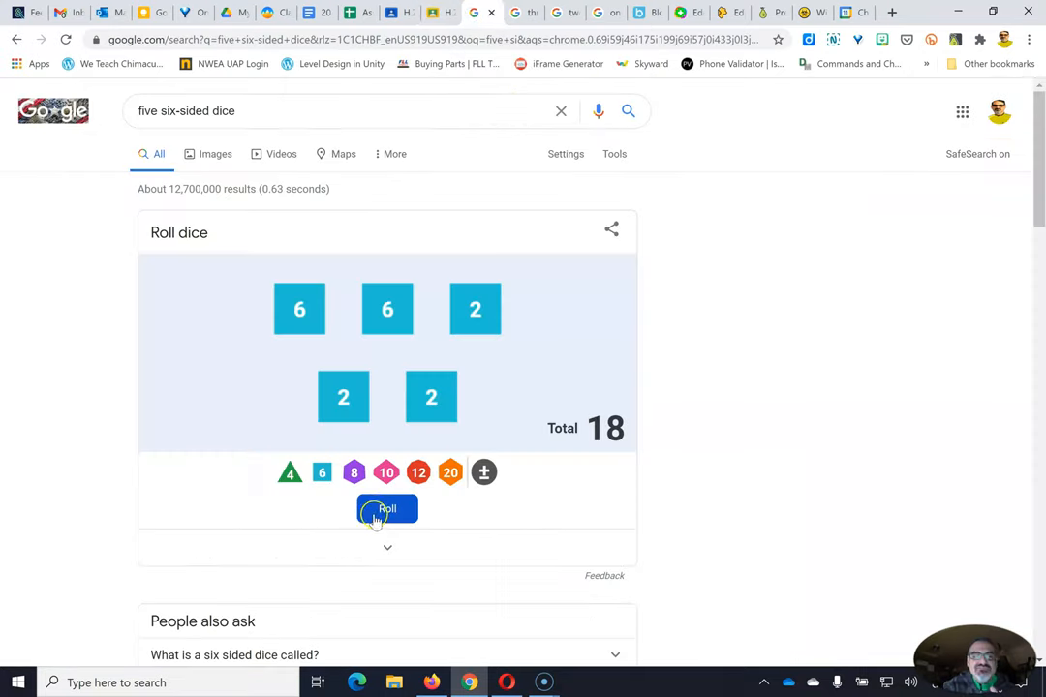
left_click(386, 509)
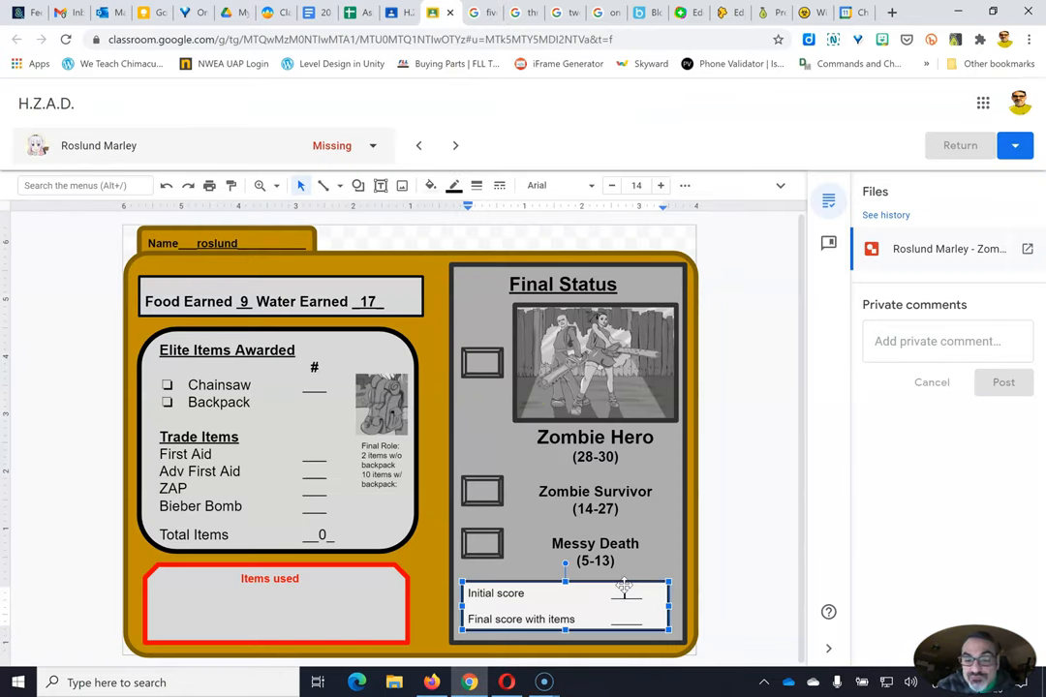
type("20")
left_click(482, 492)
type("x")
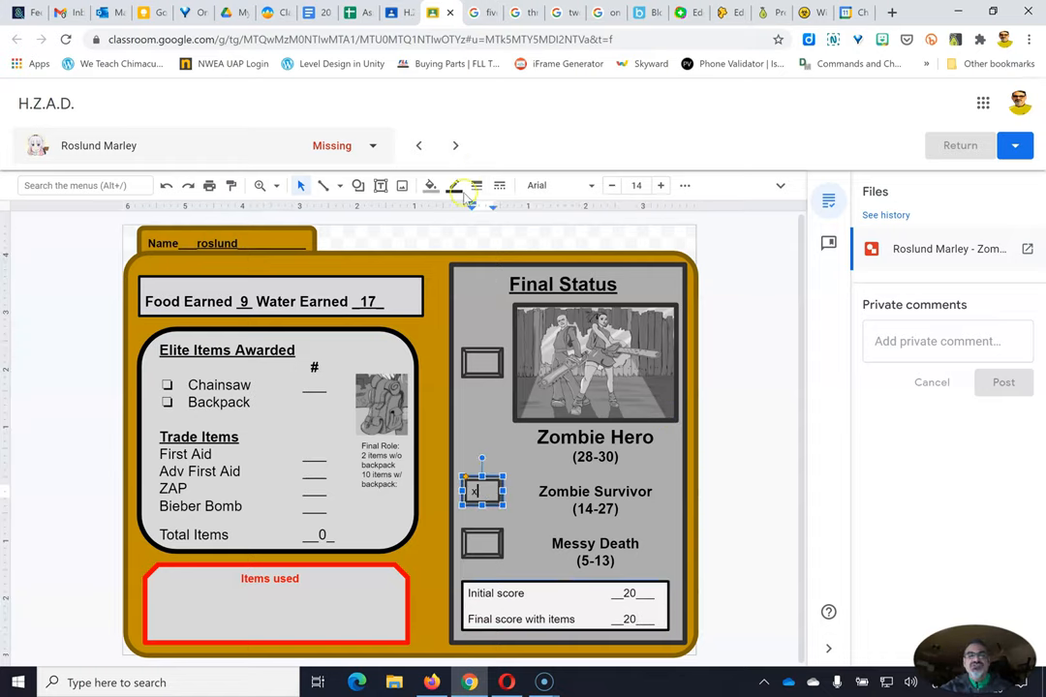
left_click(456, 145)
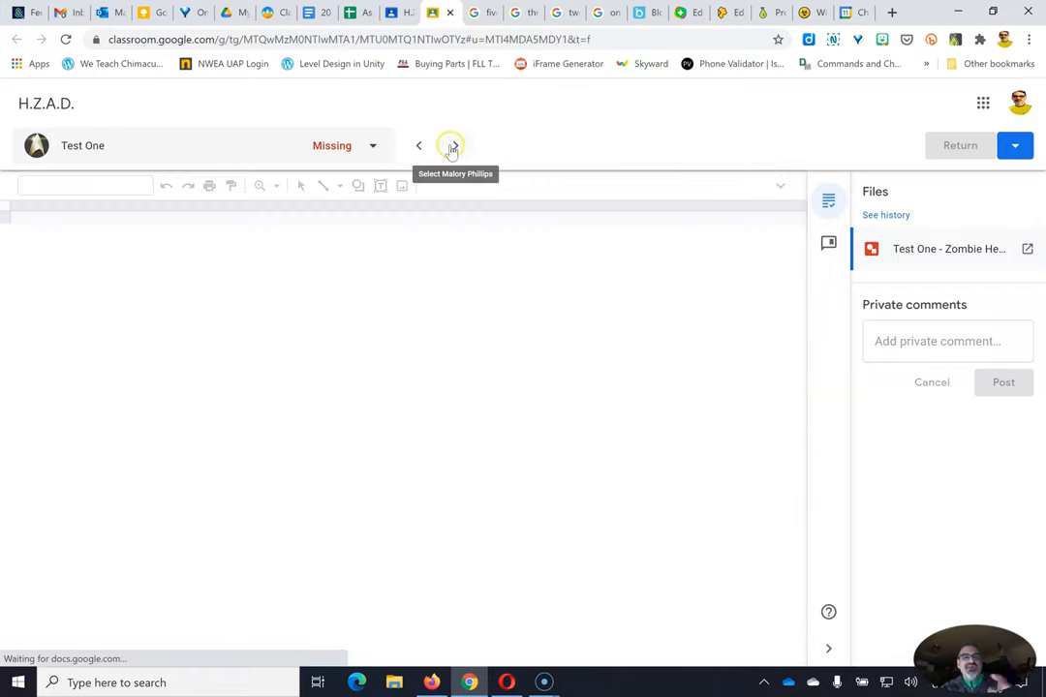
left_click(452, 145)
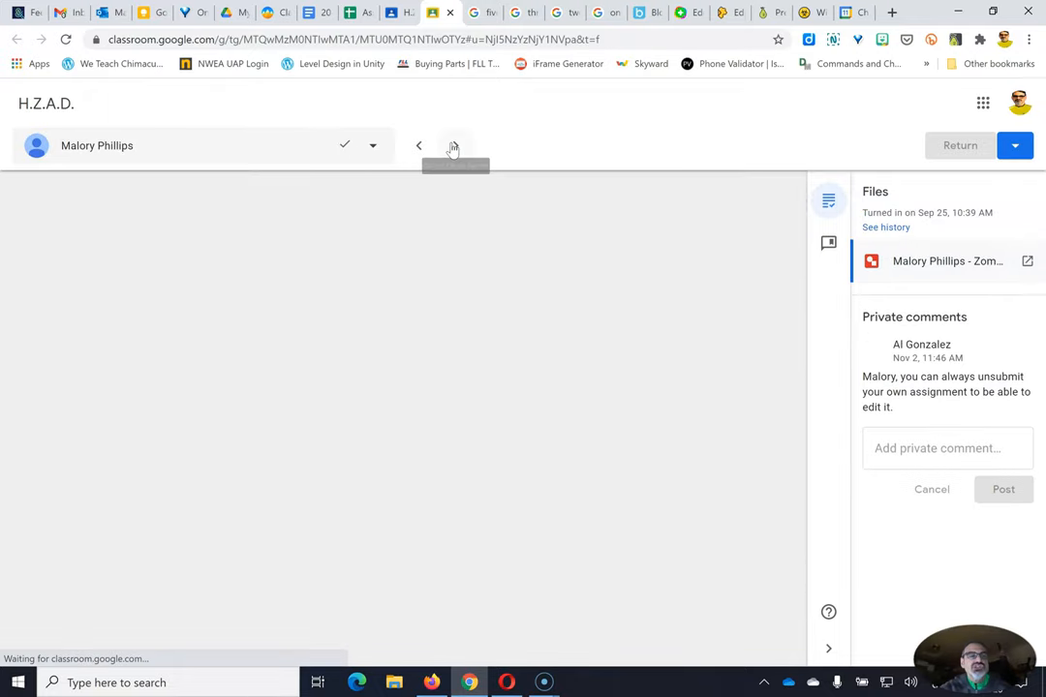
left_click(453, 145)
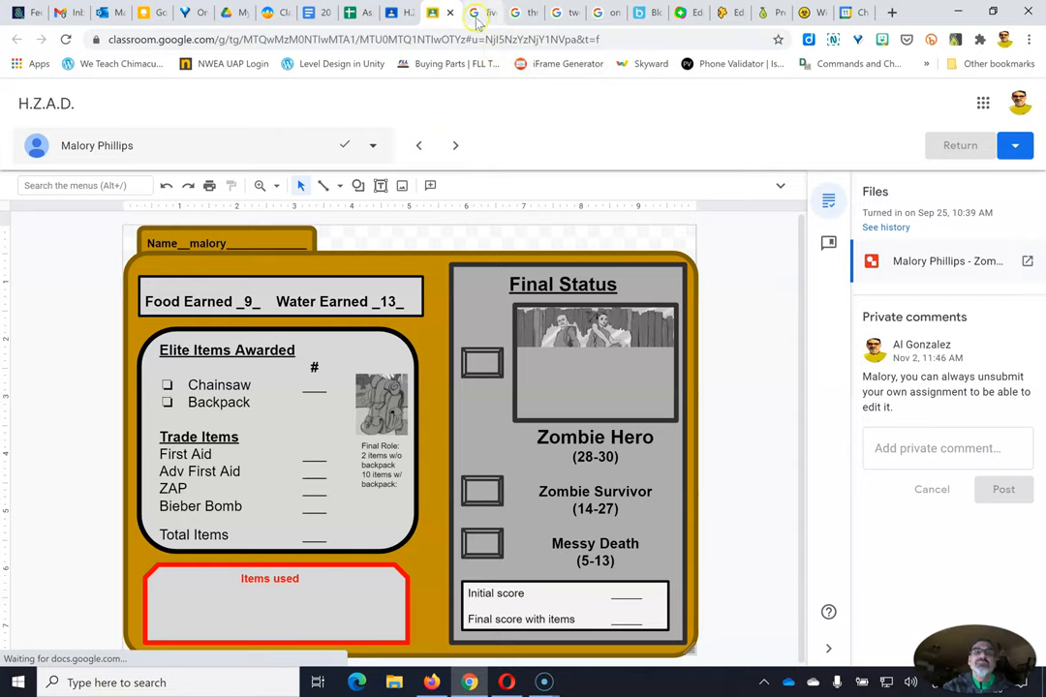
left_click(477, 12)
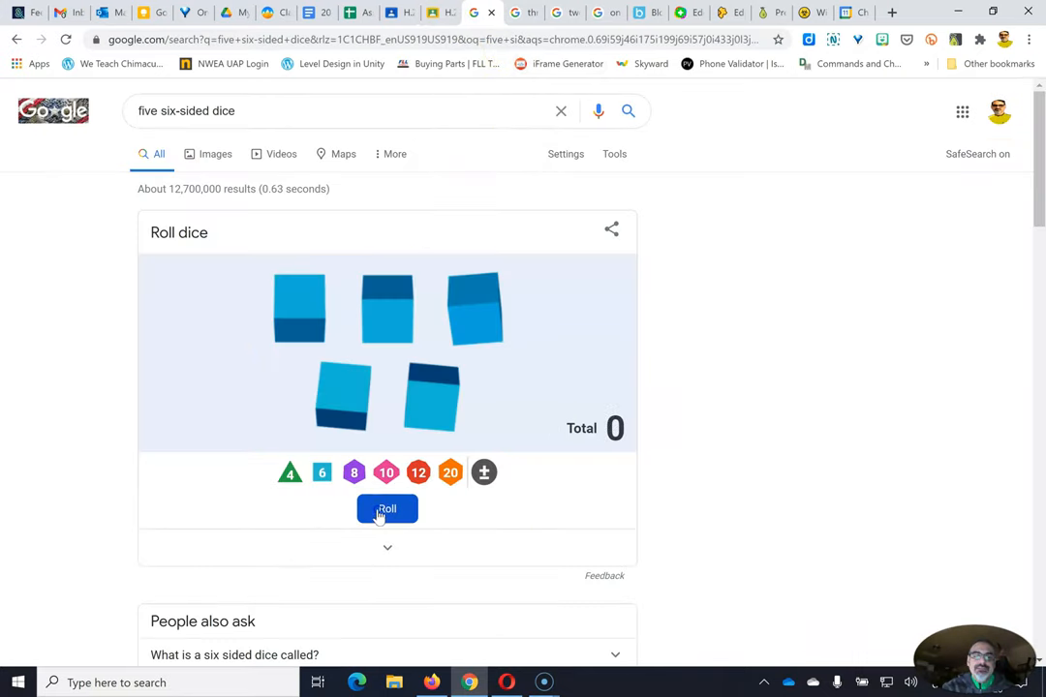
left_click(387, 509)
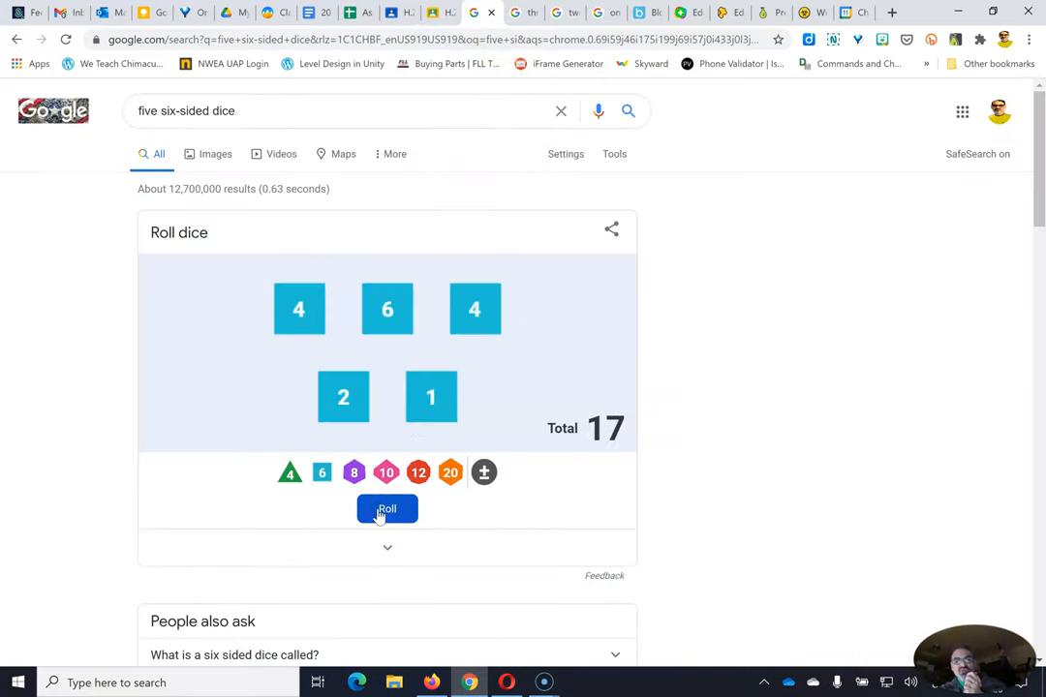
mouse_move(359, 461)
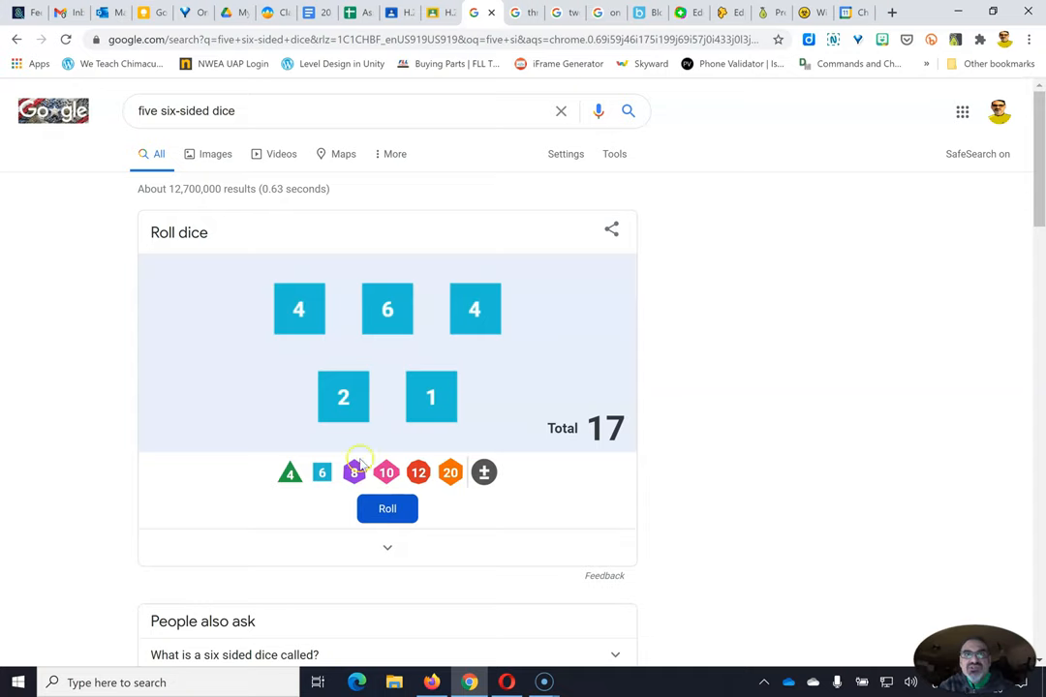
left_click(450, 11)
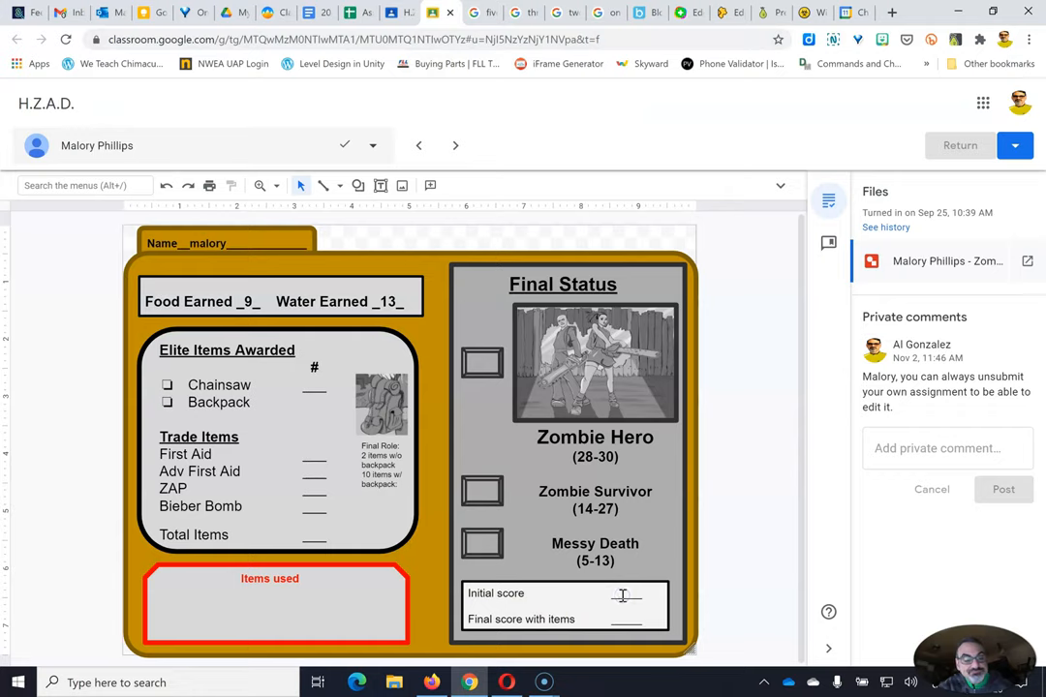
type("17")
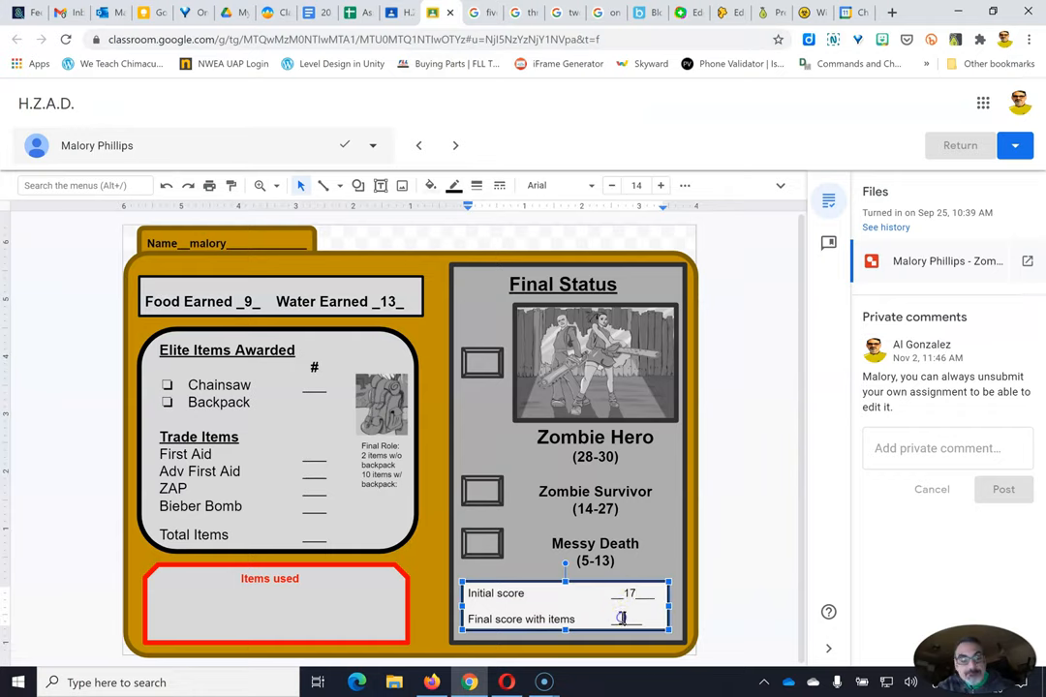
type("17")
left_click(482, 491)
type("x")
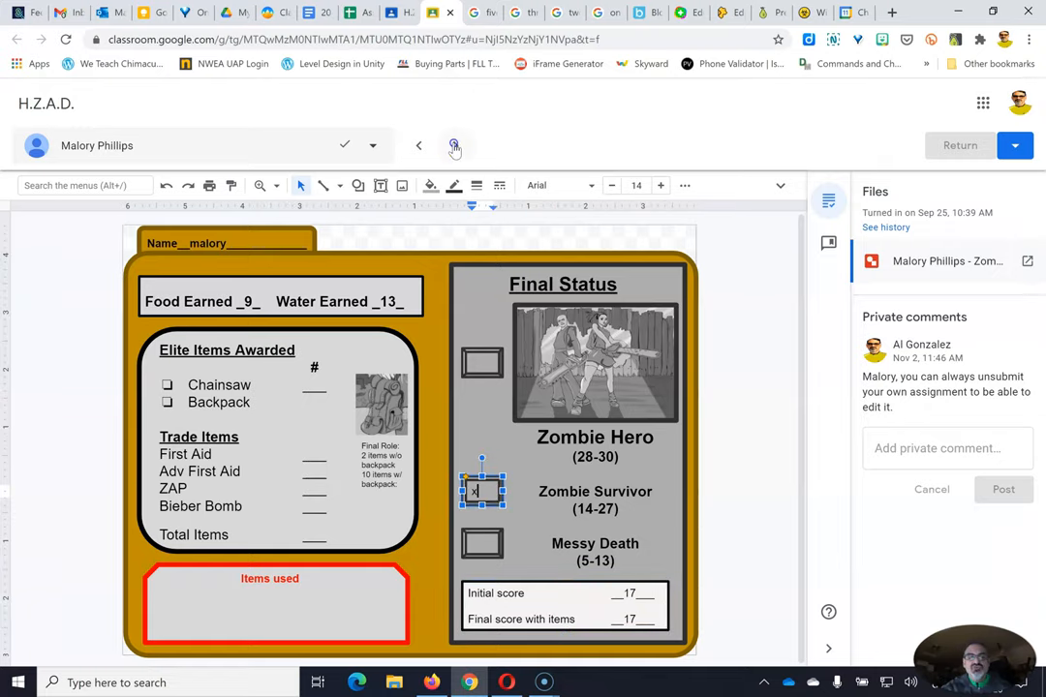
left_click(455, 146)
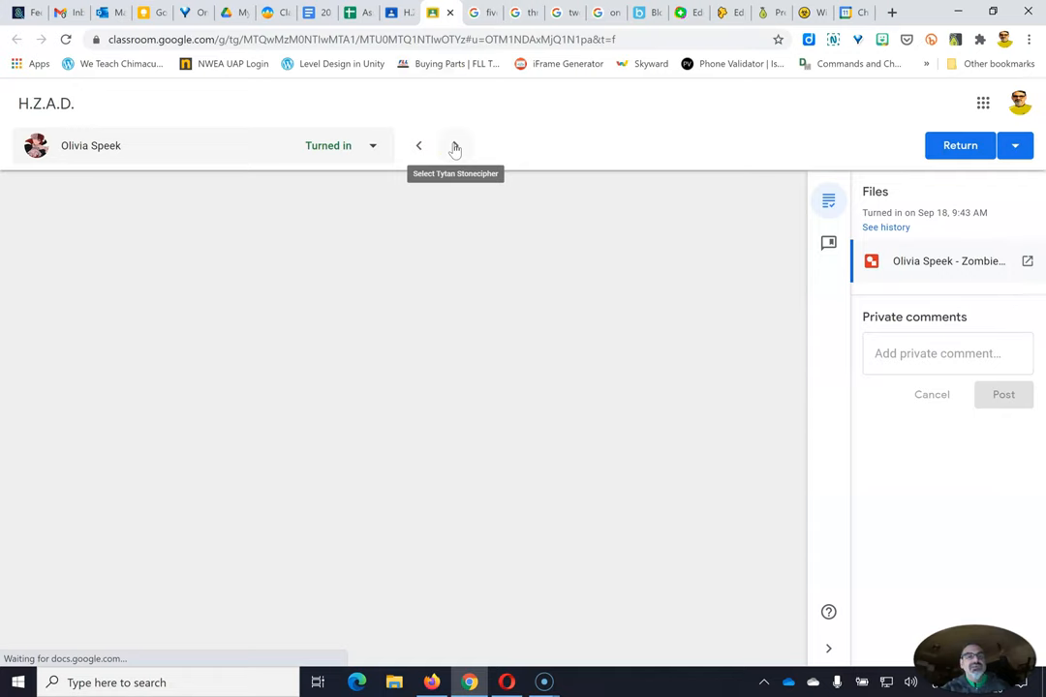
left_click(456, 145)
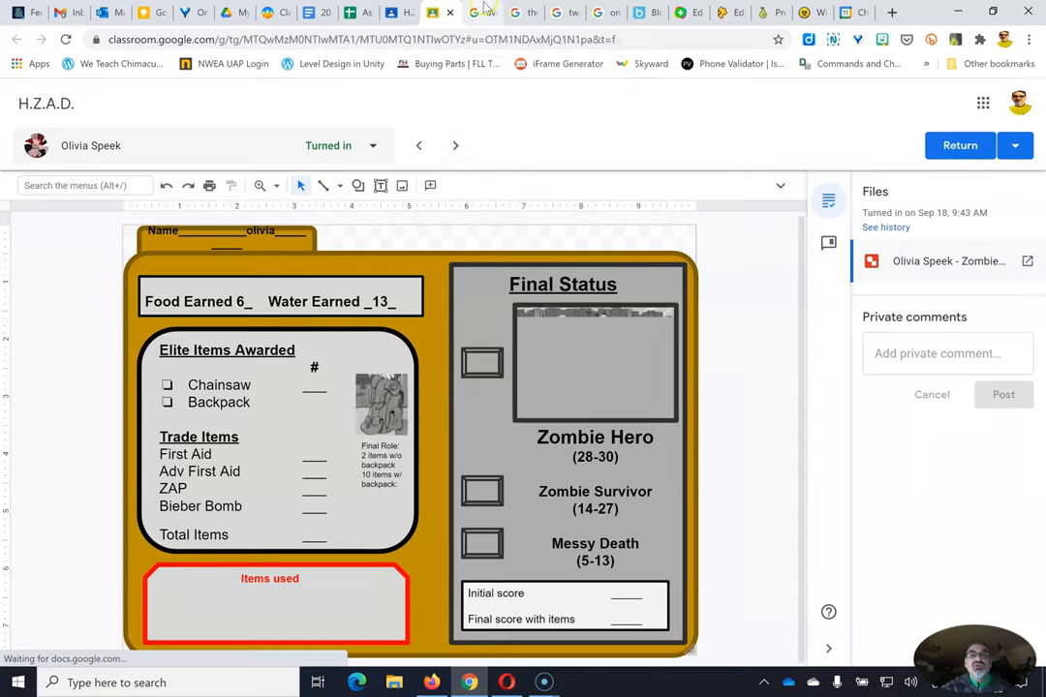
Roll the five dice for a total of 16 and return to Olivia Speek's card.
left_click(481, 12)
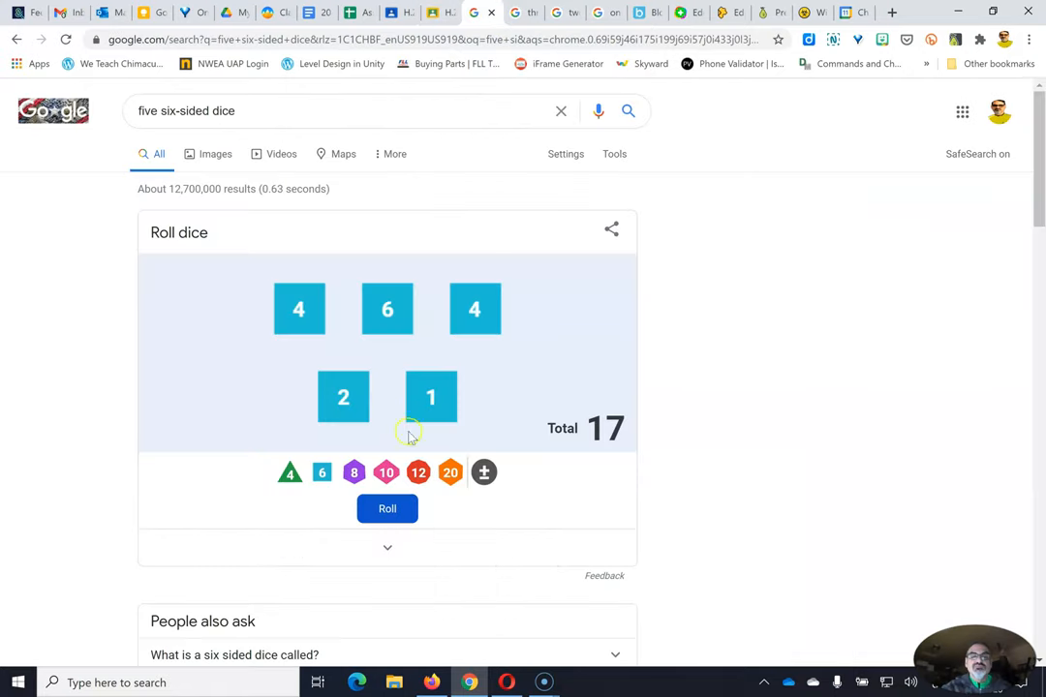
left_click(386, 509)
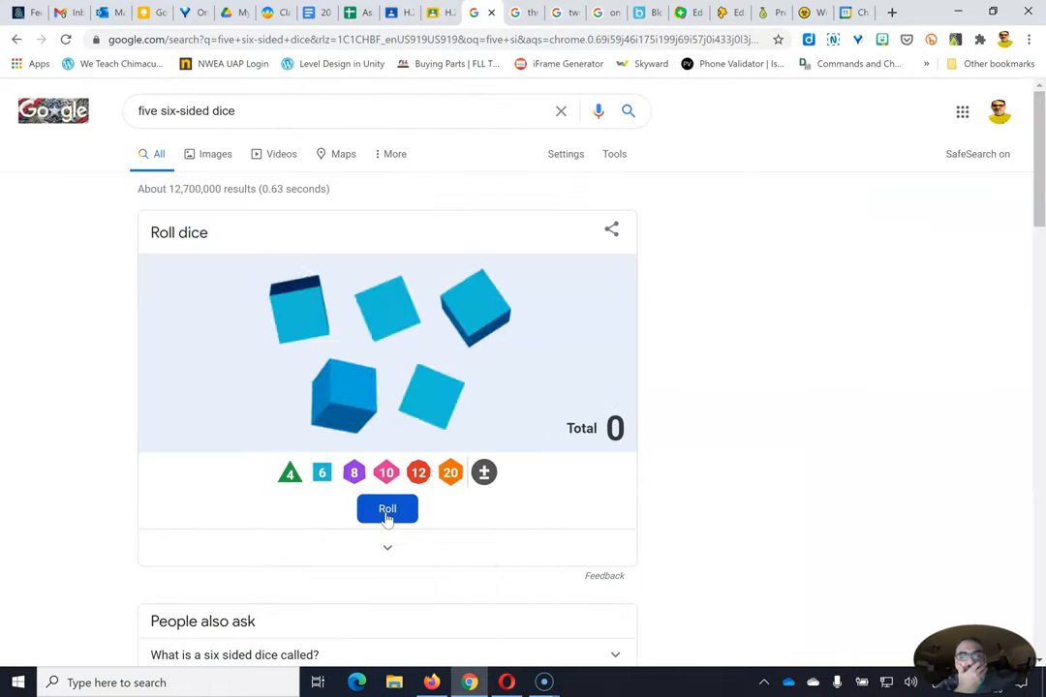
left_click(386, 509)
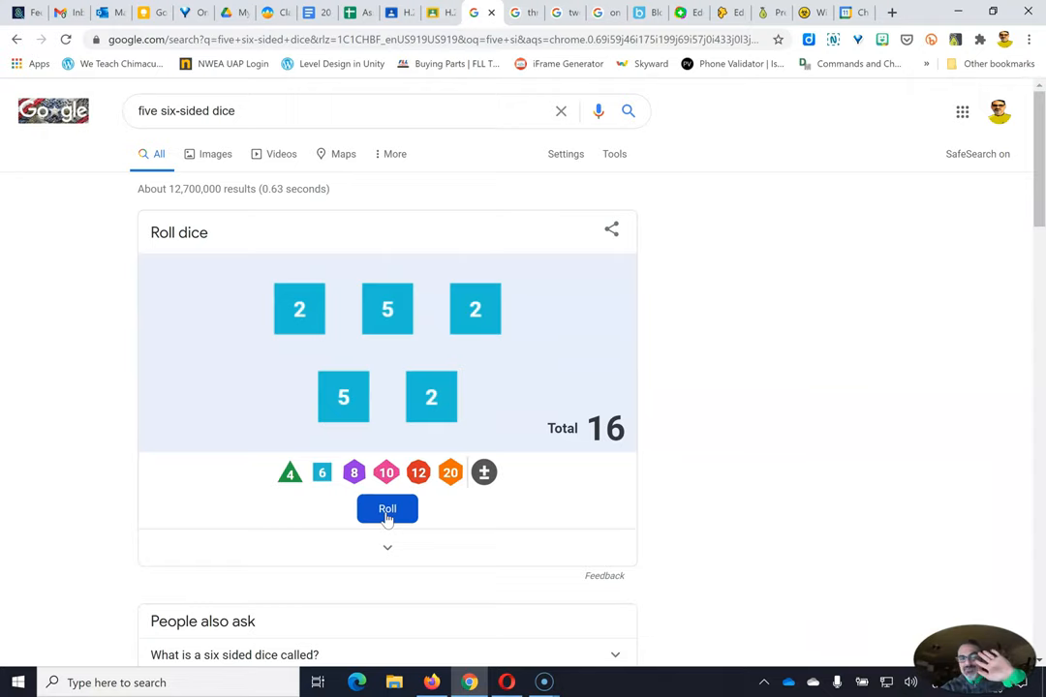
left_click(386, 508)
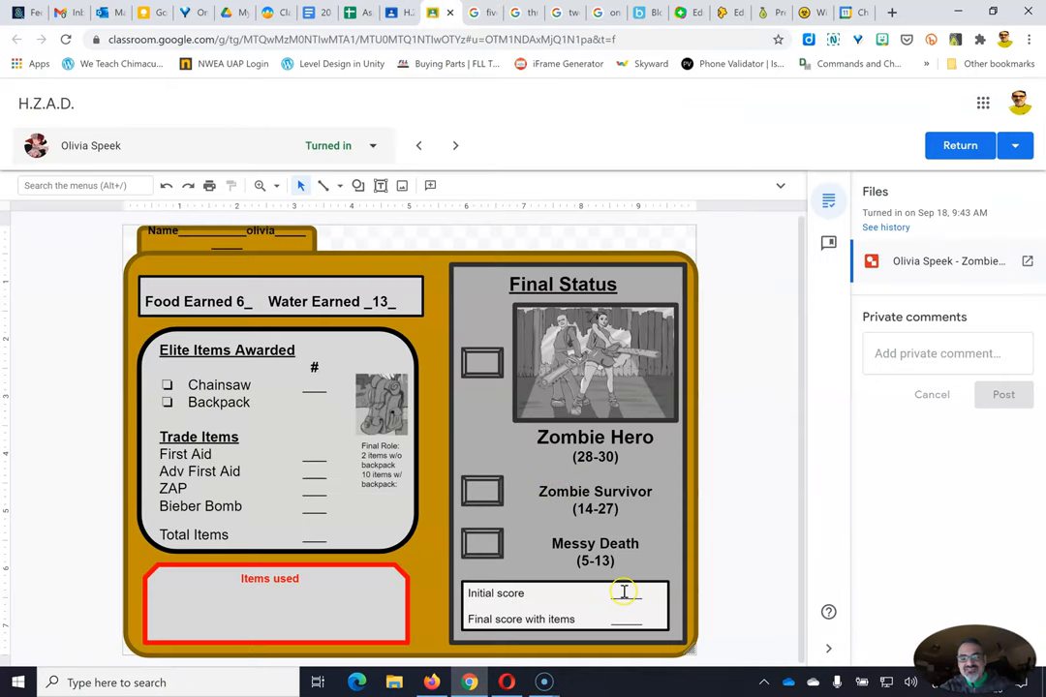
left_click(624, 593)
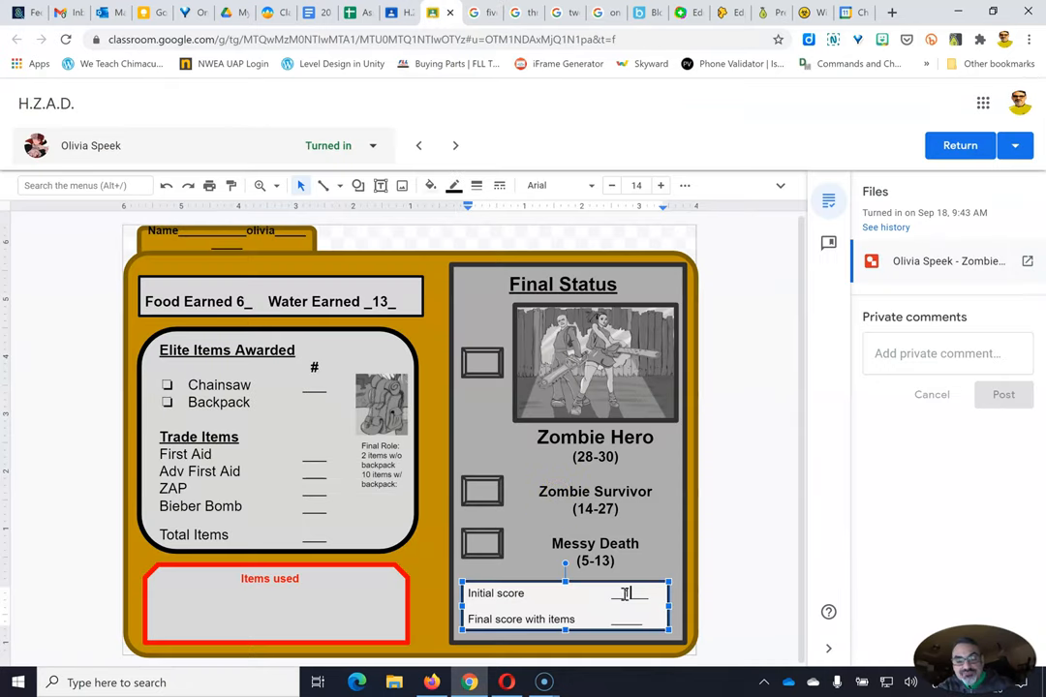
type("16")
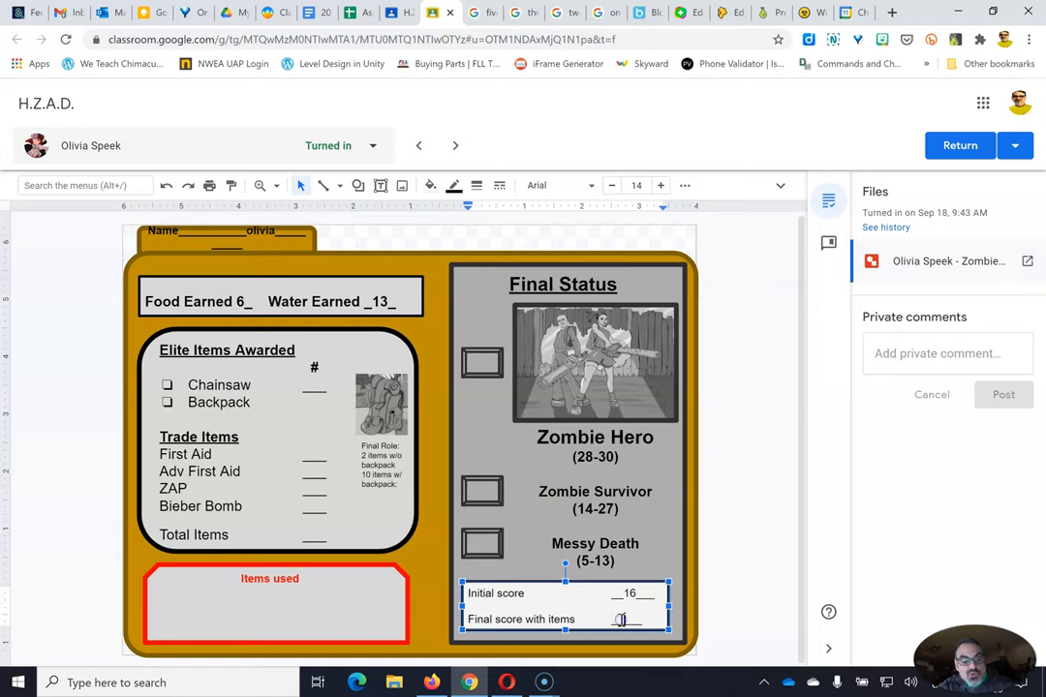
type("16")
left_click(482, 490)
type("x")
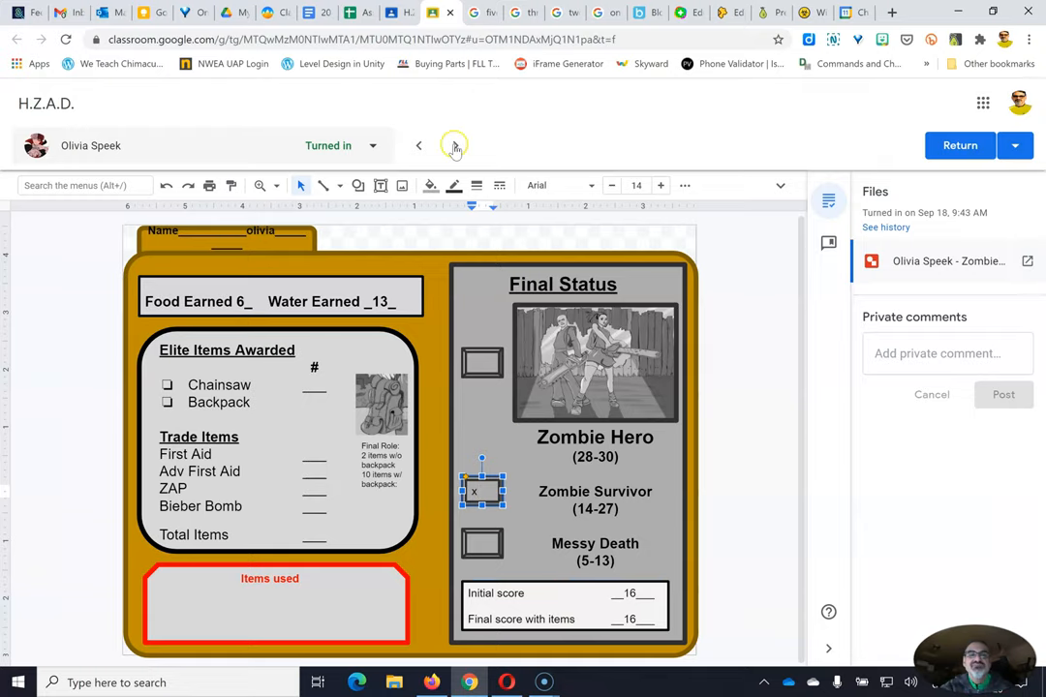
left_click(455, 145)
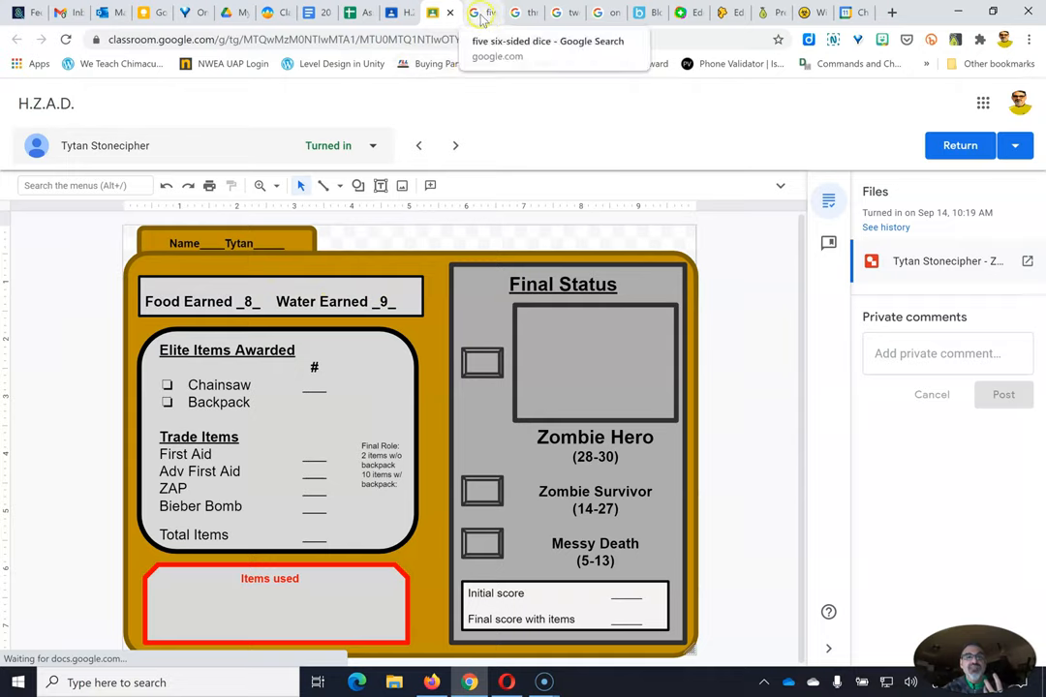
Roll the five six-sided dice in the Google Search tab.
left_click(481, 13)
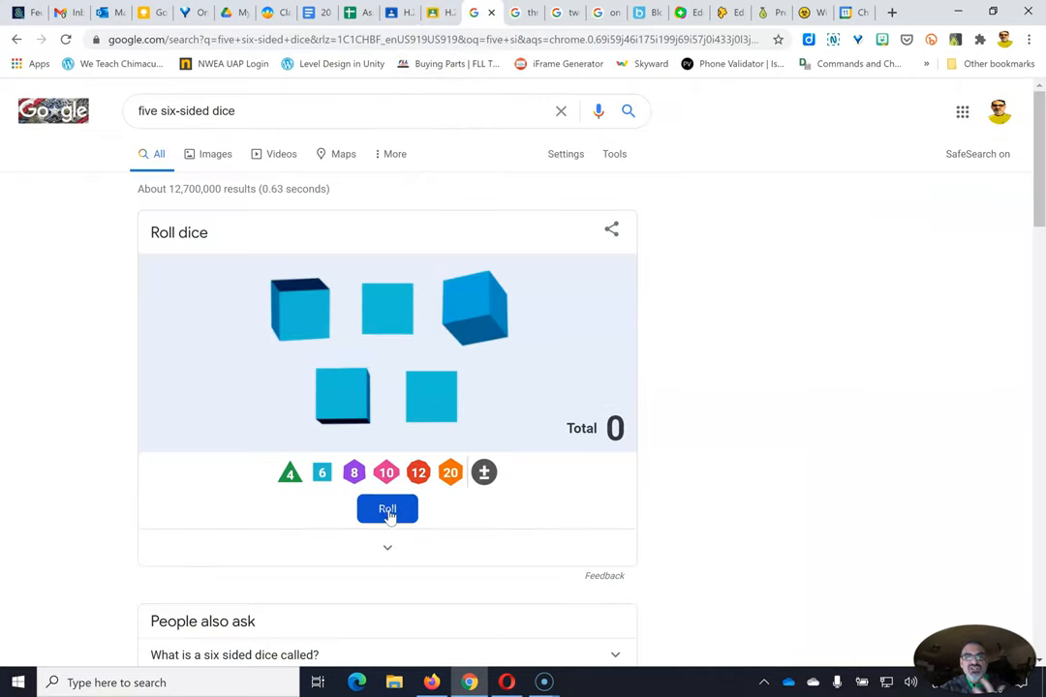
left_click(386, 509)
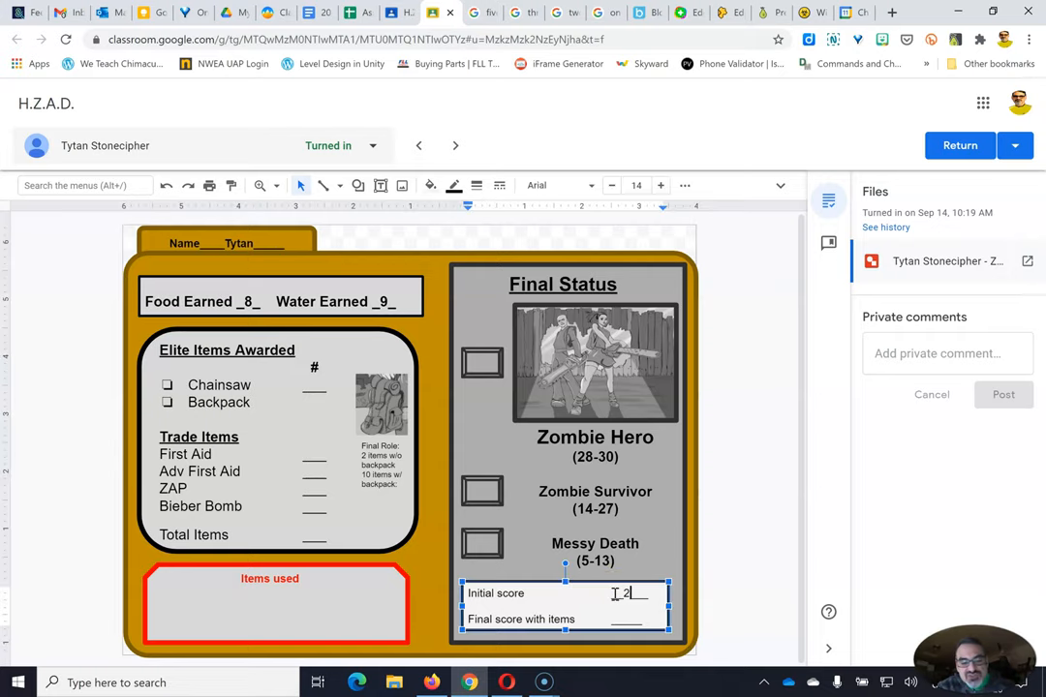
type("5")
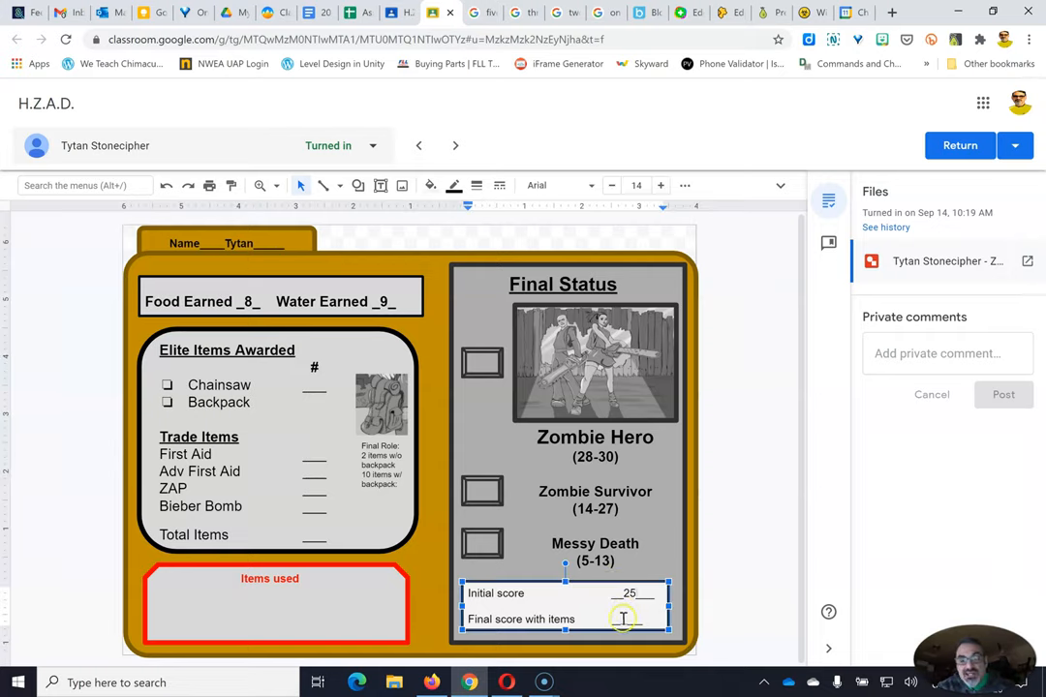
type("25")
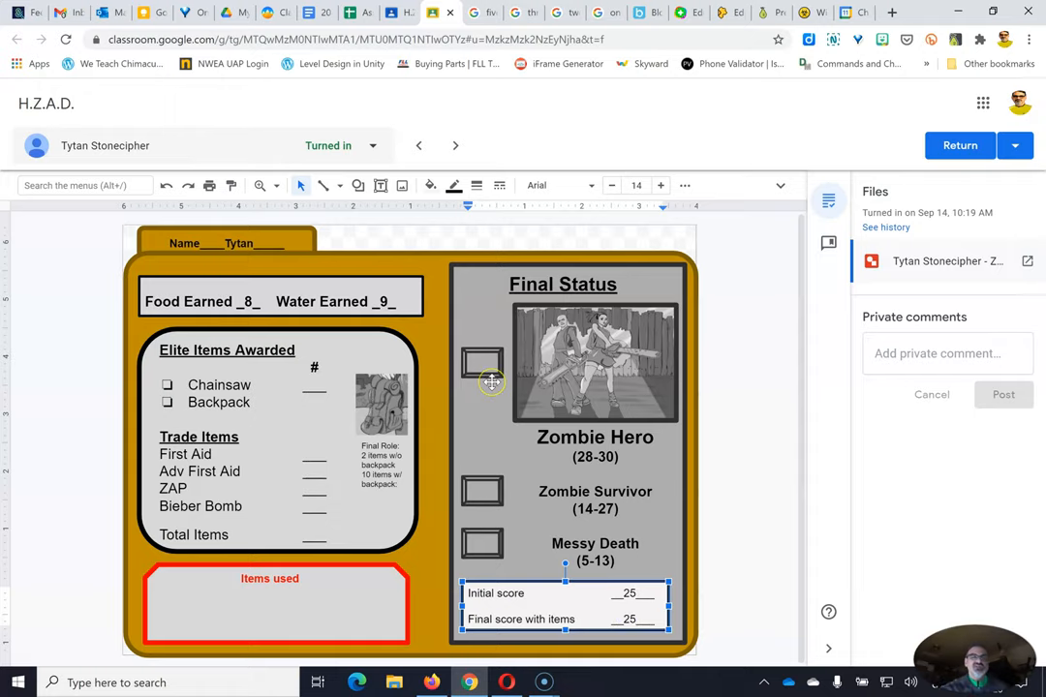
type("25")
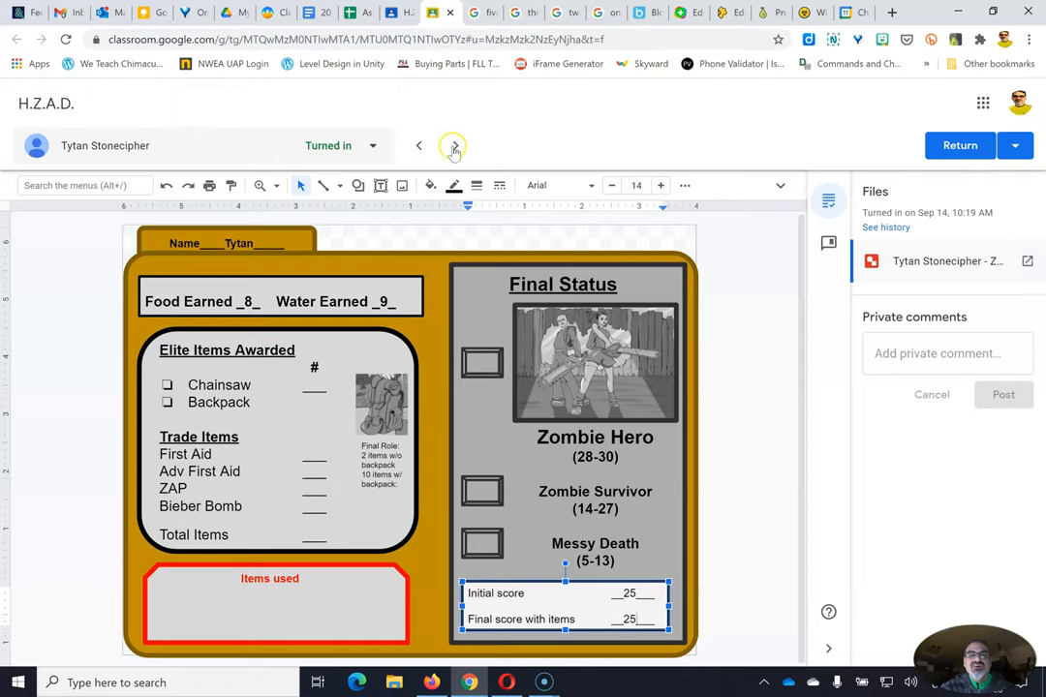
mouse_move(455, 147)
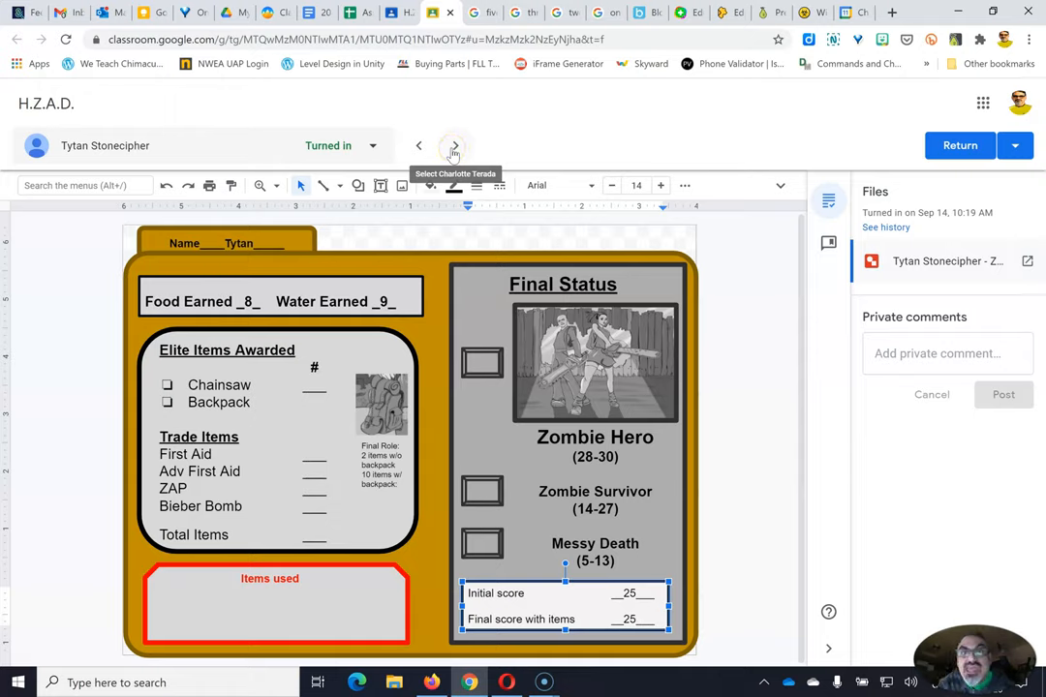
type("25")
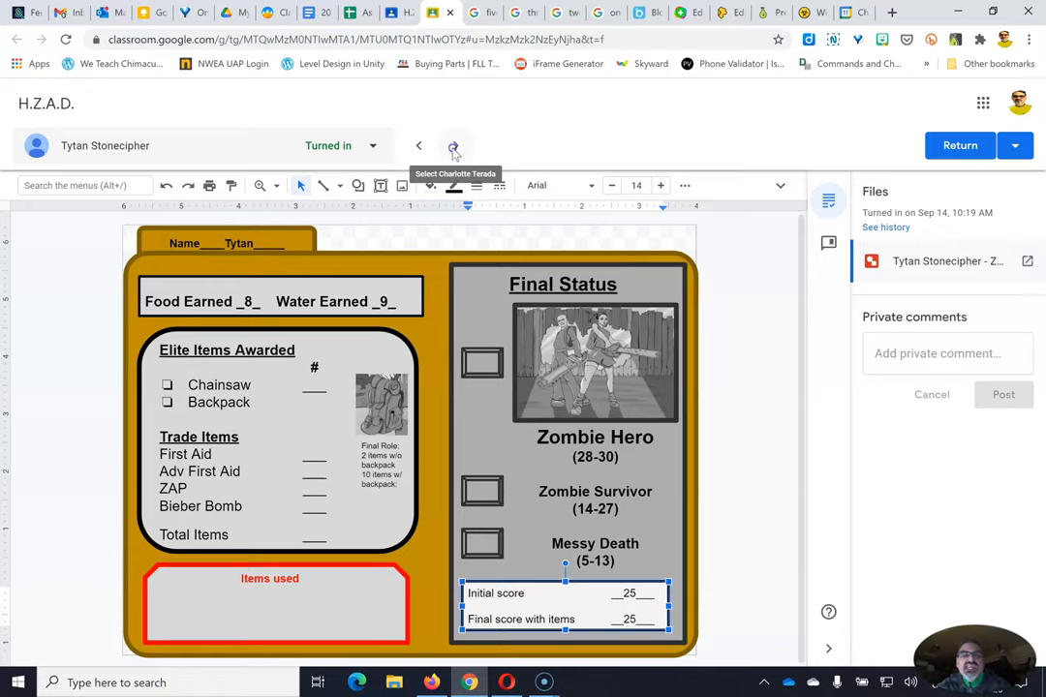
left_click(454, 145)
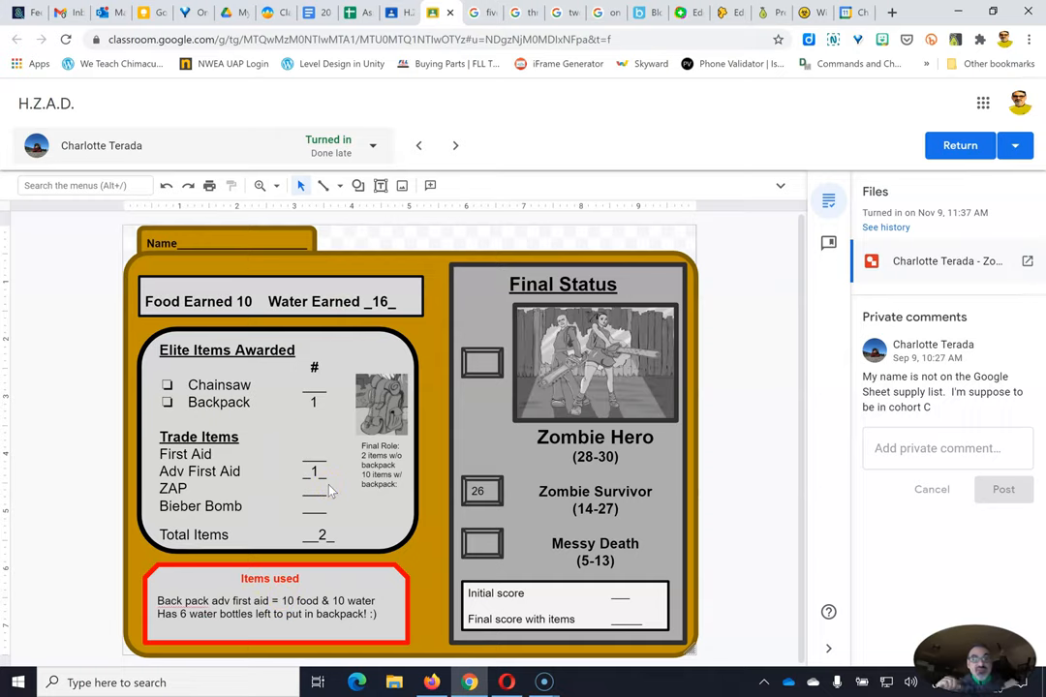
mouse_move(327, 482)
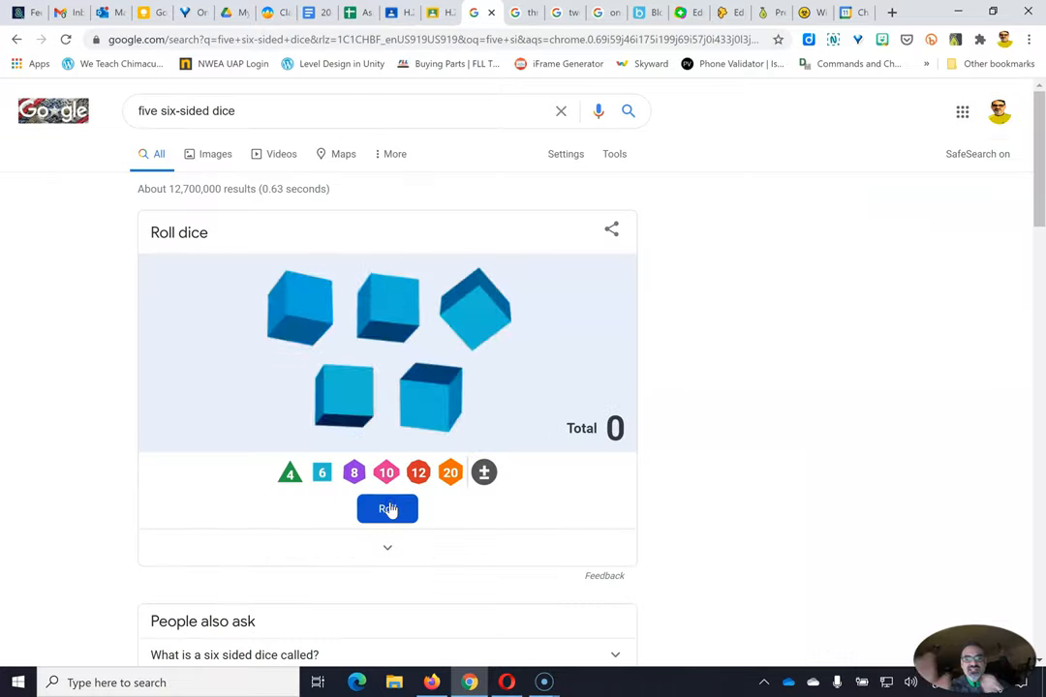
left_click(386, 509)
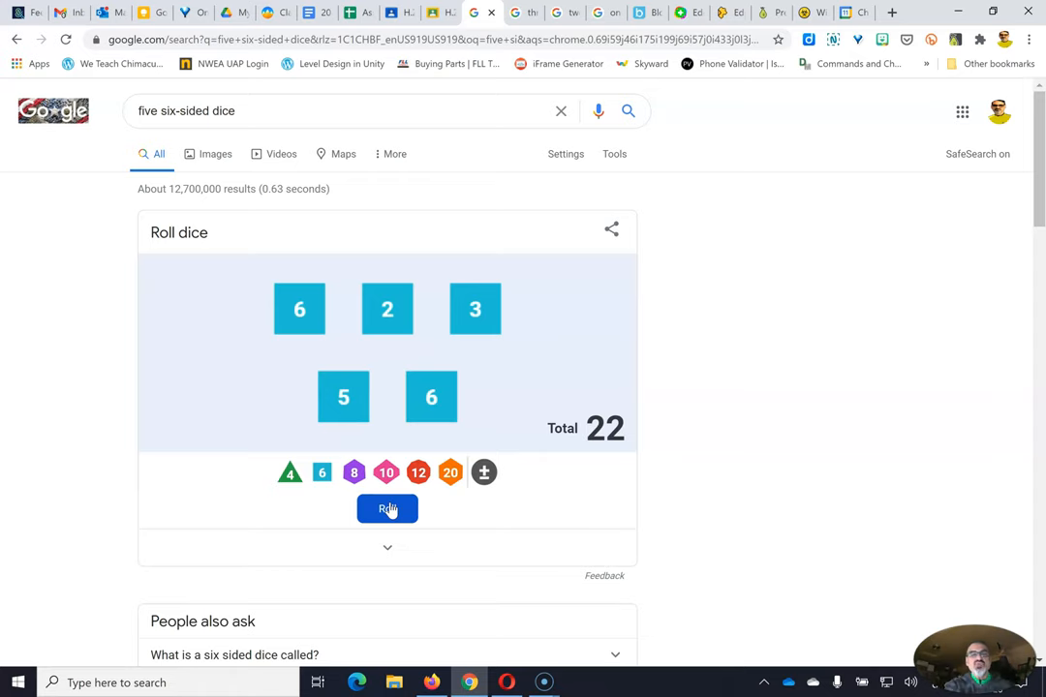
left_click(450, 11)
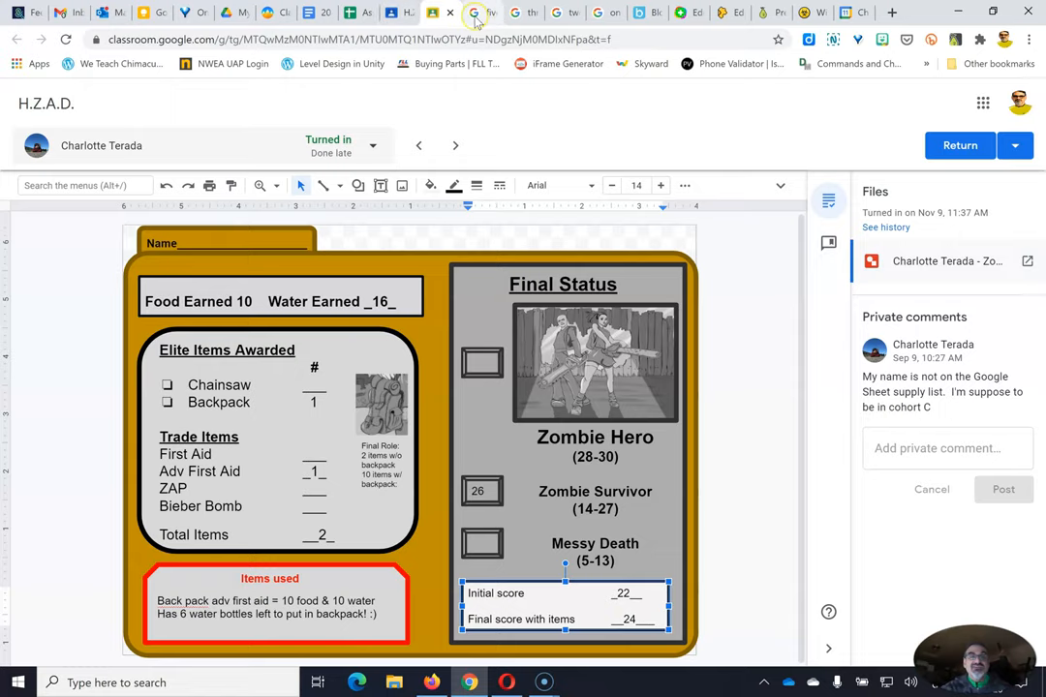
mouse_move(481, 13)
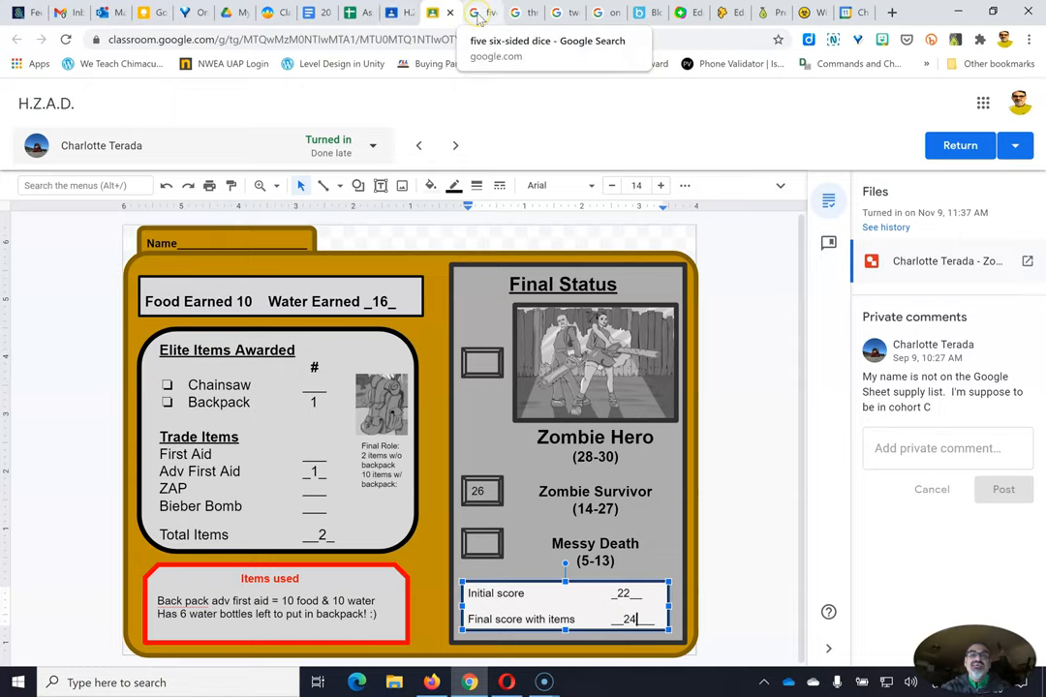
Roll the two six-sided dice in Google Search for a total of 6.
left_click(482, 13)
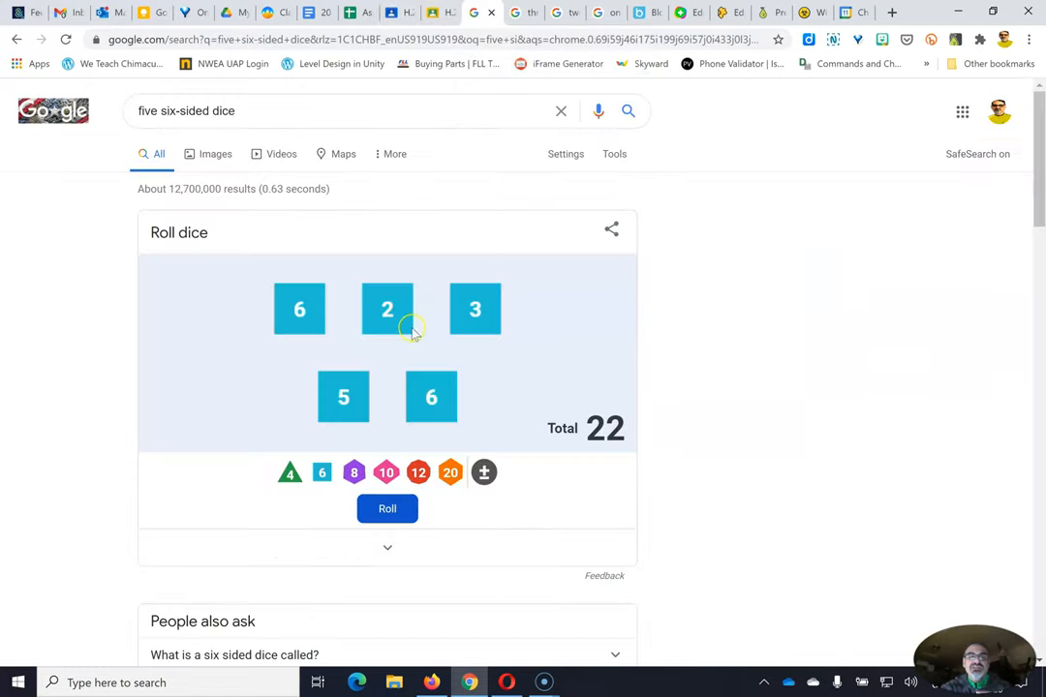
mouse_move(410, 338)
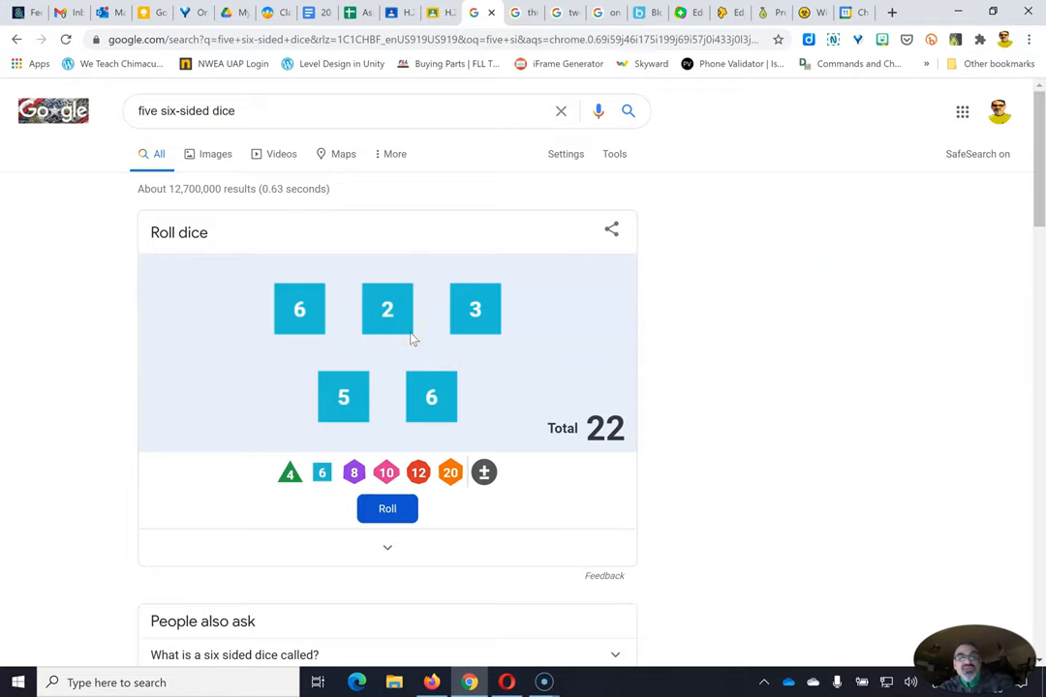
mouse_move(504, 51)
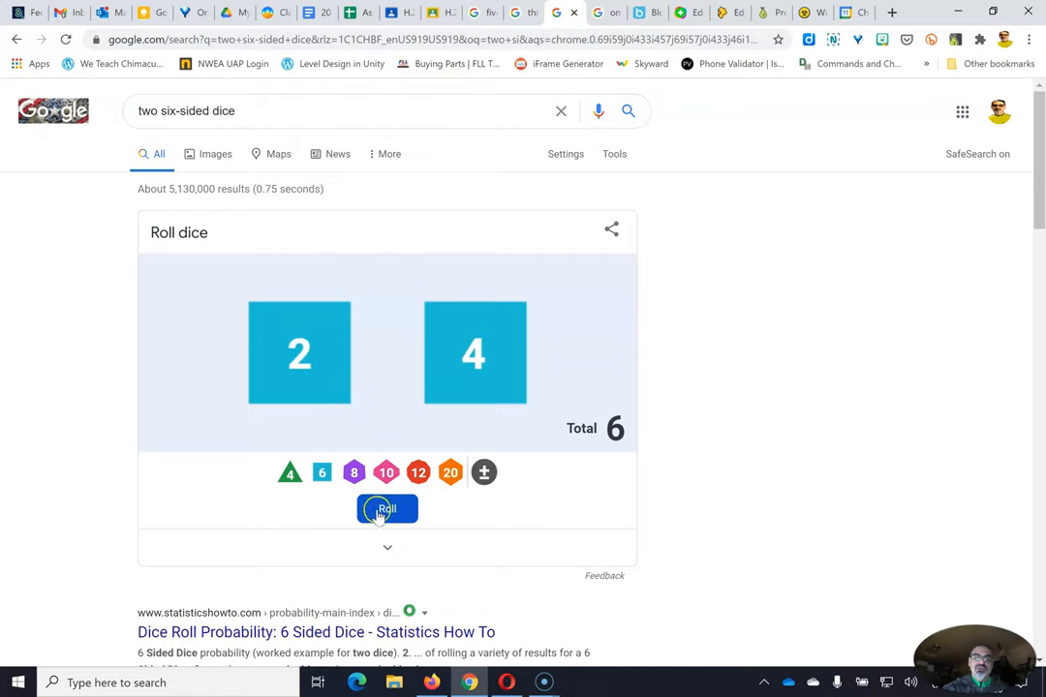
left_click(386, 509)
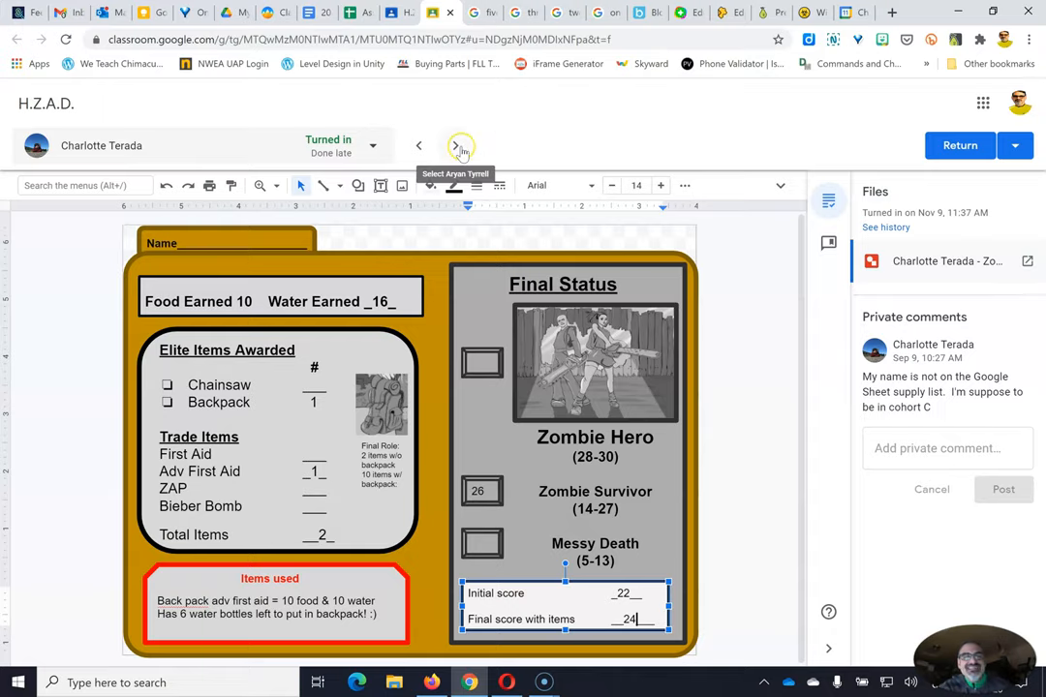
left_click(455, 145)
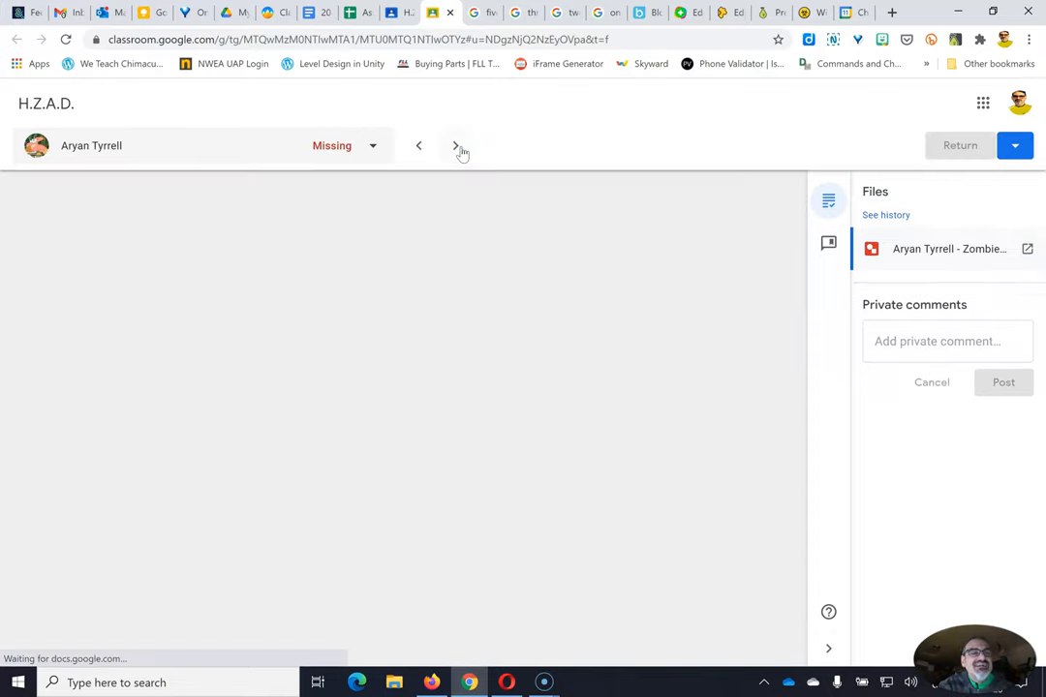
mouse_move(455, 145)
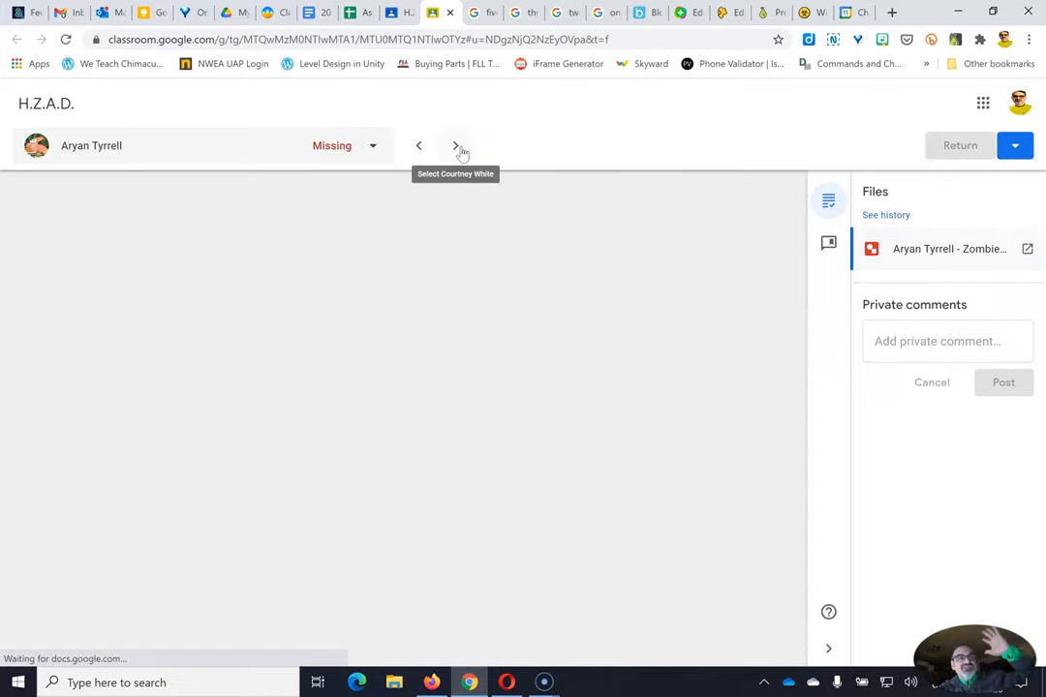
left_click(455, 145)
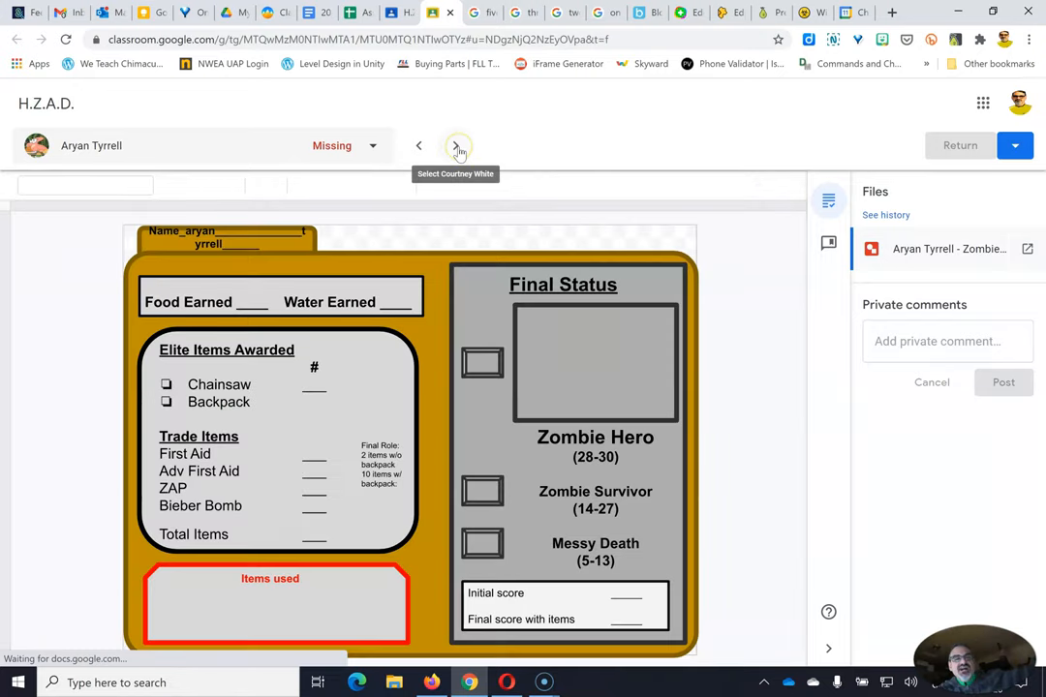
left_click(459, 146)
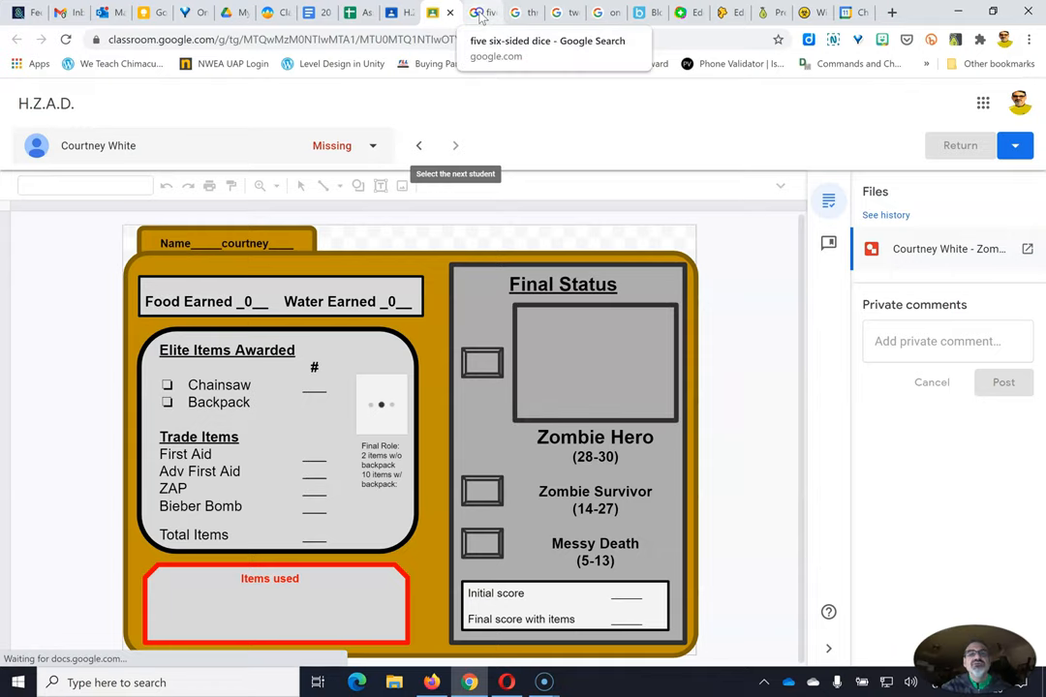
Reroll the five dice for a total of 19 (5, 6, 1, 2, 5).
left_click(483, 13)
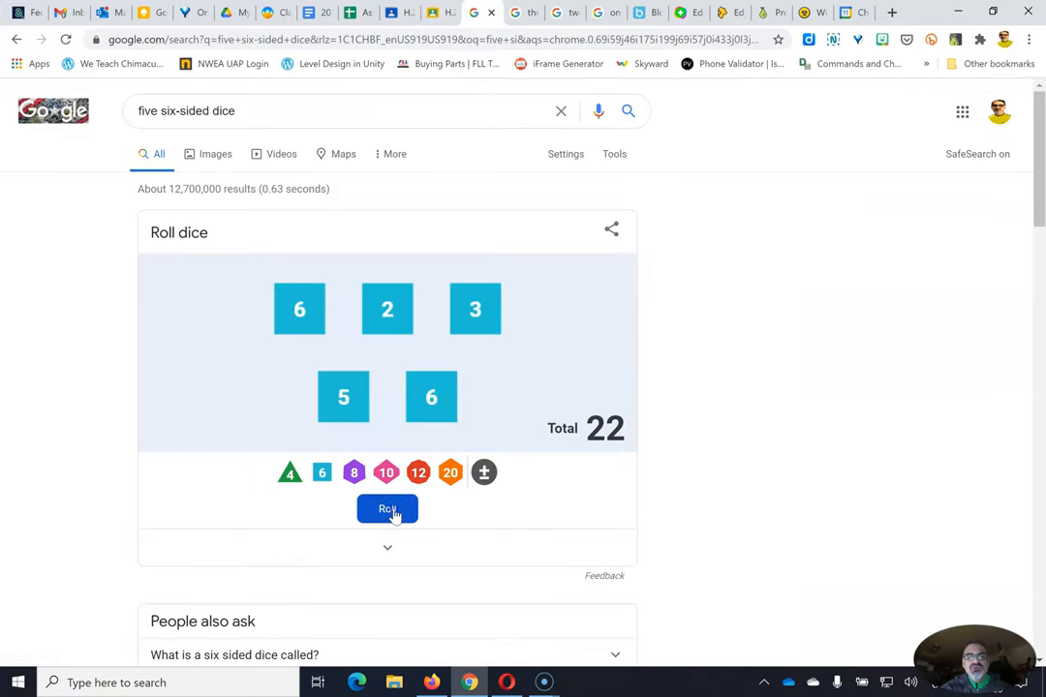
left_click(387, 508)
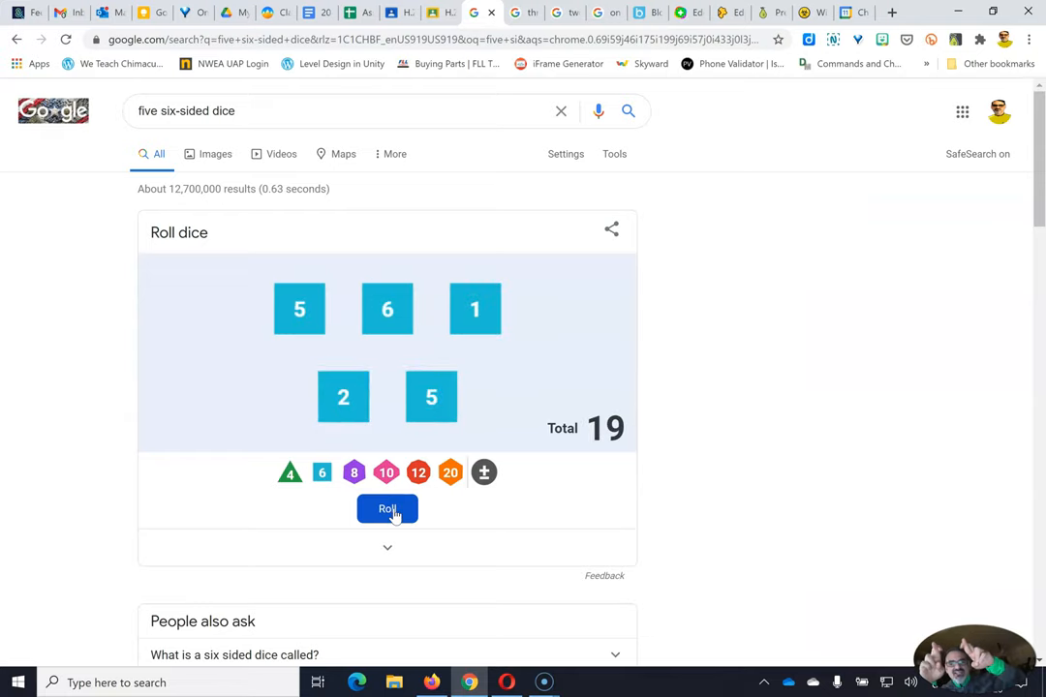
mouse_move(366, 426)
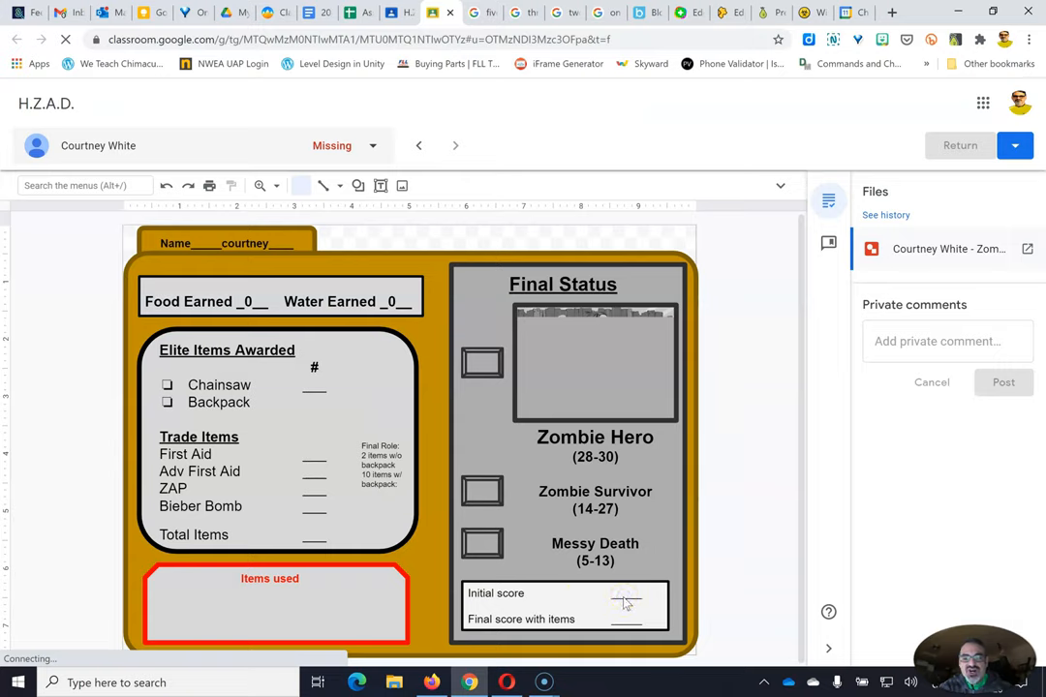
left_click(625, 605)
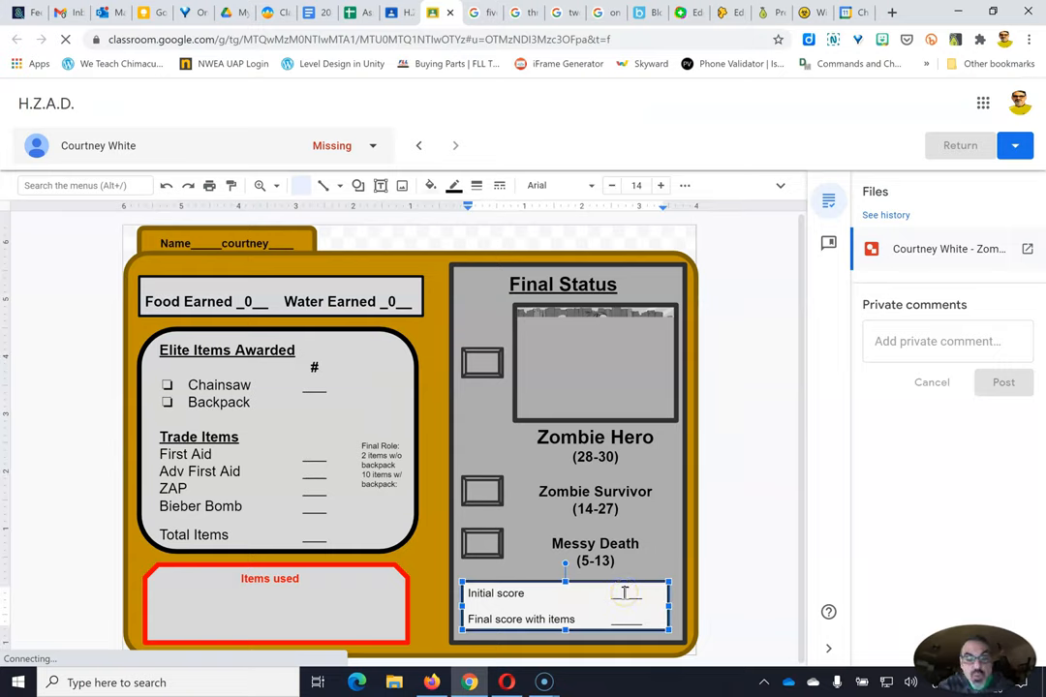
type("19")
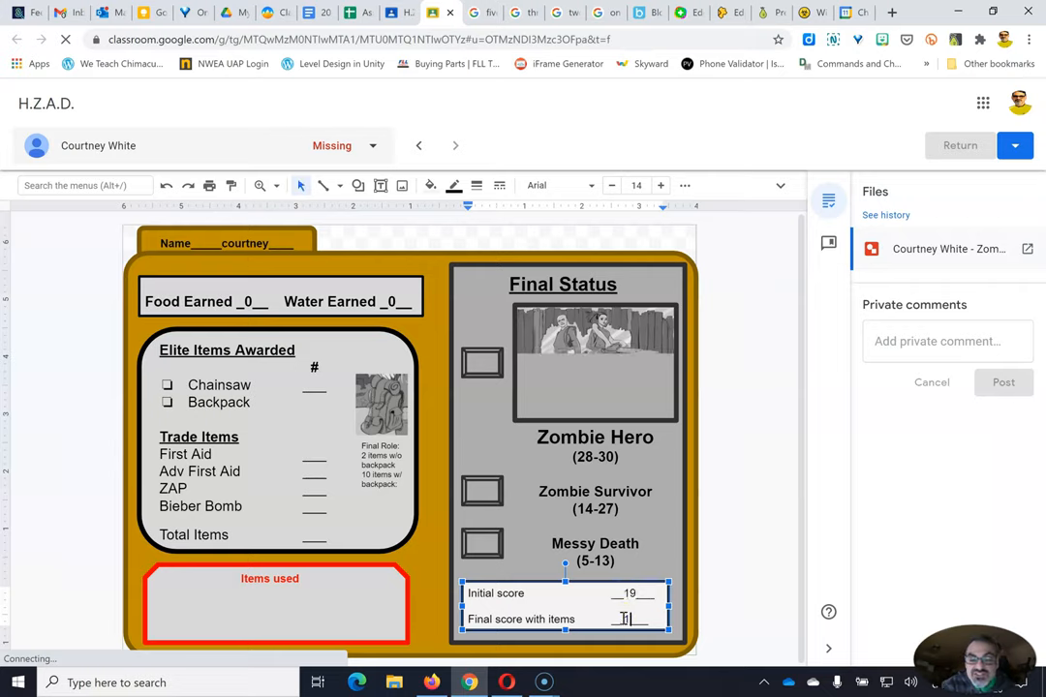
type("19")
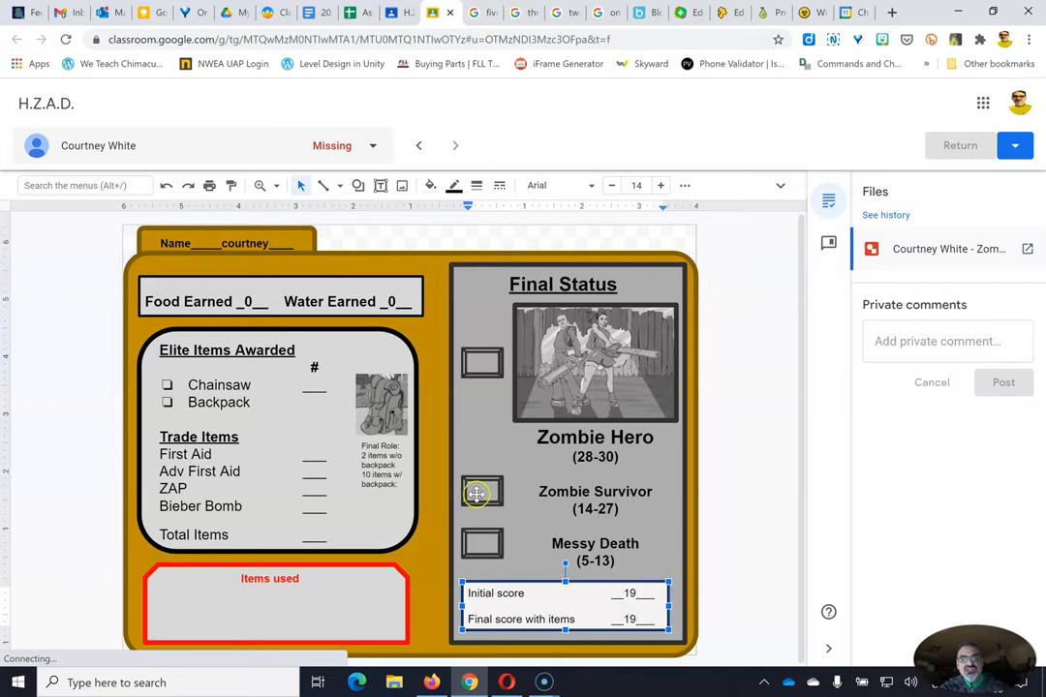